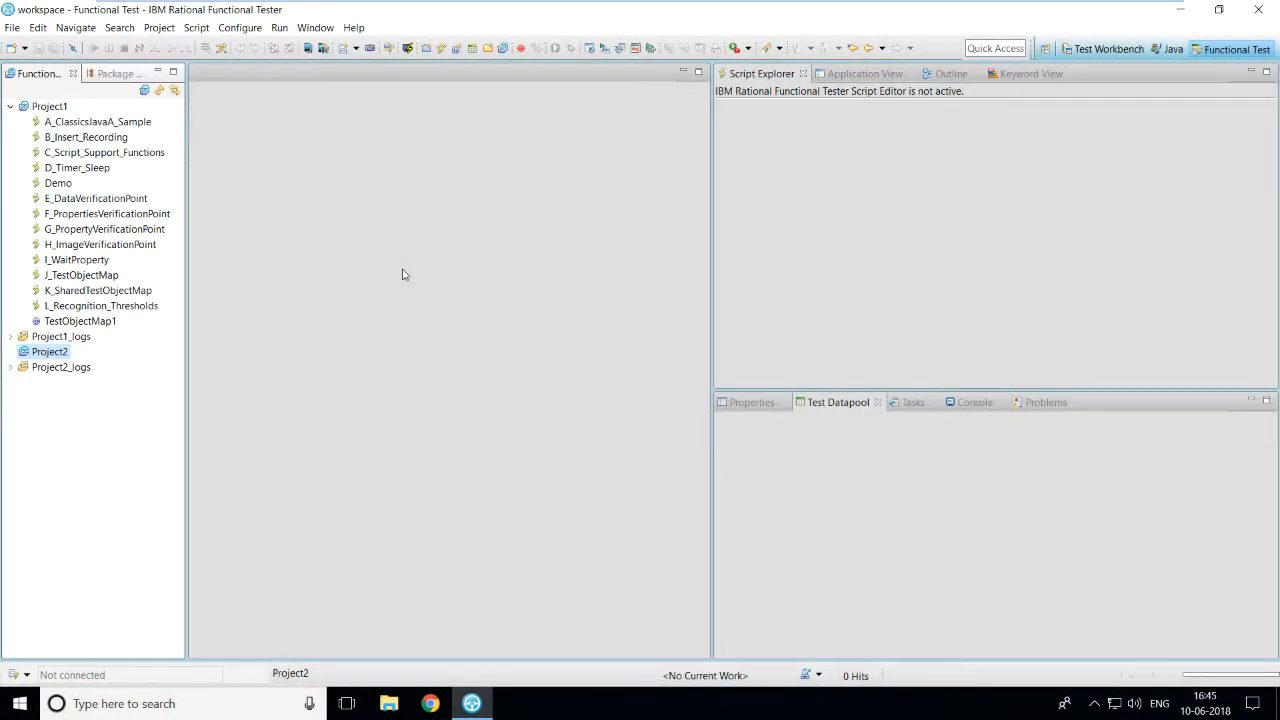
{"action": "mouse_move", "coordinate": [347, 232]}
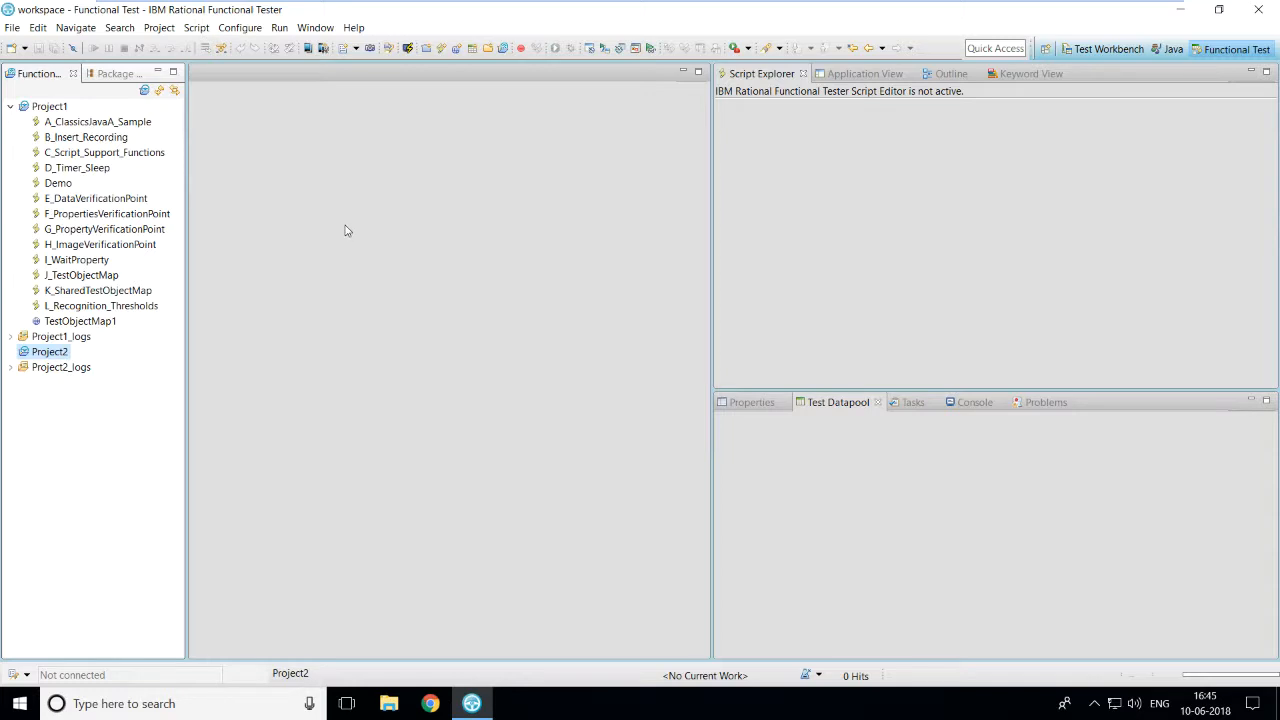
{"action": "mouse_move", "coordinate": [486, 106]}
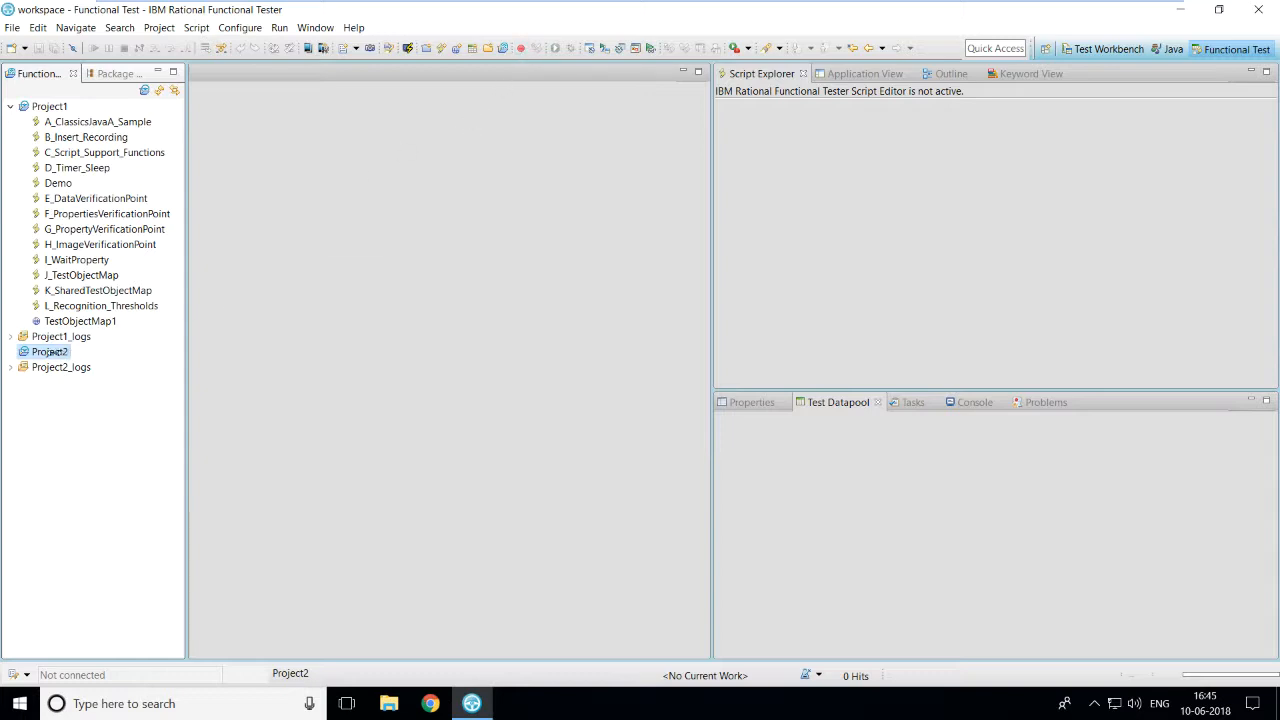
Begin recording a functional test script named M_Data_Driven_Test in Project2.
{"action": "left_click", "coordinate": [521, 47]}
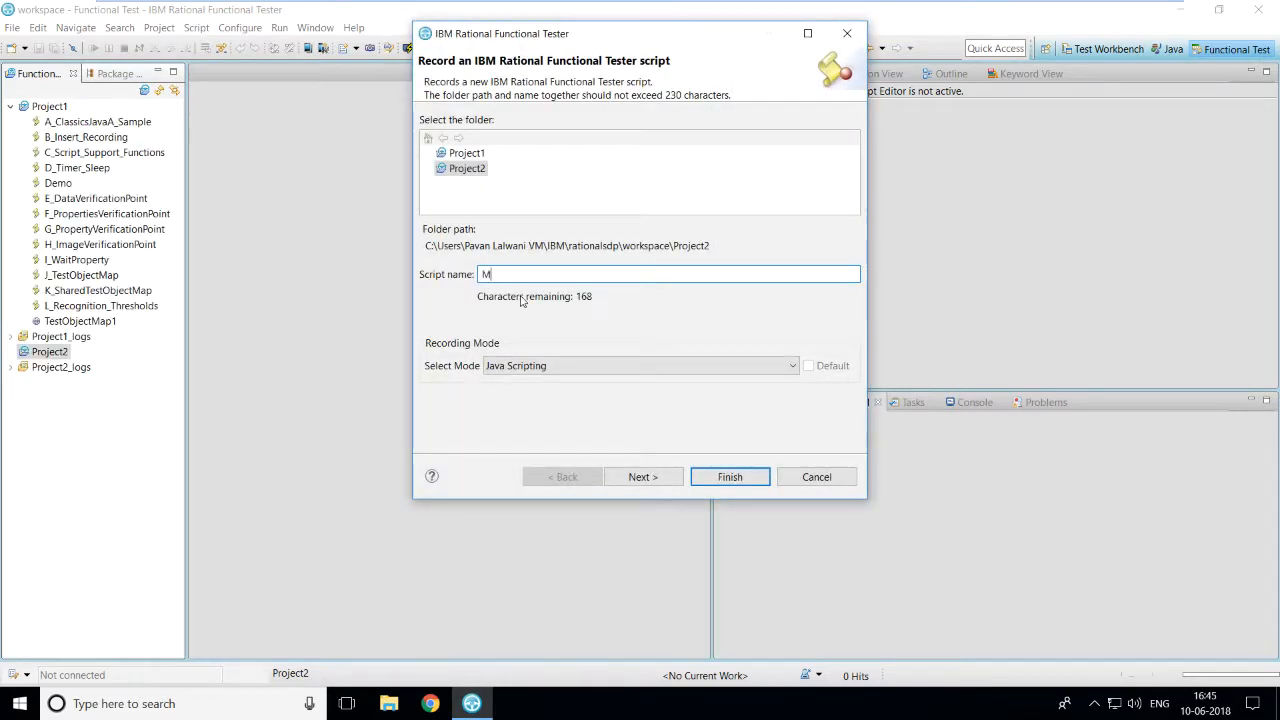
{"action": "type", "text": "_Data_d"}
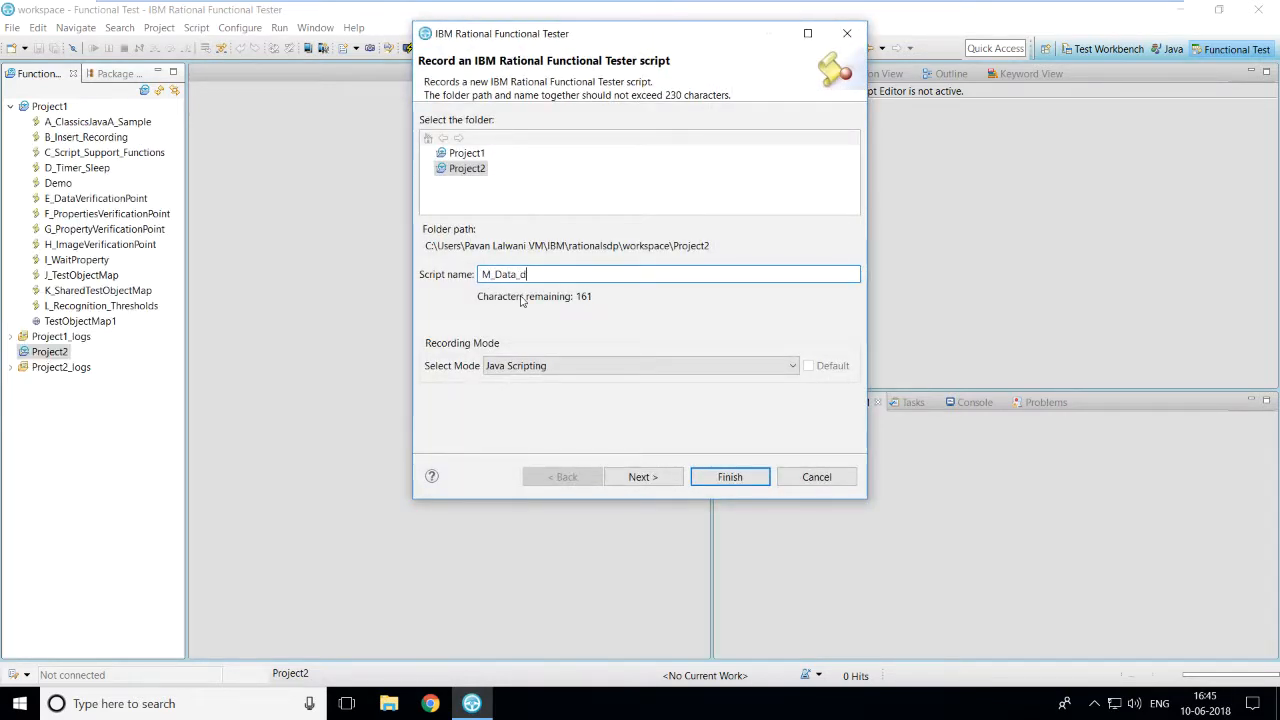
{"action": "type", "text": "D"}
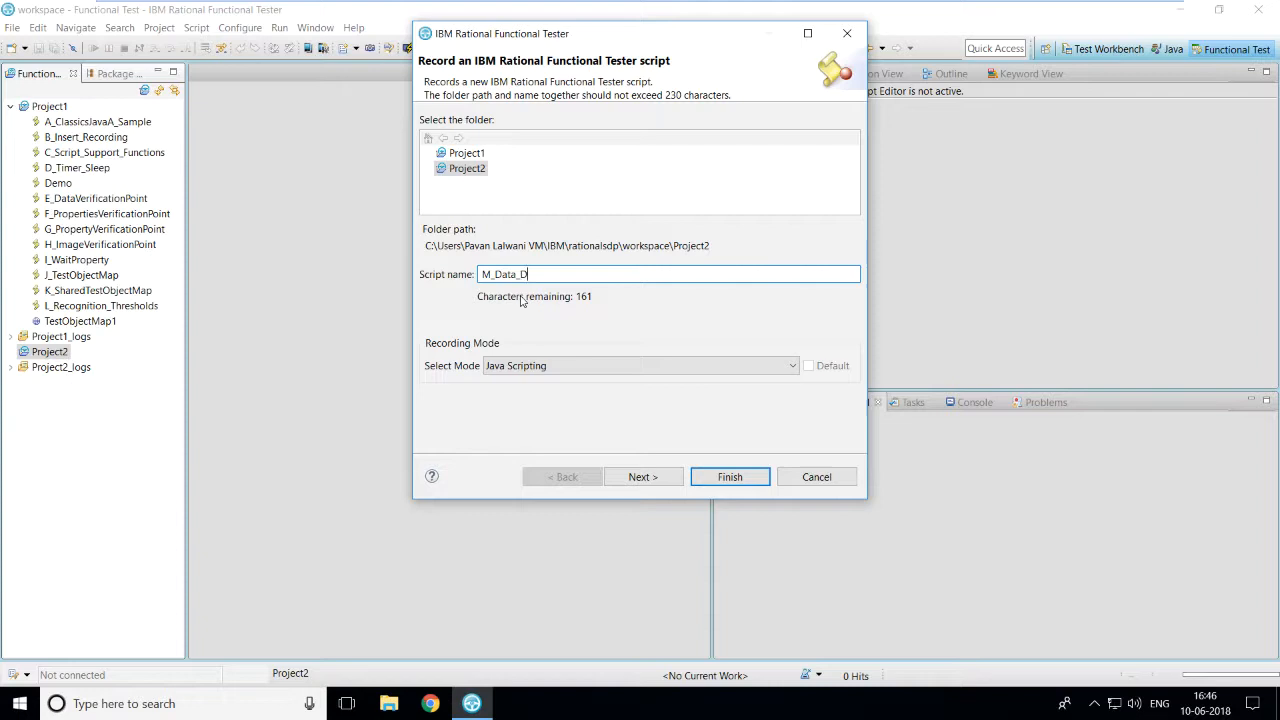
{"action": "type", "text": "riven_Test"}
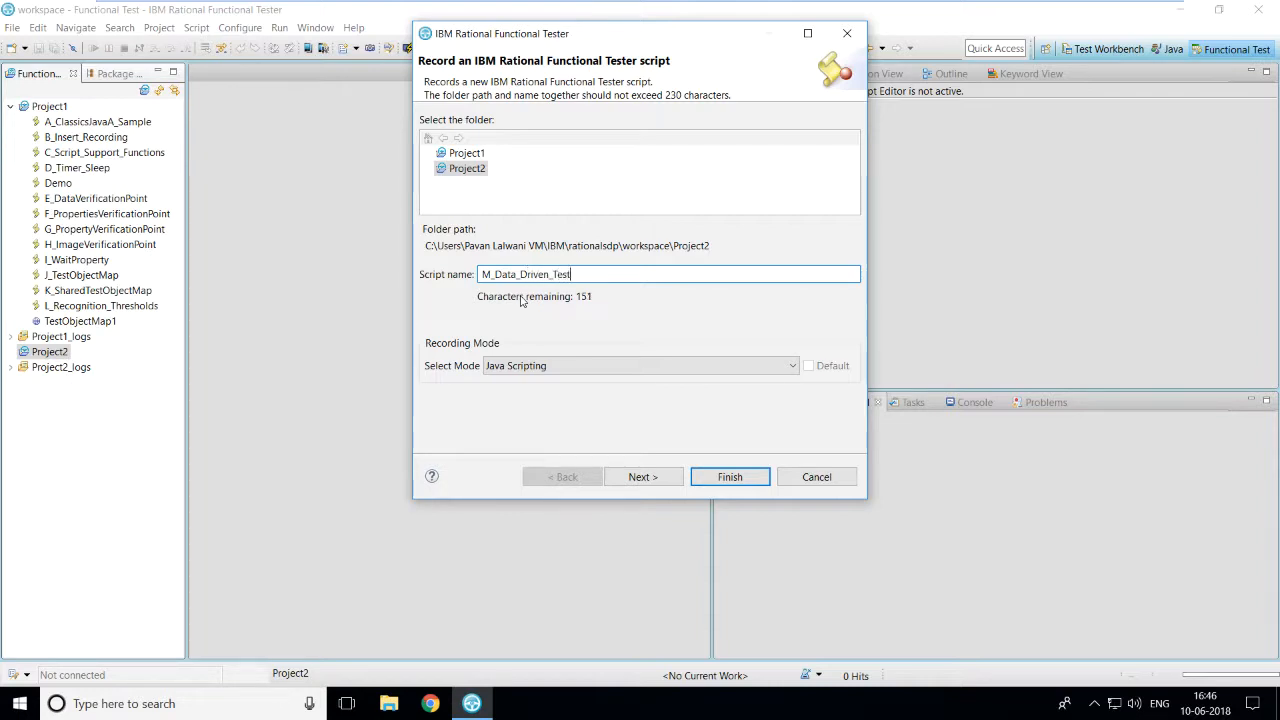
{"action": "left_click", "coordinate": [729, 476]}
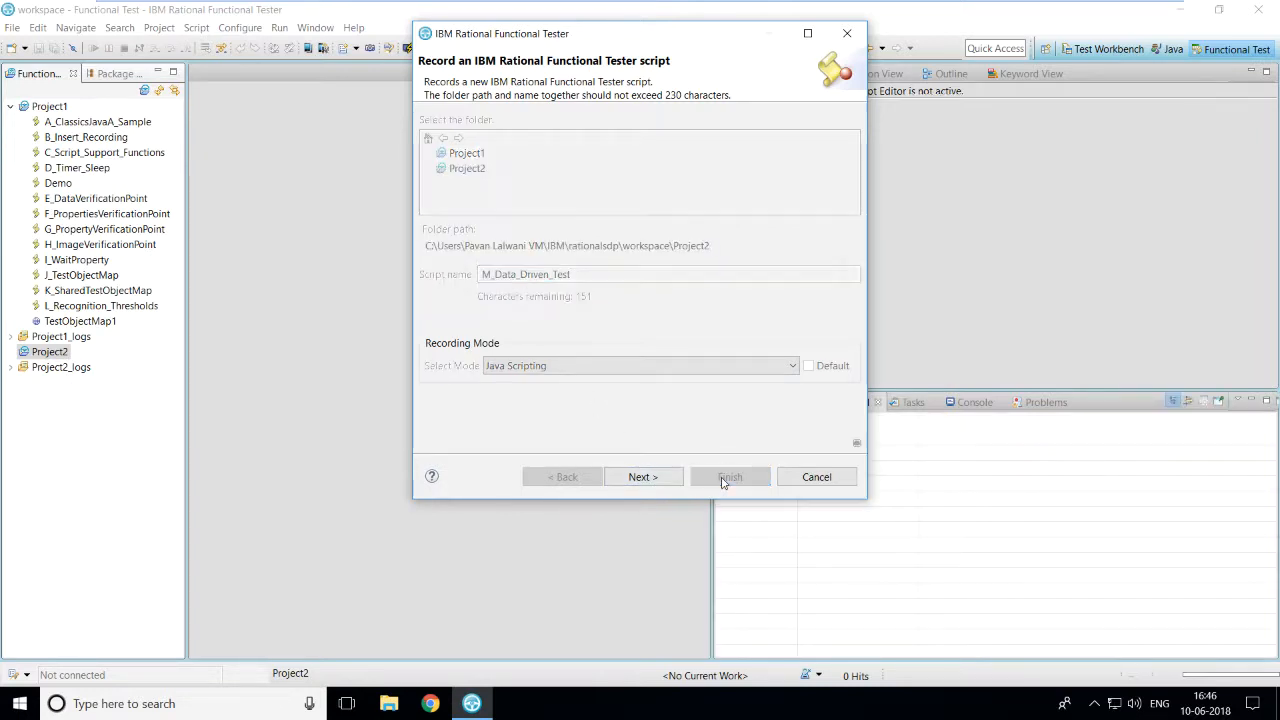
Launch ClassicsCD, pick Haydn's Symphonies Nos. 99 & 101, place the order and log on as the existing customer.
{"action": "left_click", "coordinate": [730, 477]}
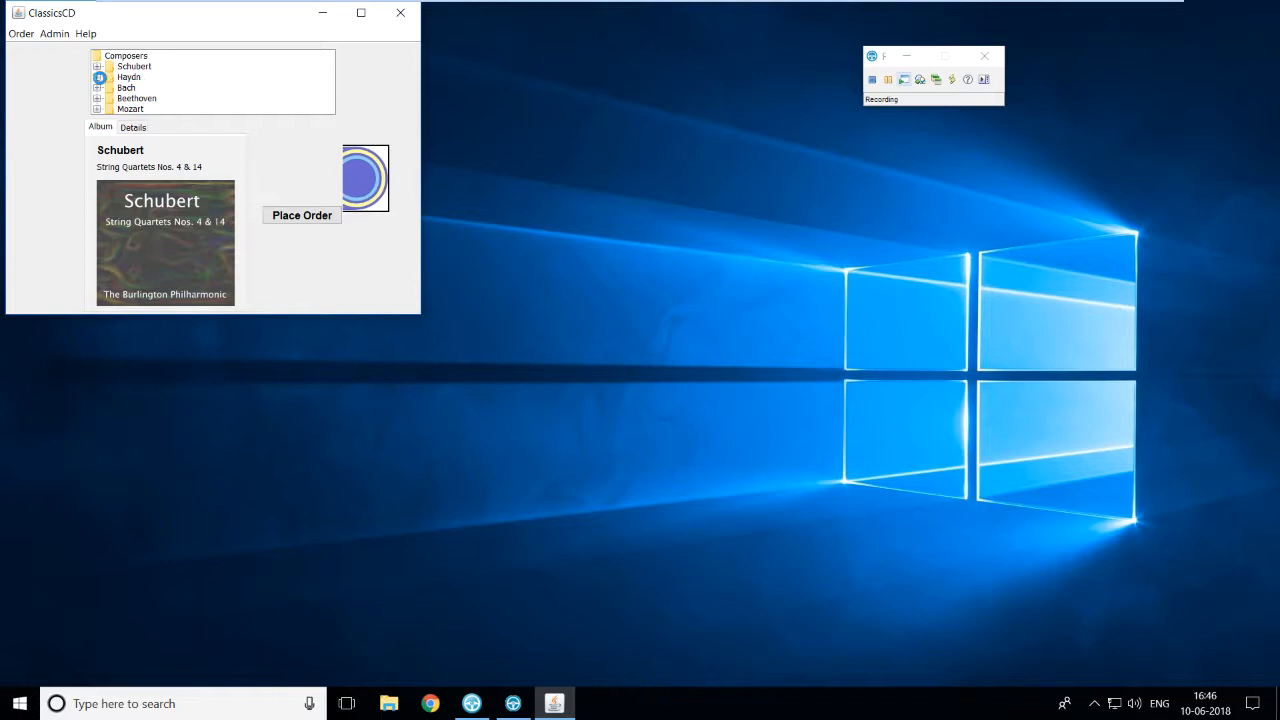
{"action": "left_click", "coordinate": [96, 77]}
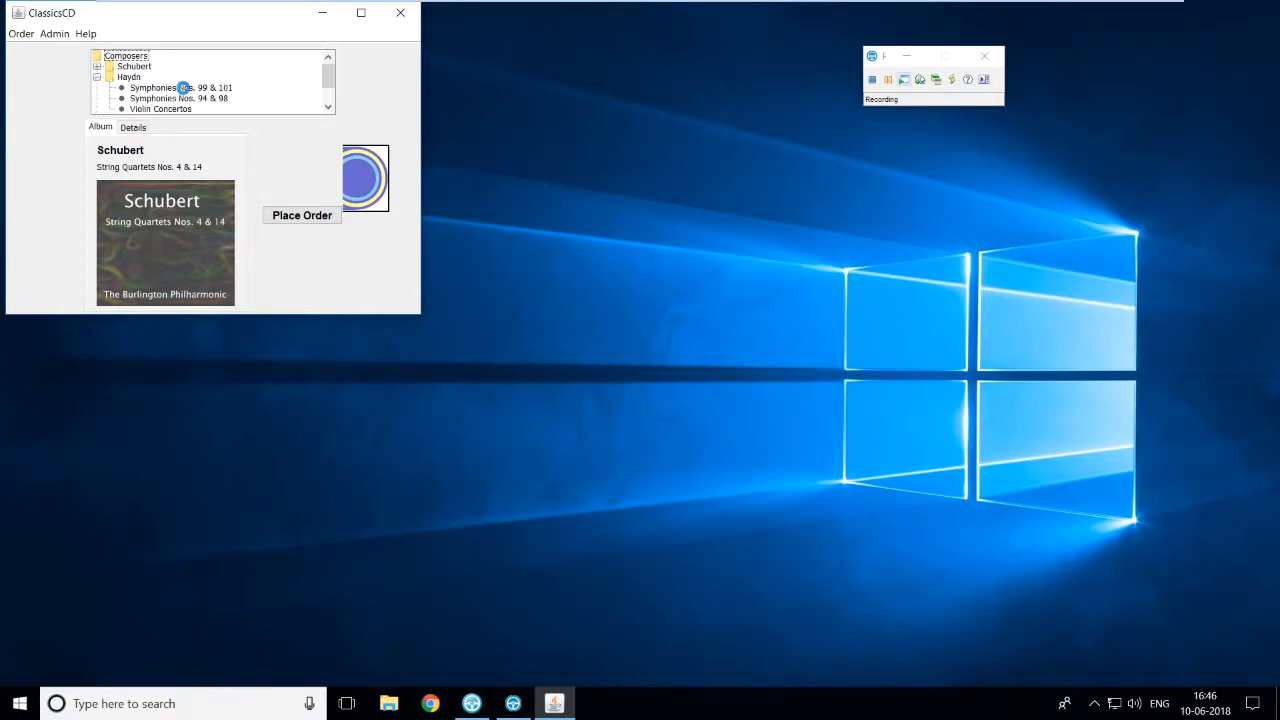
{"action": "left_click", "coordinate": [183, 87]}
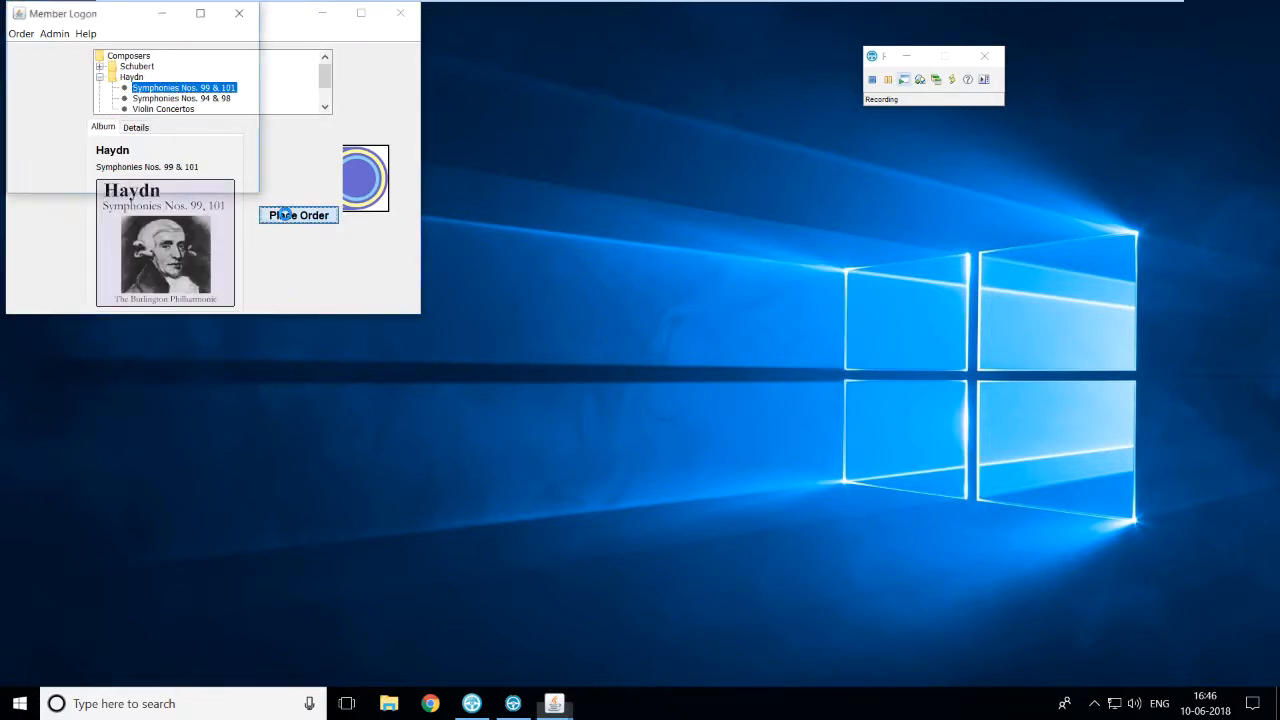
{"action": "left_click", "coordinate": [298, 214]}
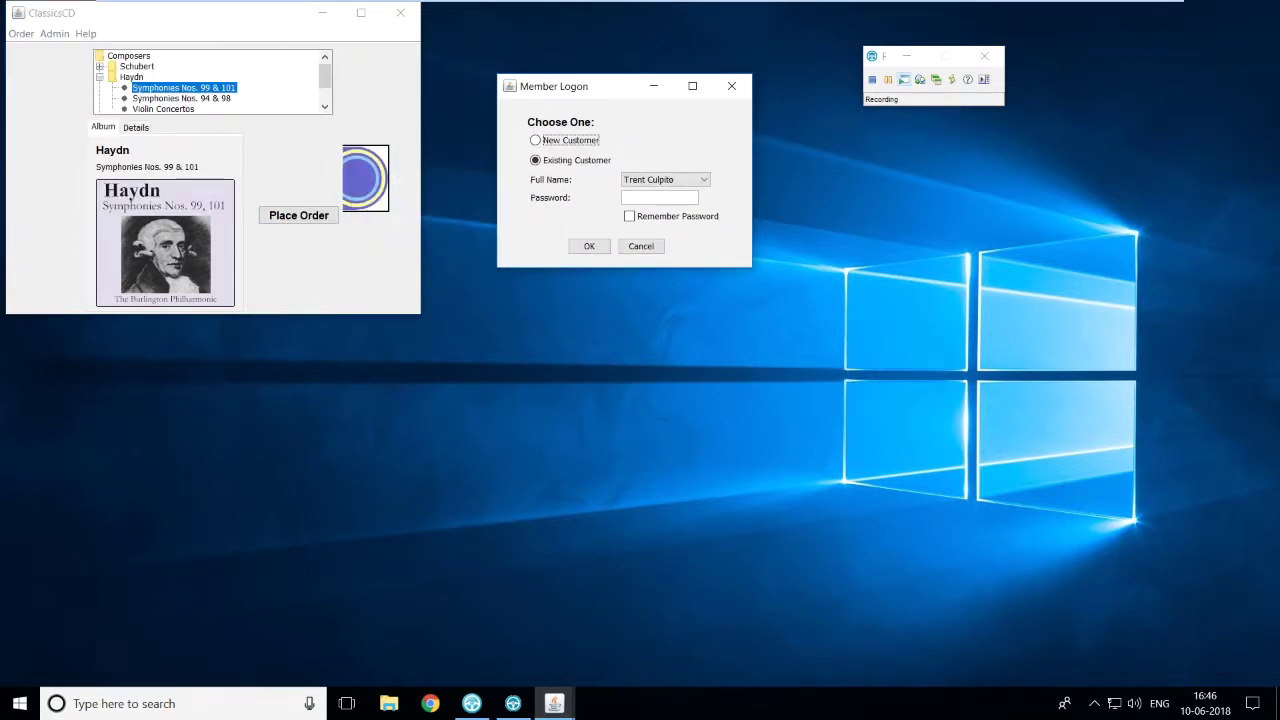
{"action": "left_click", "coordinate": [522, 140]}
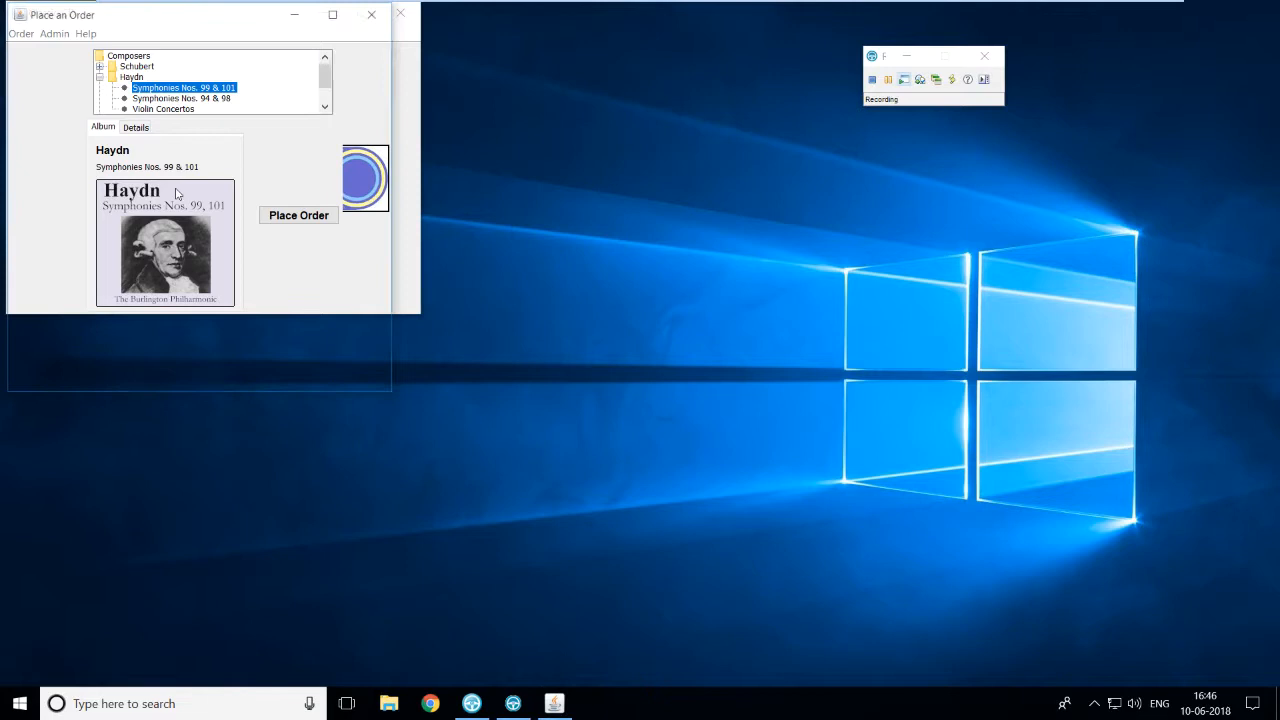
{"action": "left_click", "coordinate": [298, 215]}
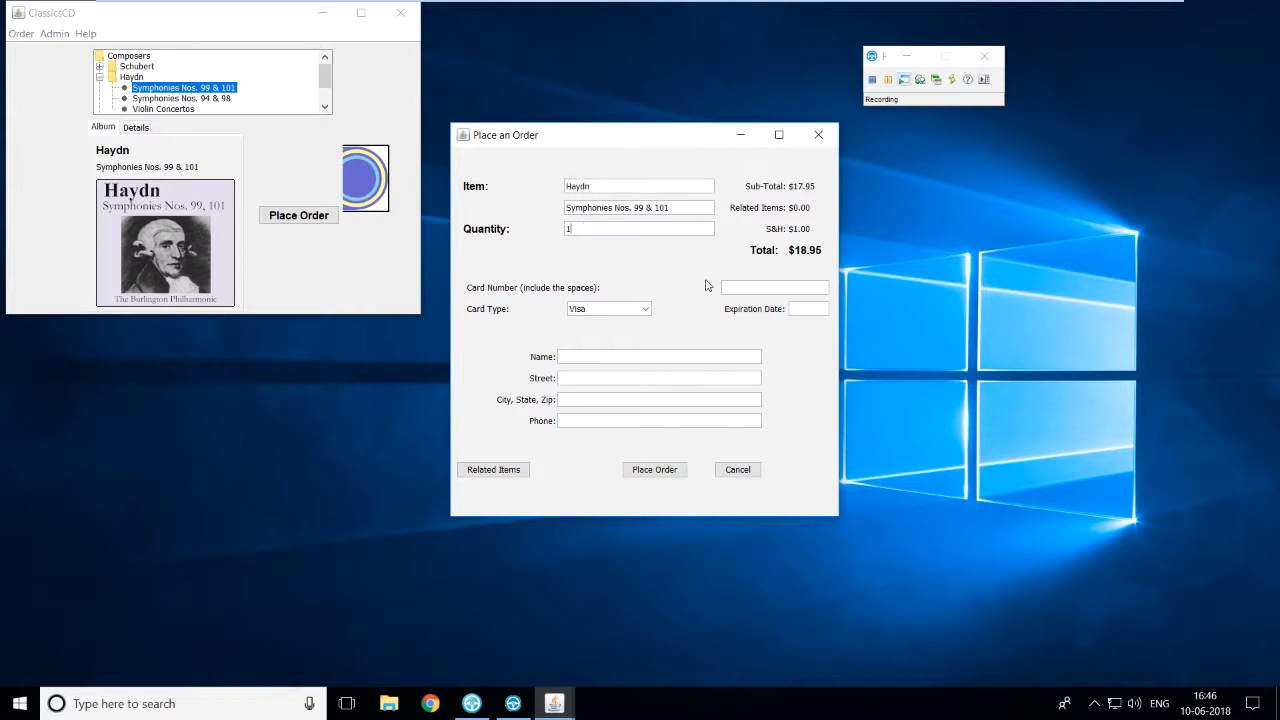
Enter card number 123, expiration 12/2019 and choose Amex as the card type.
{"action": "type", "text": "1234132412341234"}
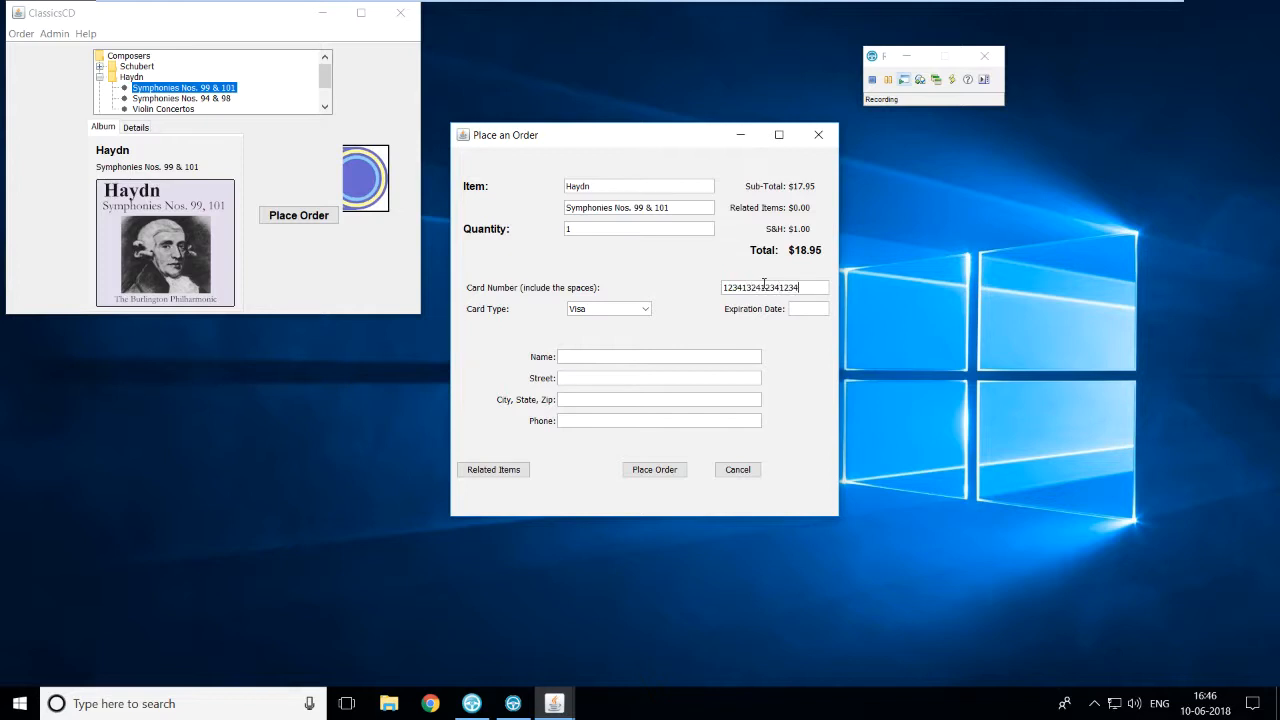
{"action": "type", "text": "12"}
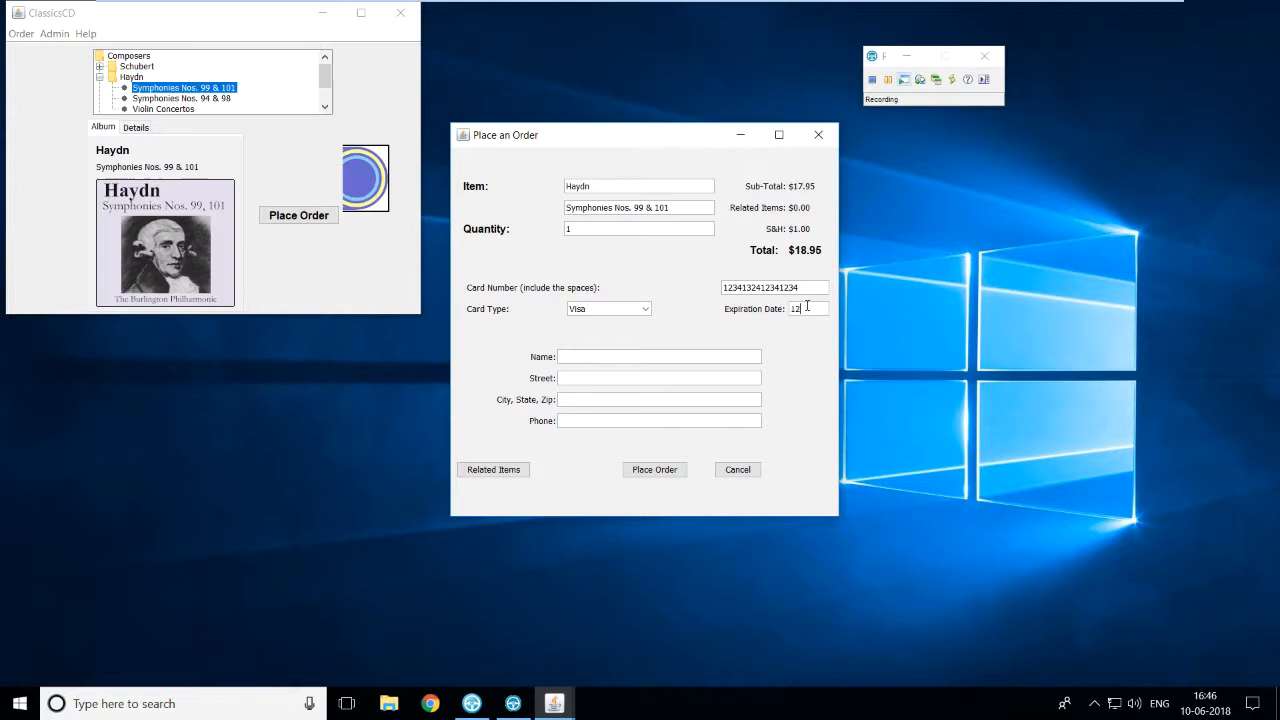
{"action": "type", "text": "/2019"}
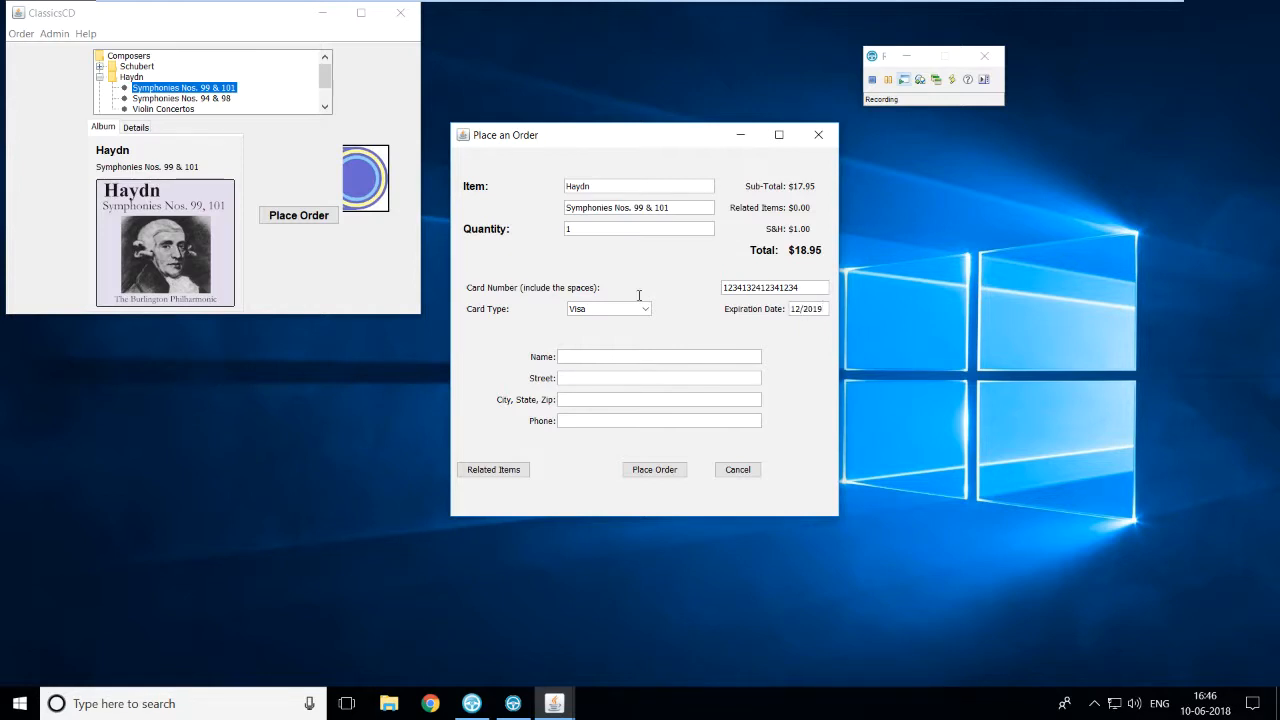
{"action": "left_click", "coordinate": [608, 308]}
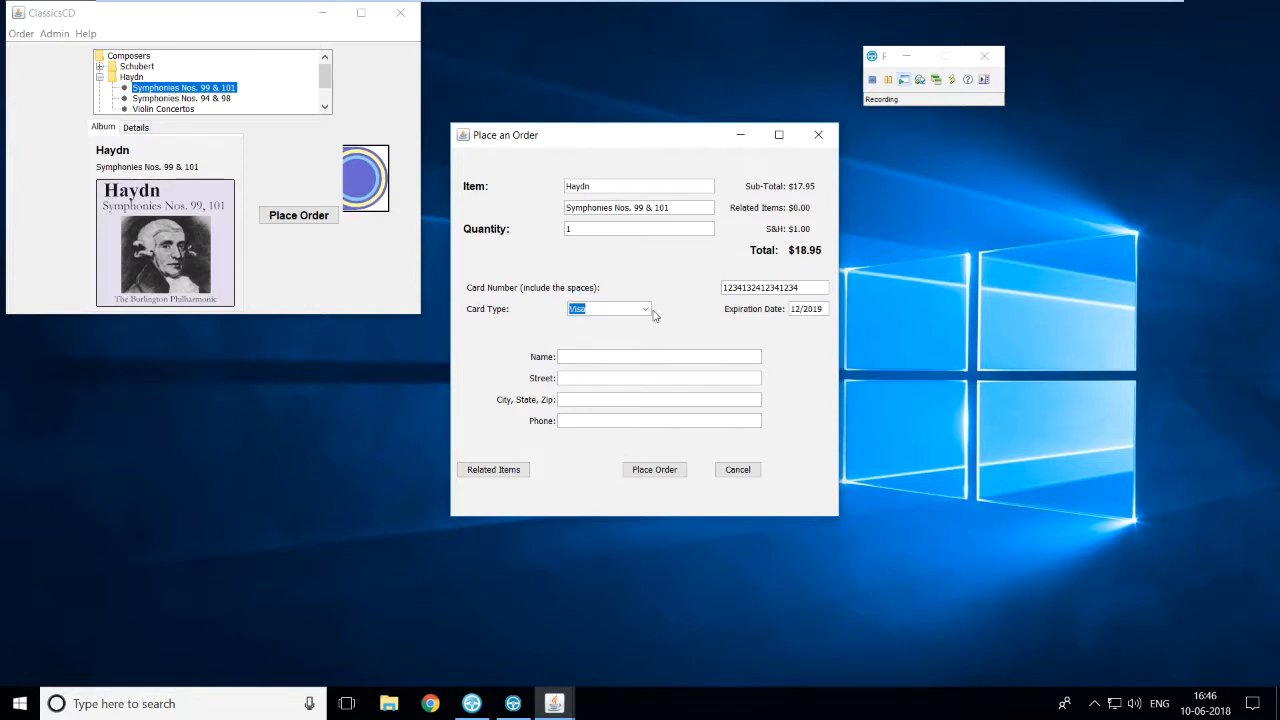
{"action": "left_click", "coordinate": [642, 308]}
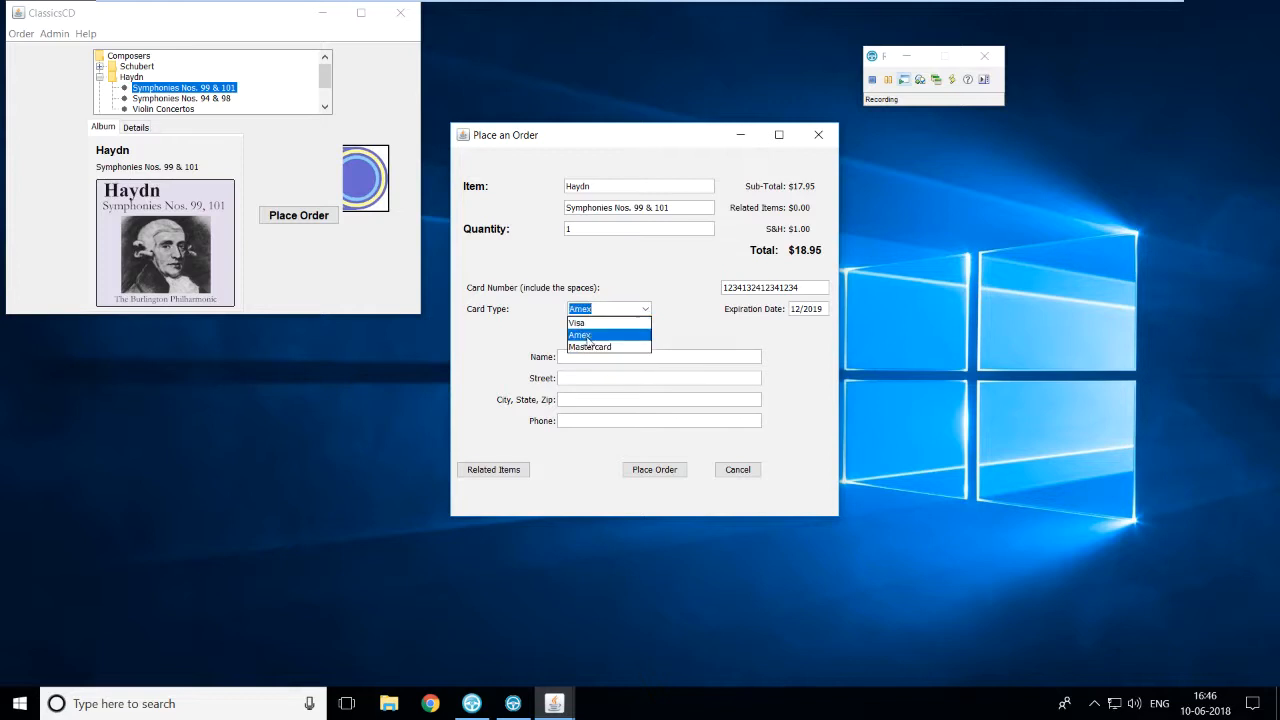
{"action": "type", "text": "Pavan"}
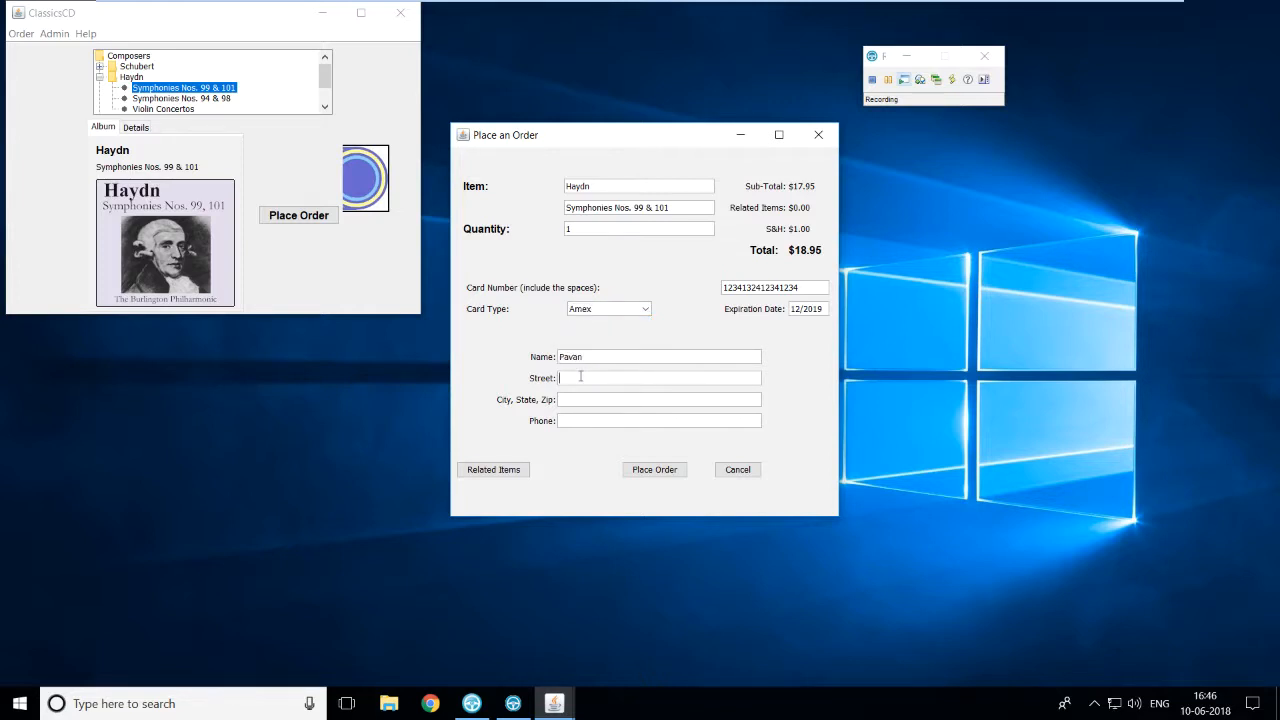
{"action": "type", "text": "ABC Street"}
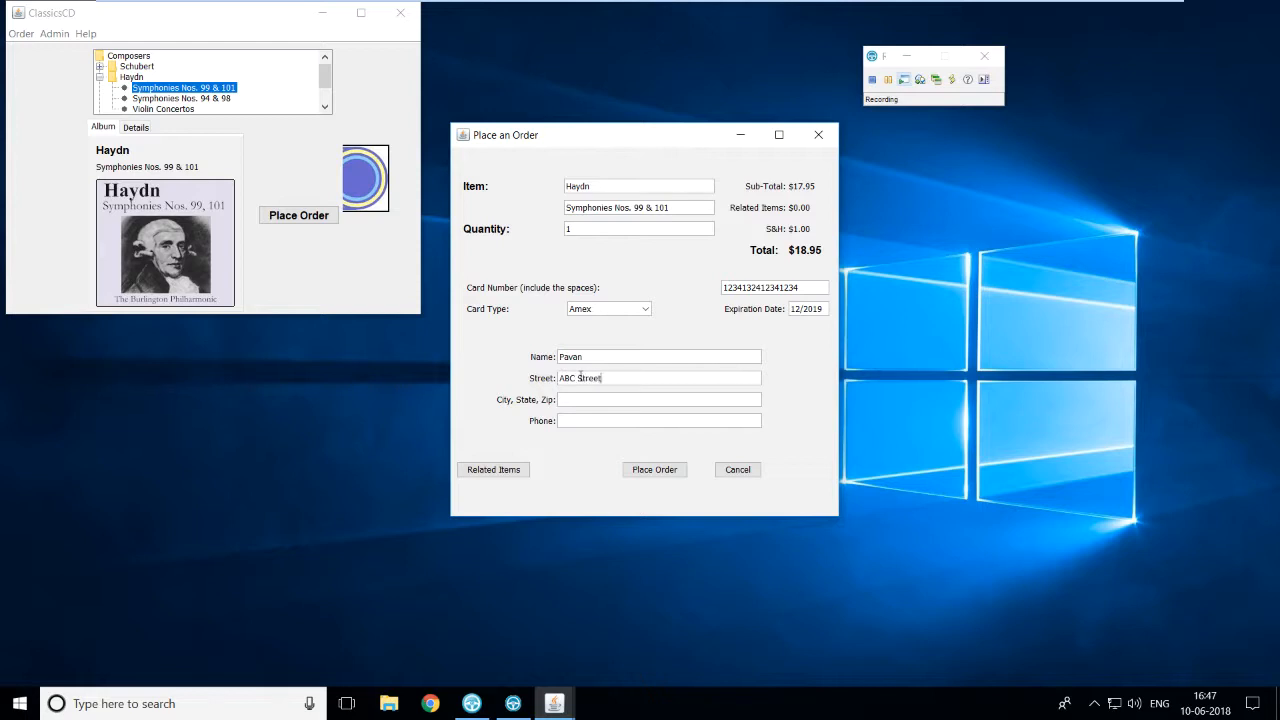
{"action": "type", "text": "Pul"}
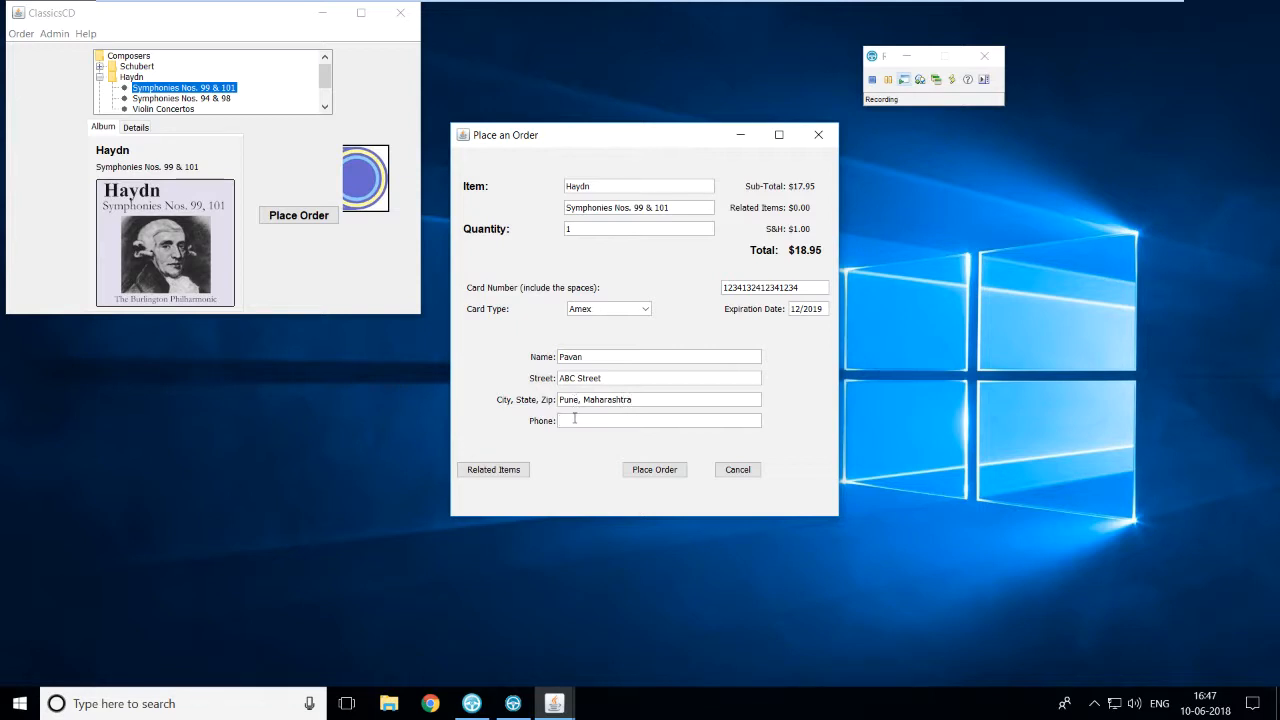
{"action": "type", "text": "+999999999999"}
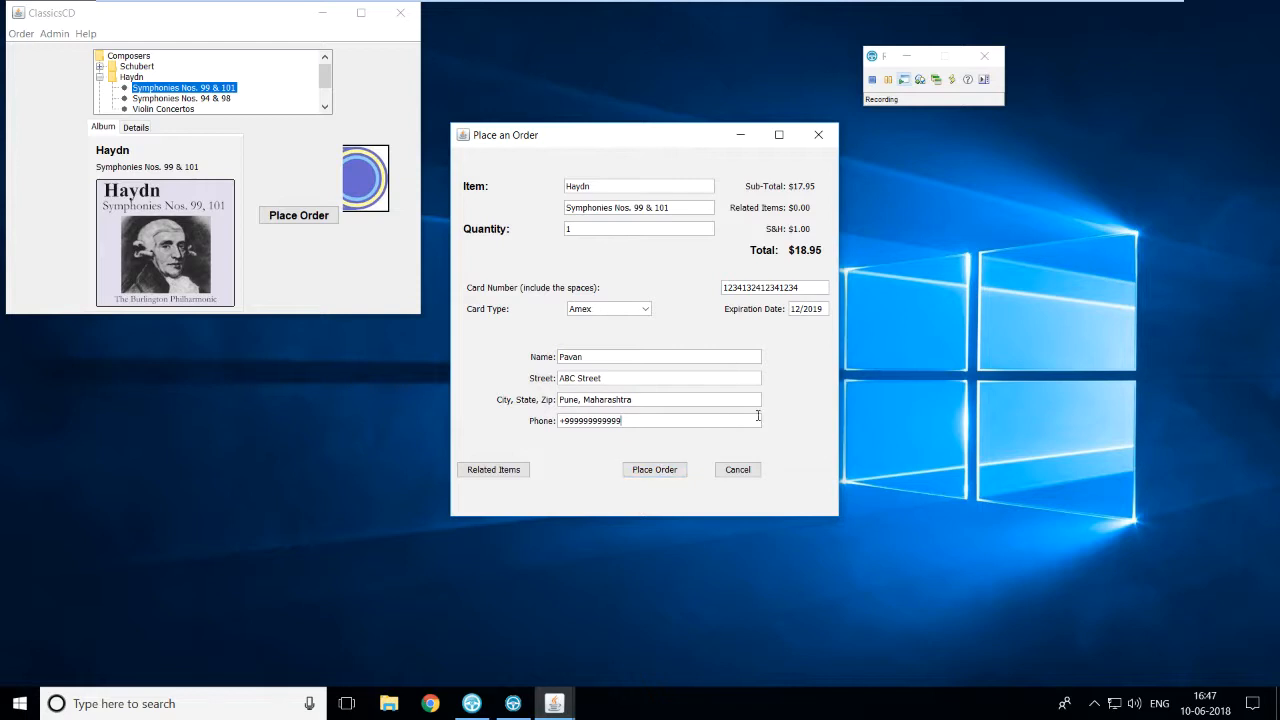
{"action": "mouse_move", "coordinate": [714, 117]}
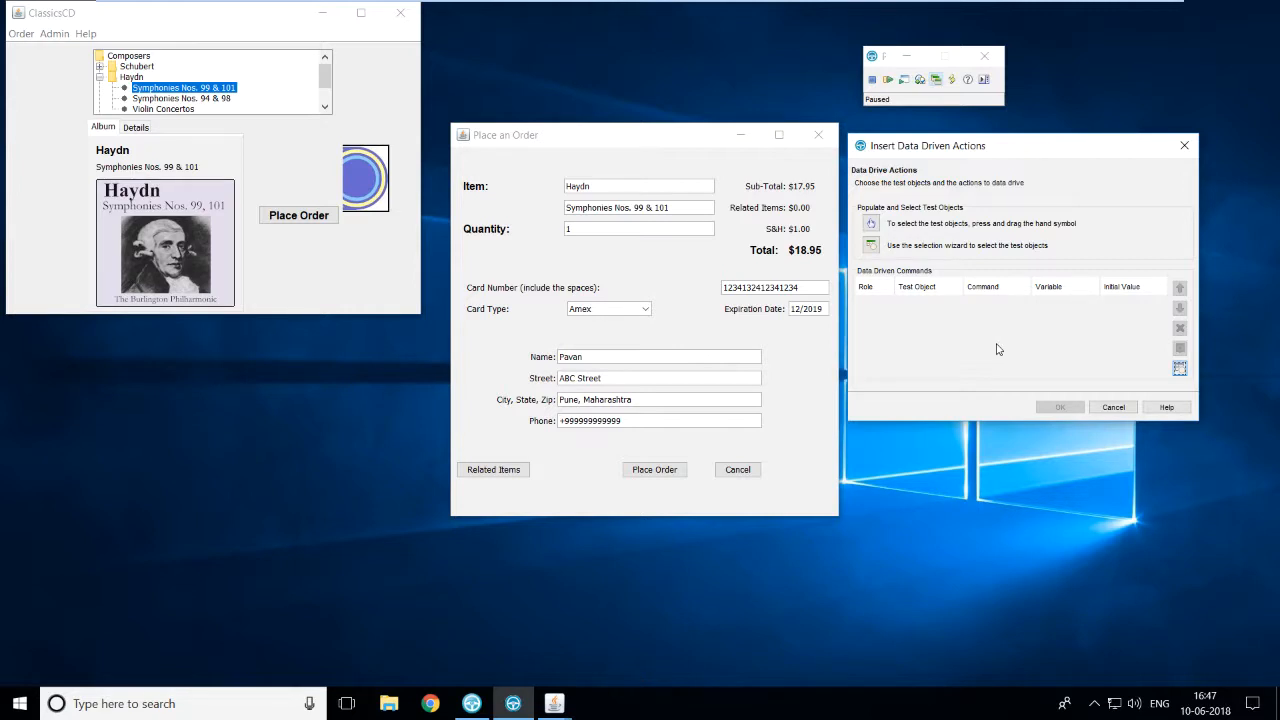
Select the Place an Order form so its fields fill the Data Driven Commands table, and inspect the _1795 object.
{"action": "left_click", "coordinate": [678, 356]}
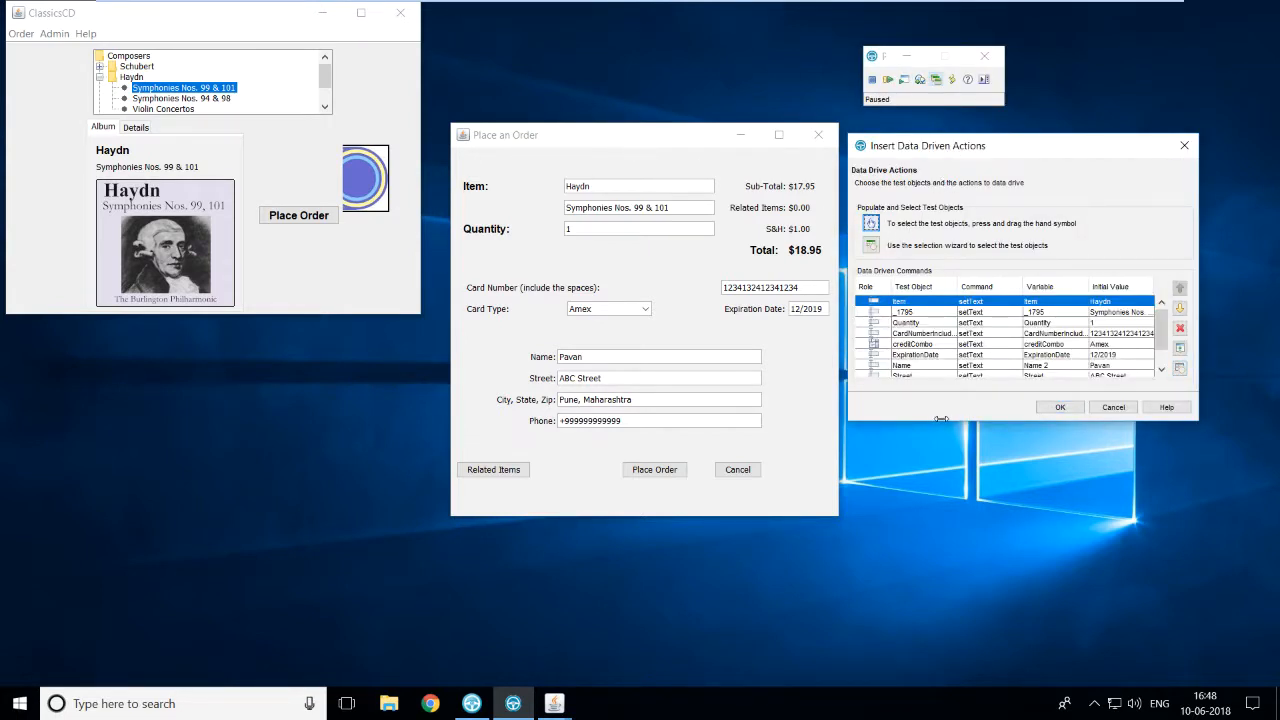
{"action": "mouse_move", "coordinate": [957, 423]}
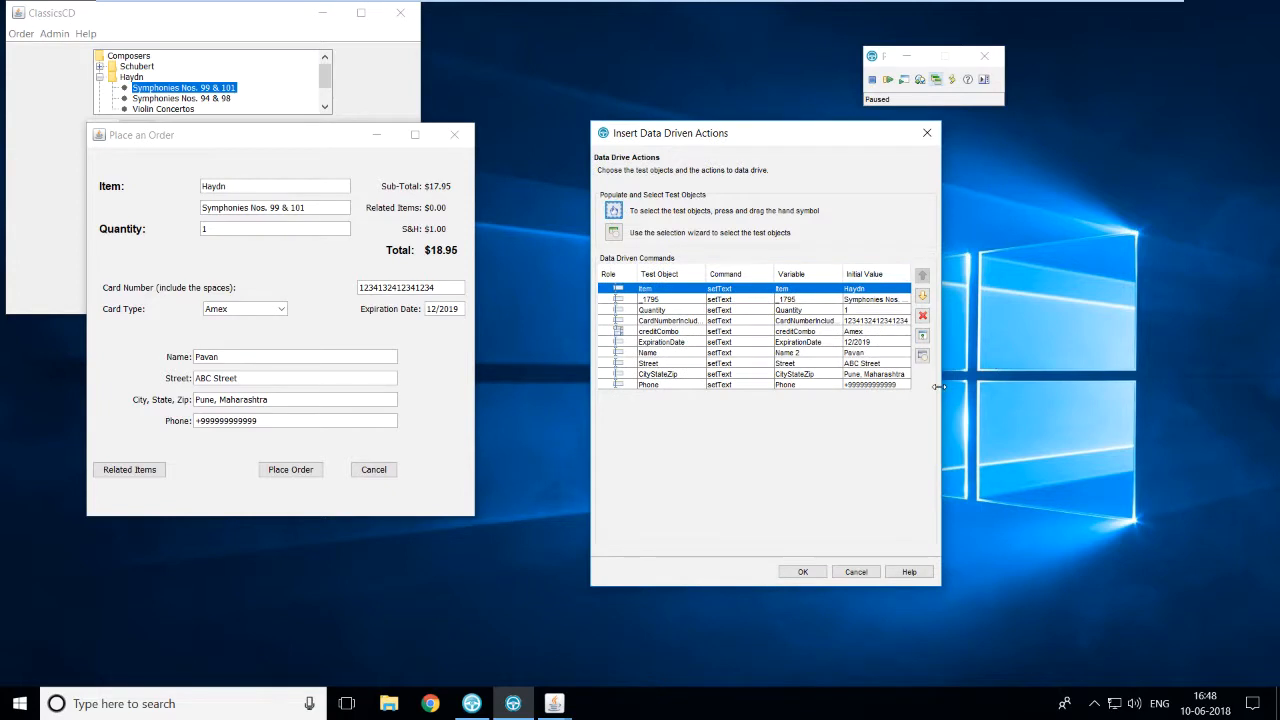
{"action": "left_click_drag", "start_coordinate": [938, 387], "coordinate": [1025, 387]}
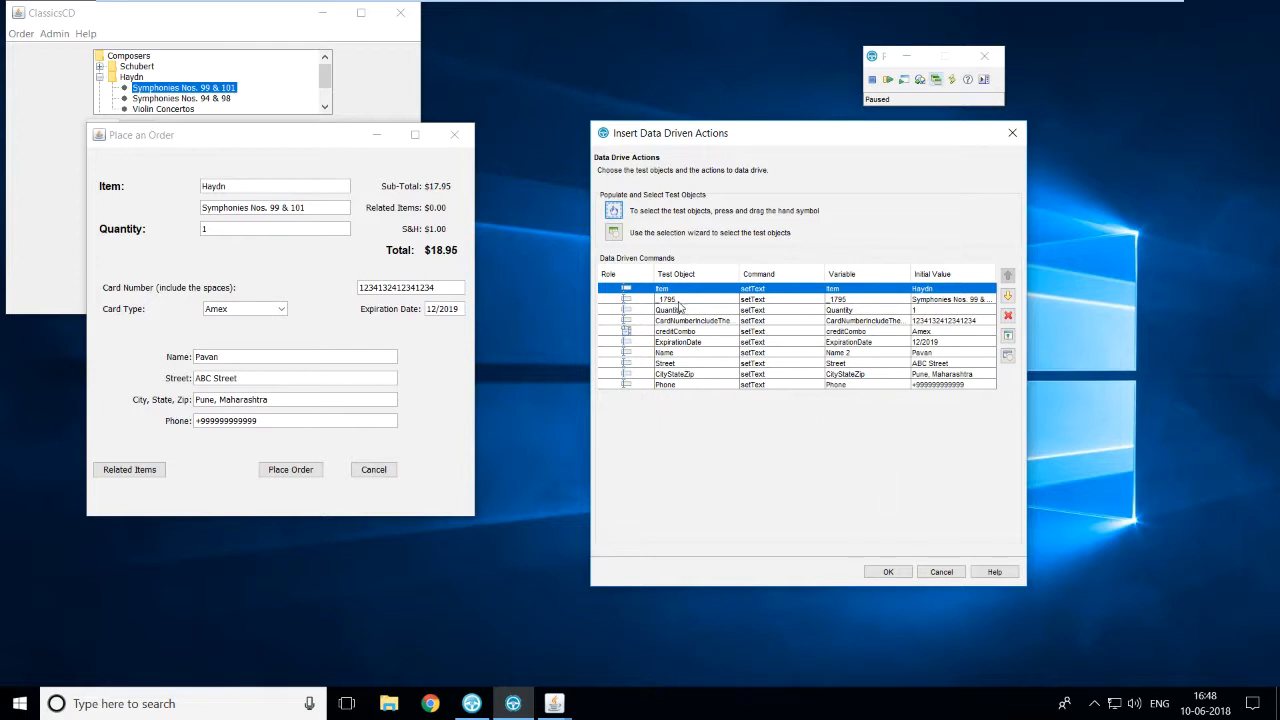
{"action": "left_click", "coordinate": [685, 299]}
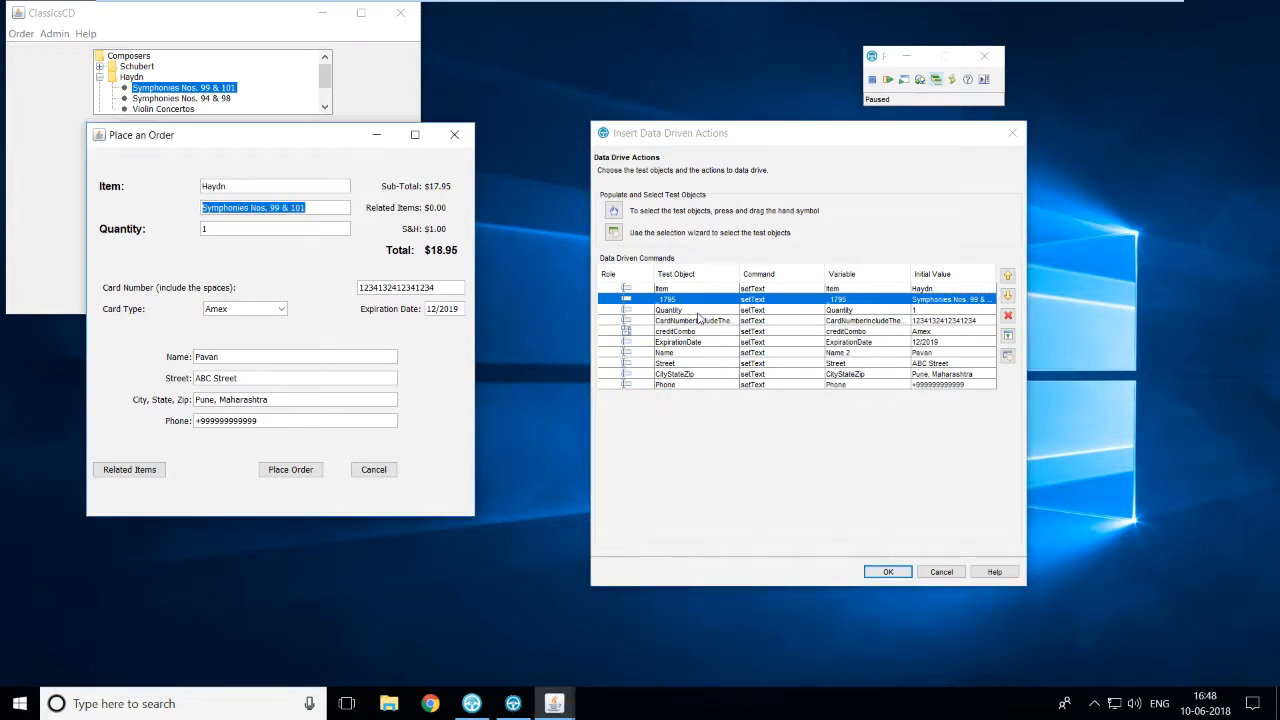
{"action": "left_click", "coordinate": [700, 310]}
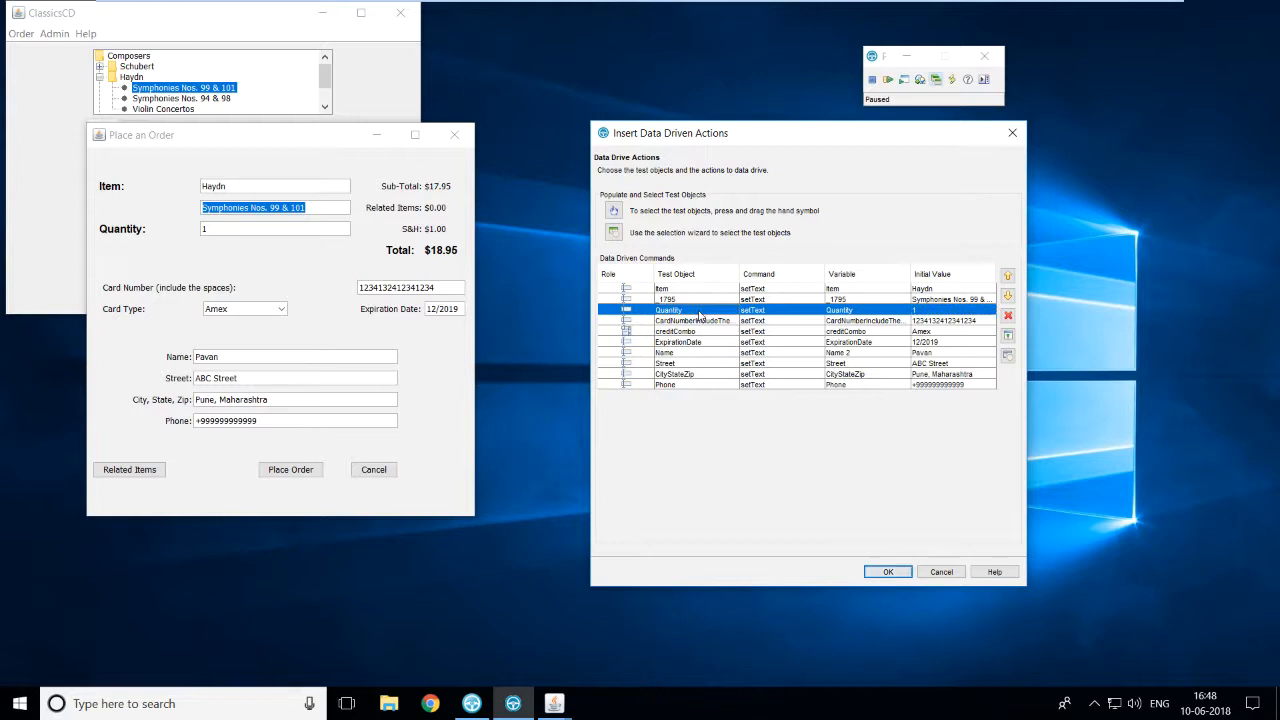
{"action": "mouse_move", "coordinate": [857, 310]}
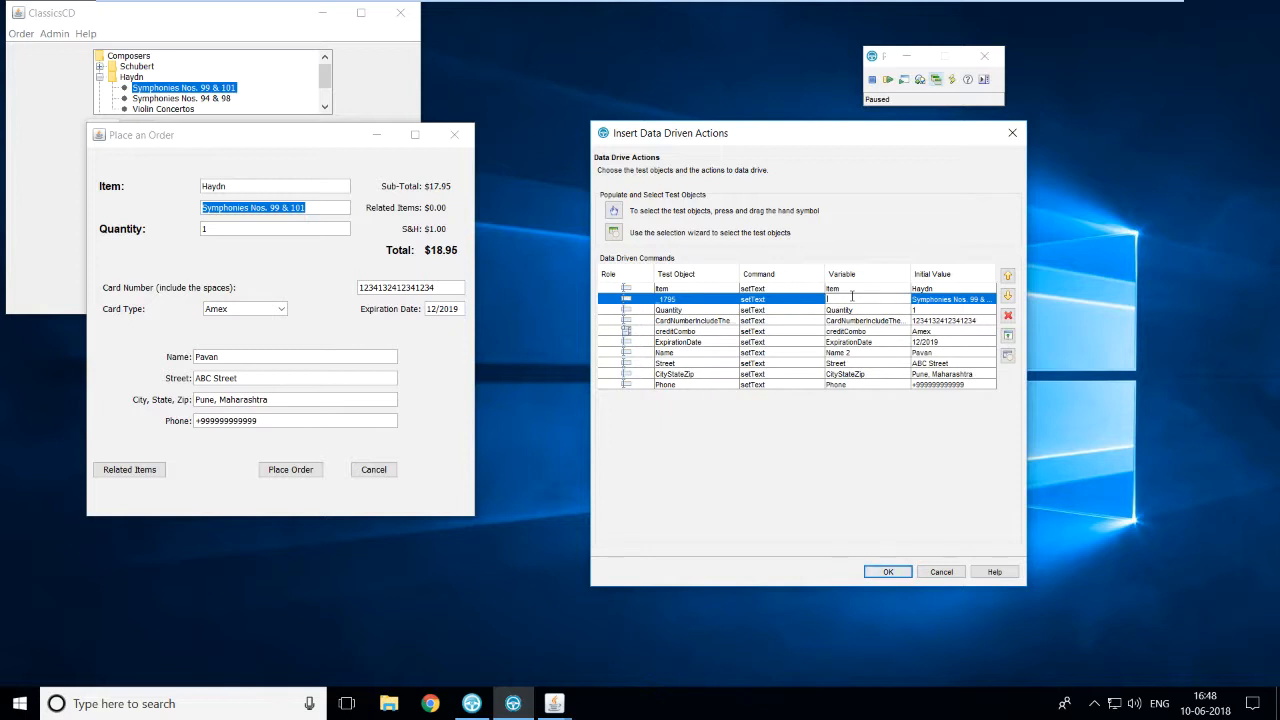
Rename the CDName, Card Type and CityState variables and remove the album title row.
{"action": "type", "text": "CDName"}
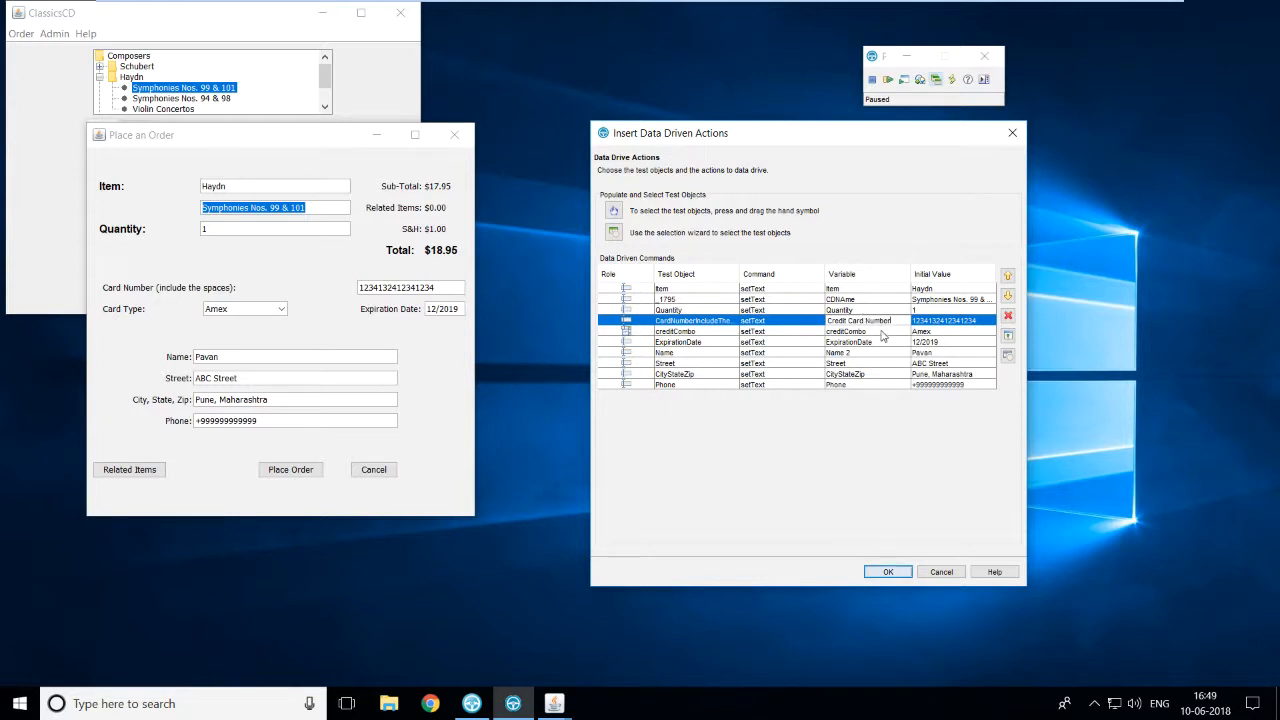
{"action": "left_click", "coordinate": [681, 331]}
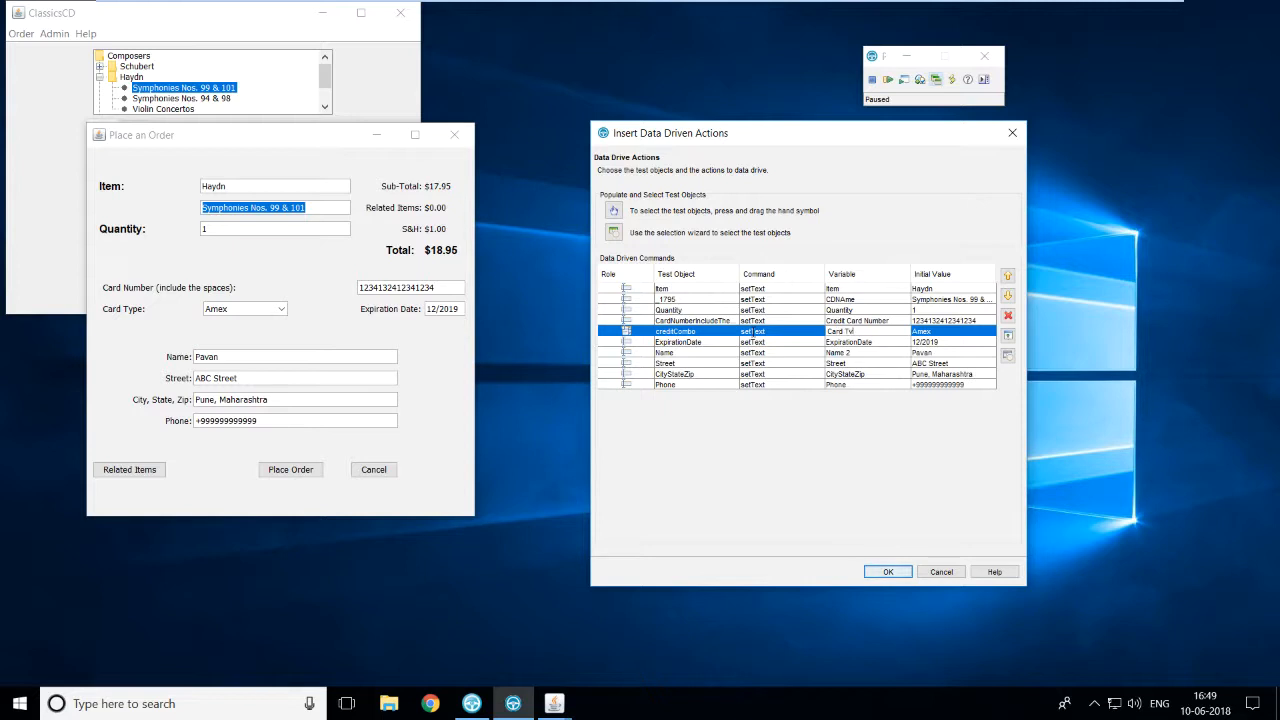
{"action": "mouse_move", "coordinate": [859, 359]}
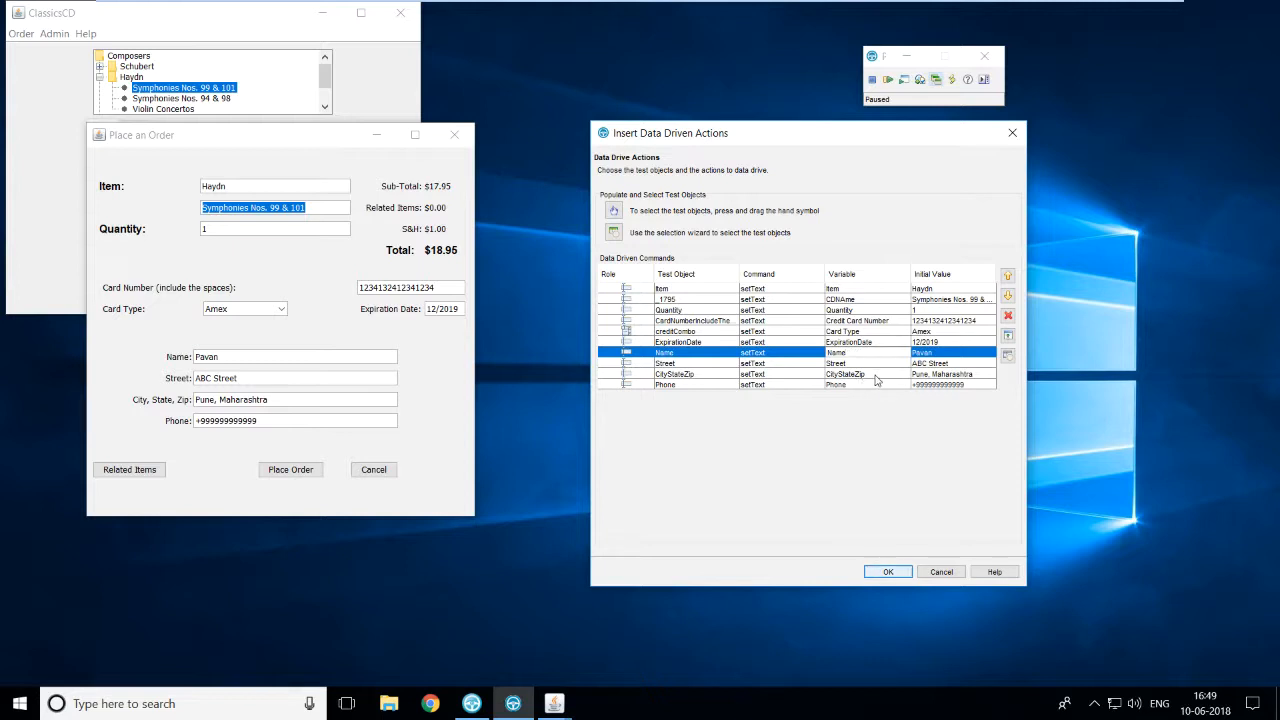
{"action": "left_click", "coordinate": [874, 374]}
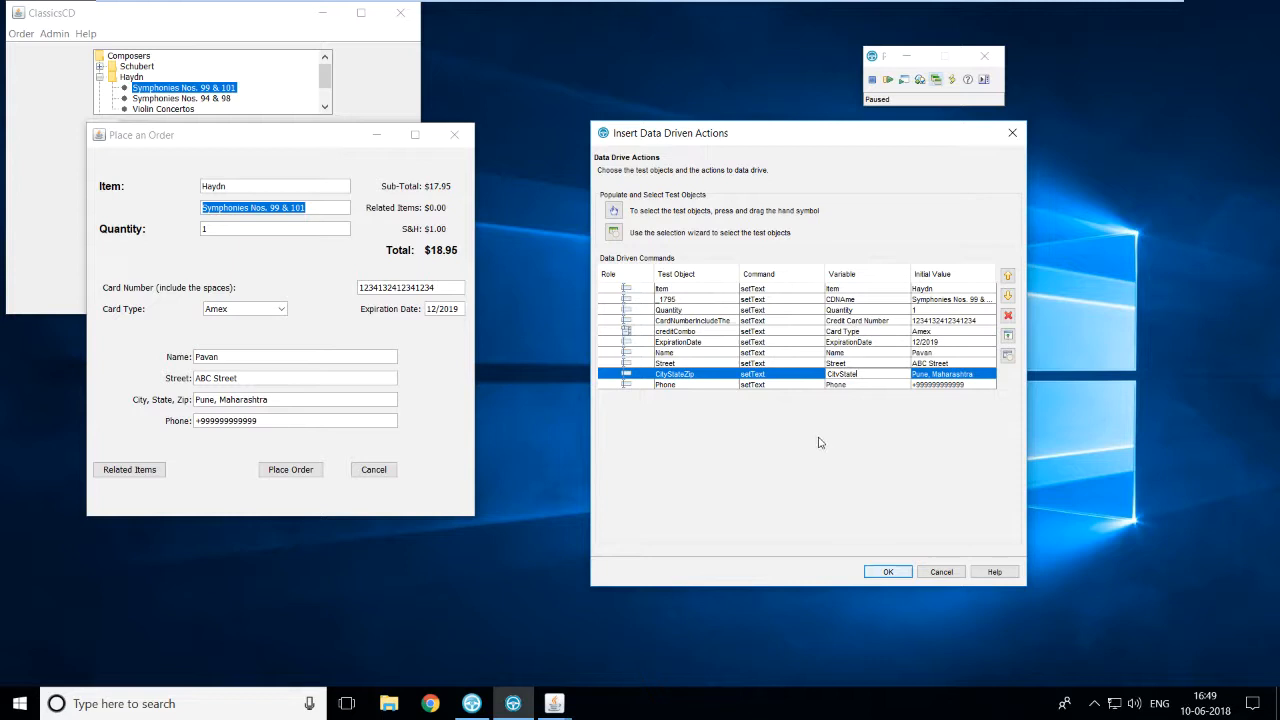
{"action": "mouse_move", "coordinate": [688, 290]}
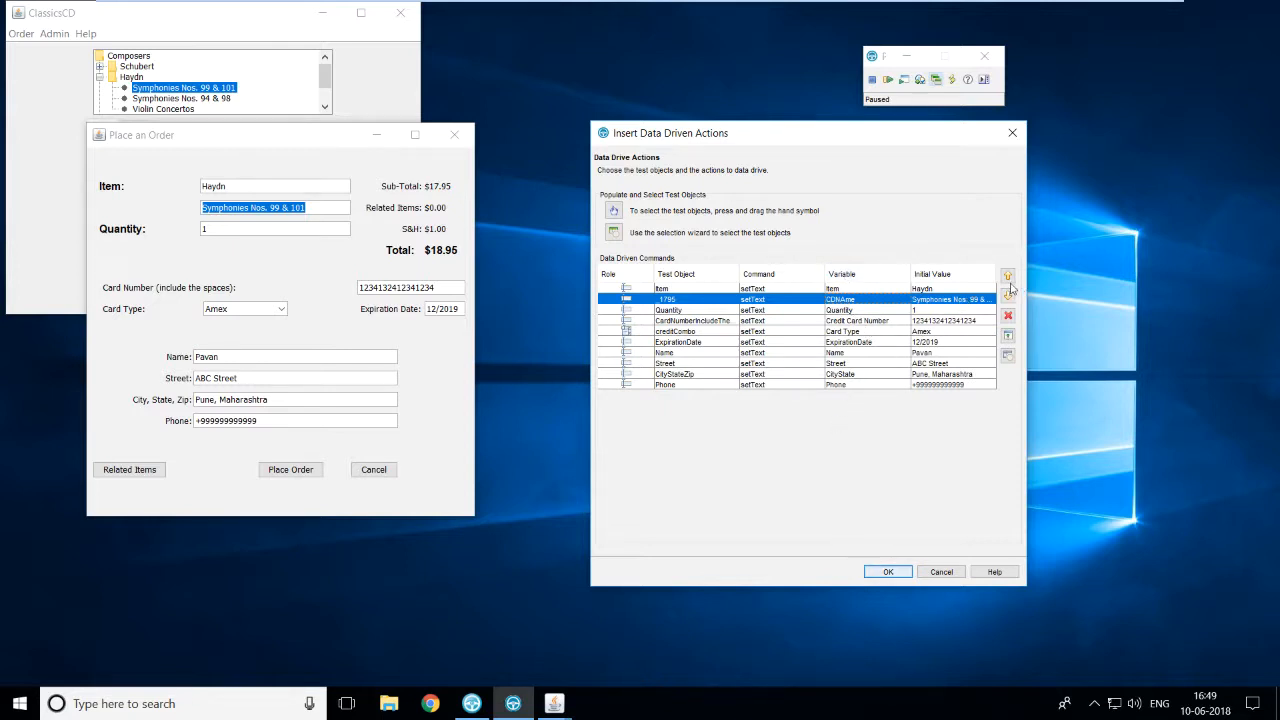
{"action": "mouse_move", "coordinate": [700, 331]}
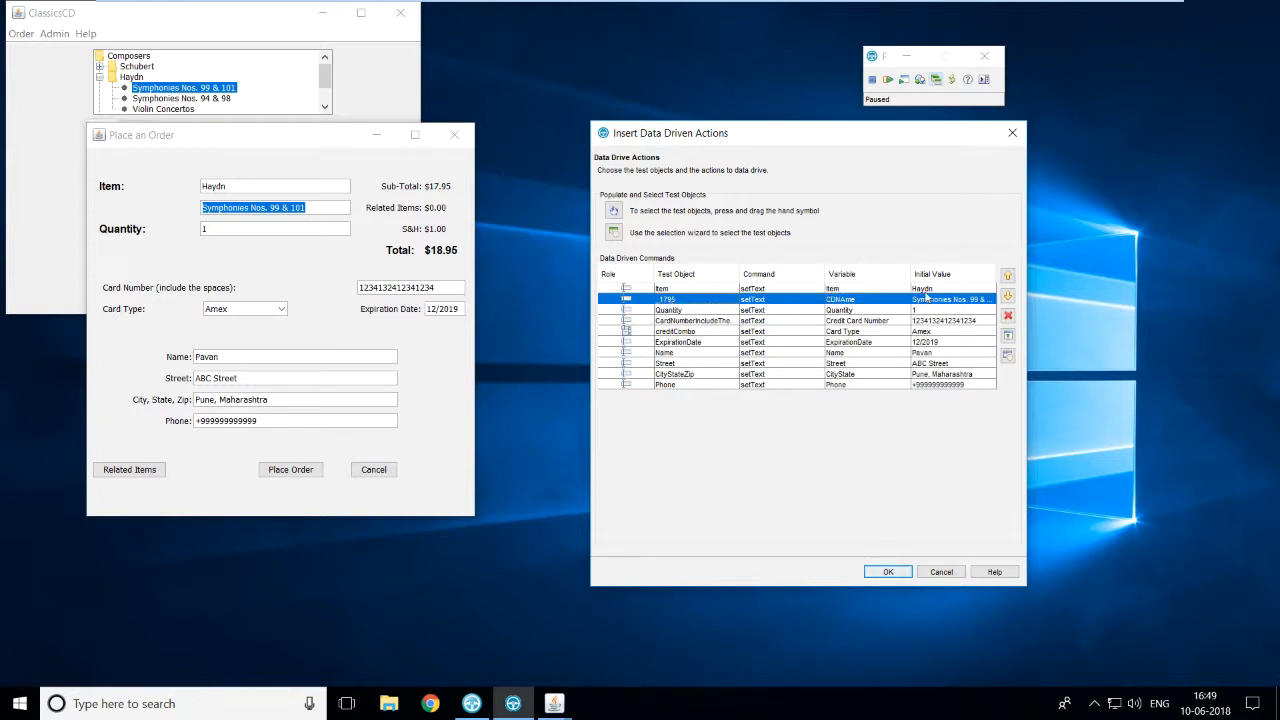
{"action": "left_click", "coordinate": [1007, 298]}
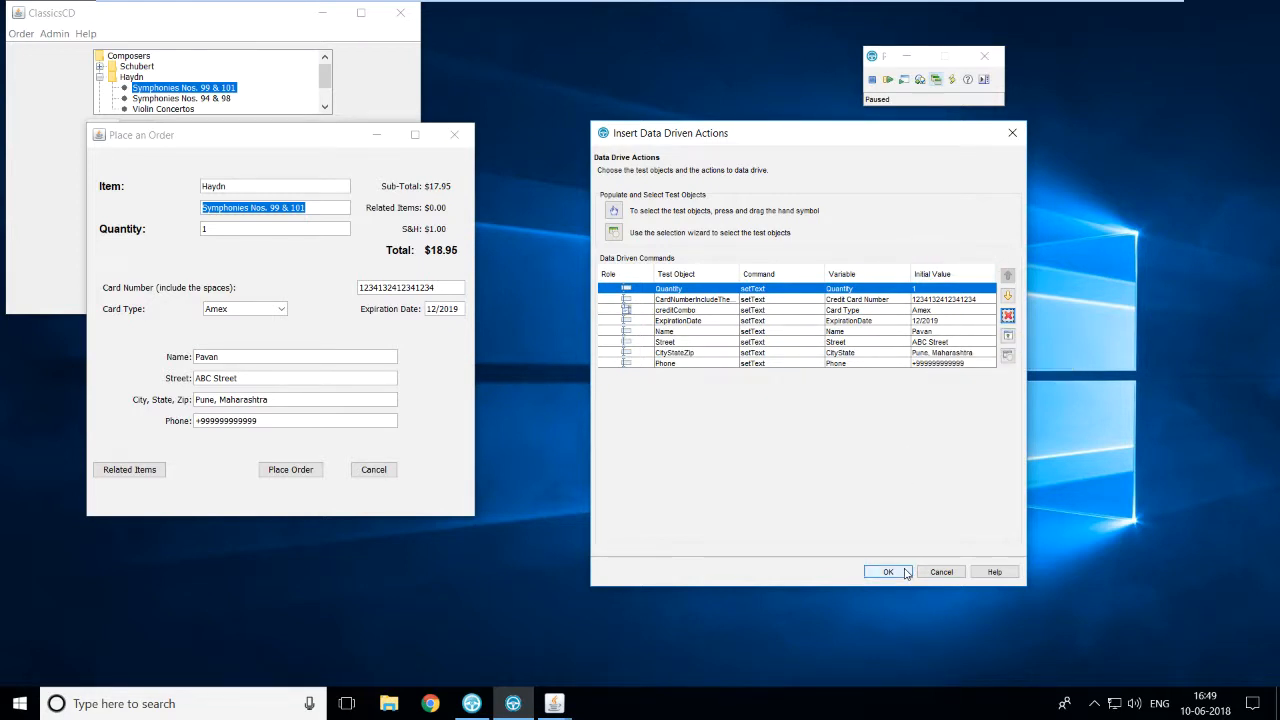
Confirm the data-driven commands, place the order and dismiss the order-received message.
{"action": "left_click", "coordinate": [888, 571]}
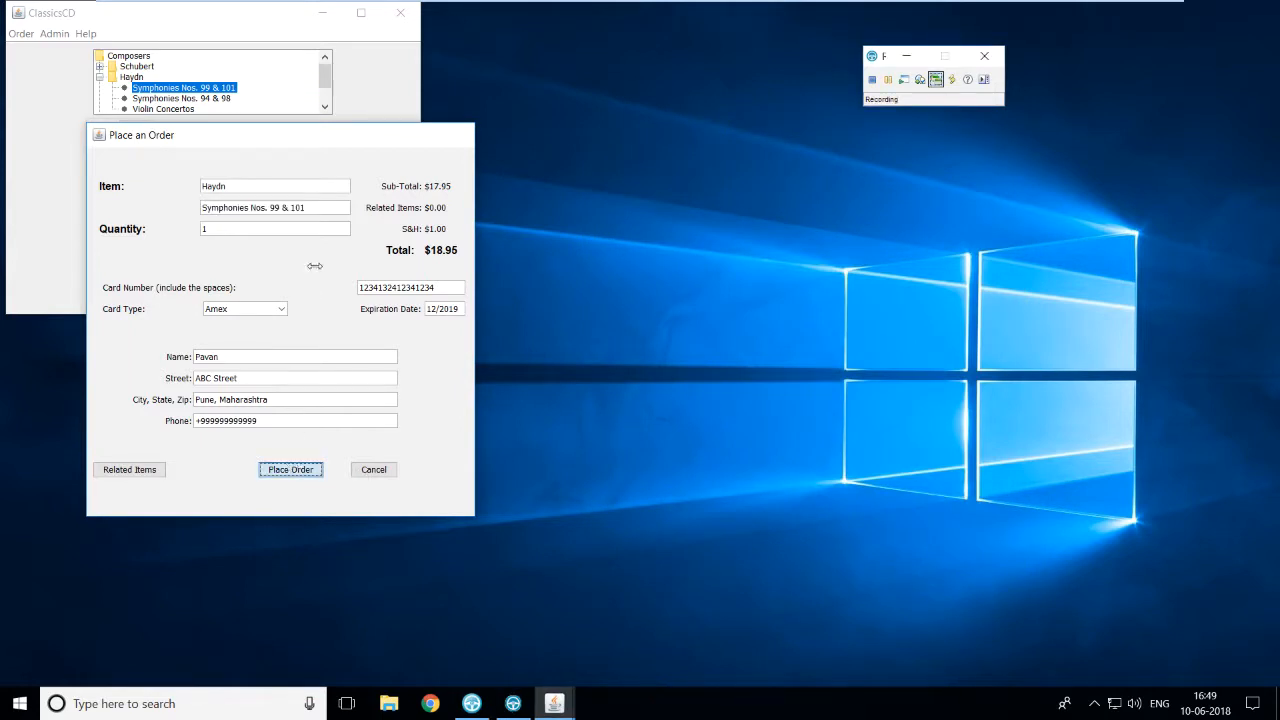
{"action": "left_click", "coordinate": [290, 469]}
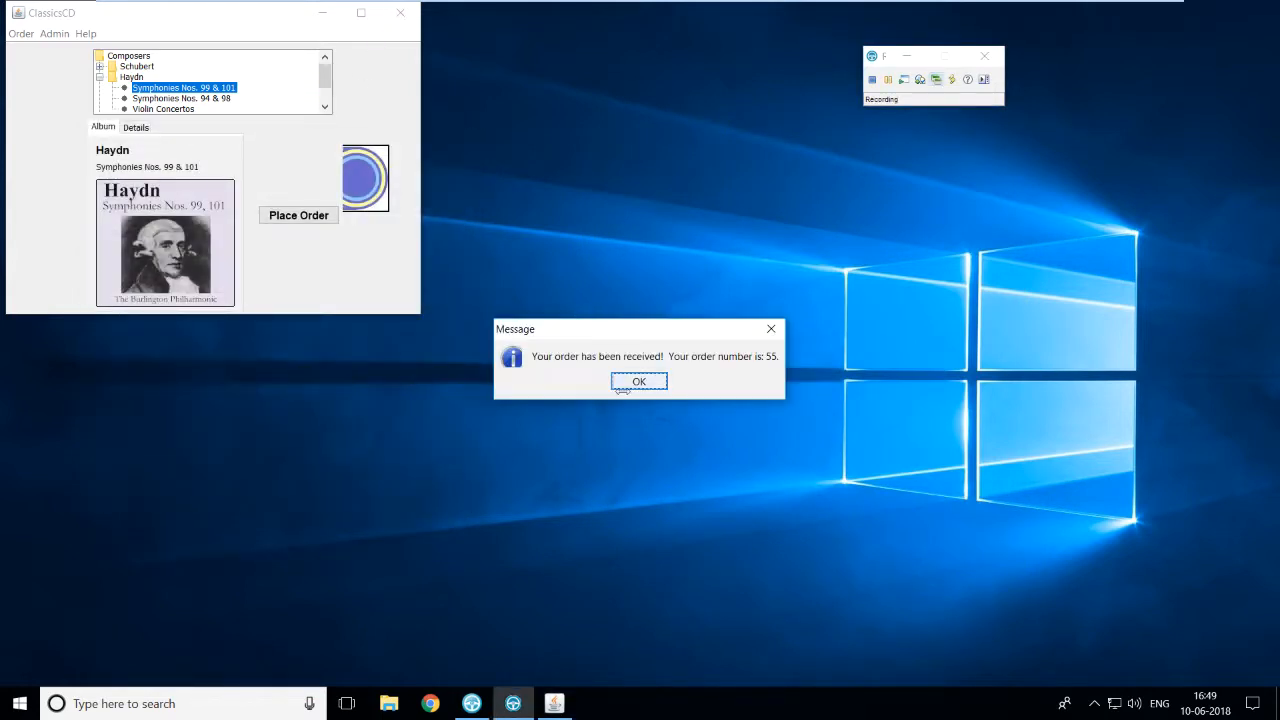
{"action": "left_click", "coordinate": [638, 381]}
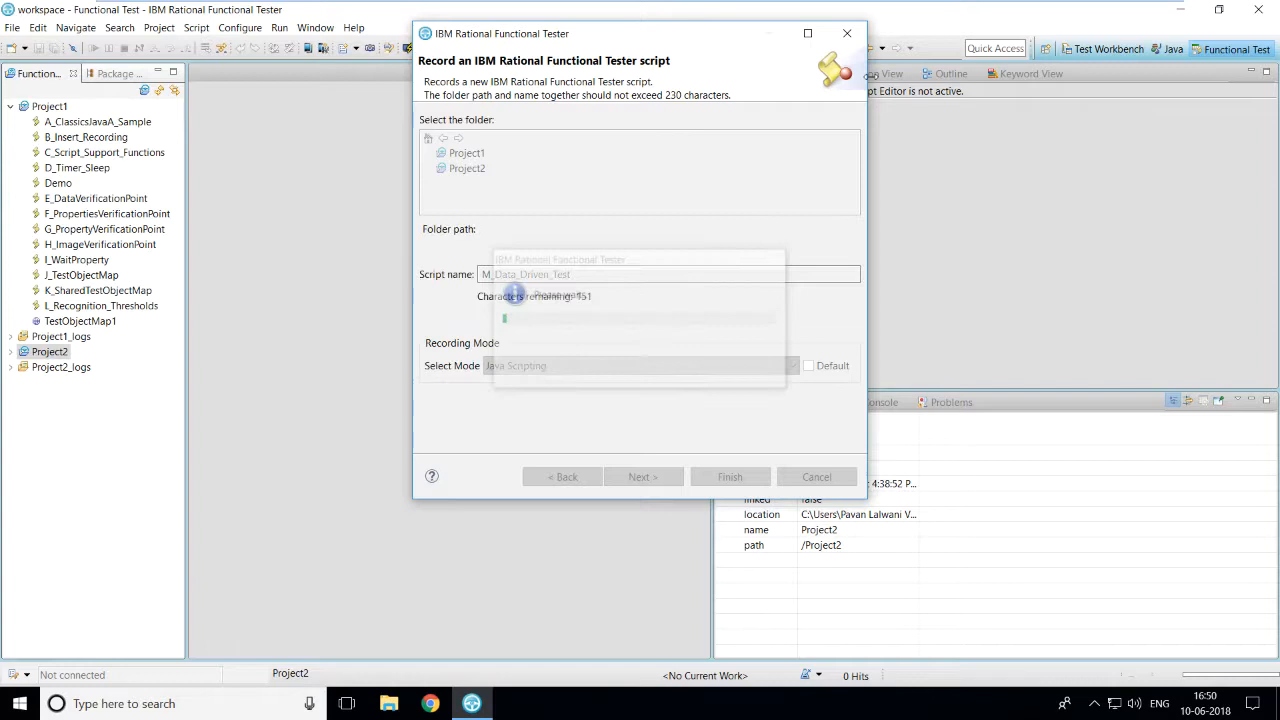
Stop recording to generate the script and widen the script explorer and datapool view.
{"action": "left_click", "coordinate": [730, 476]}
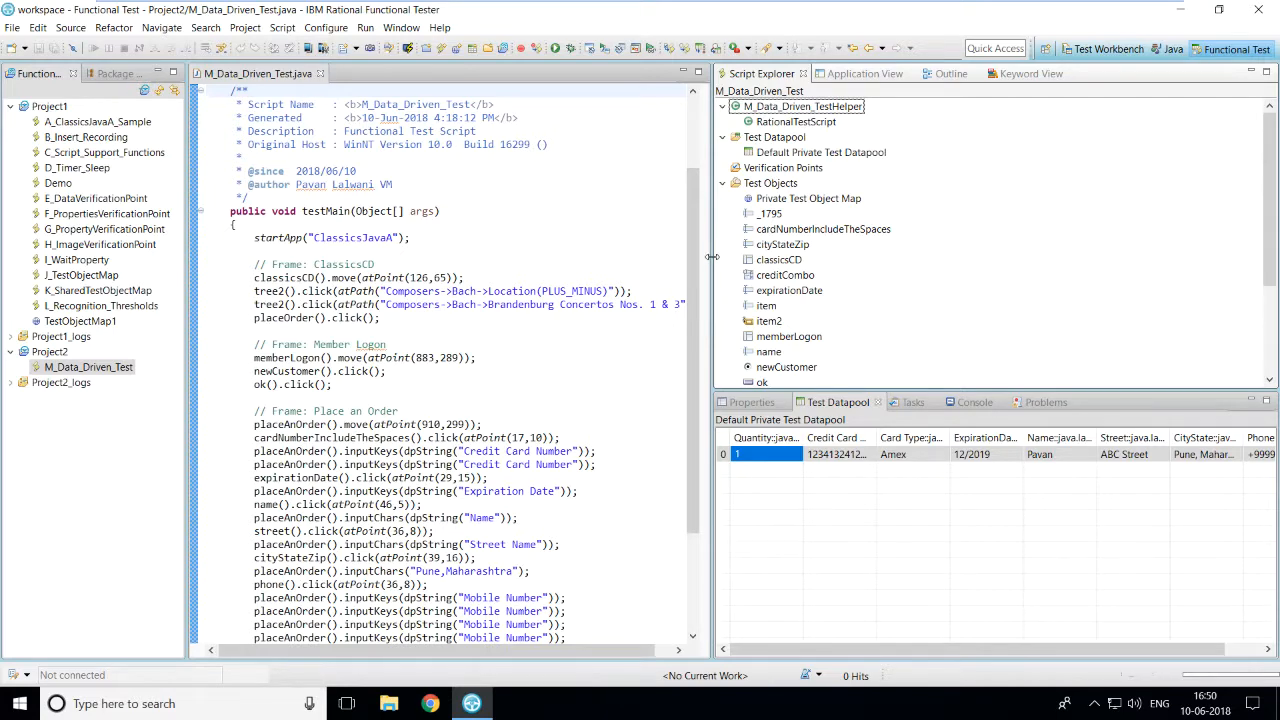
{"action": "left_click_drag", "start_coordinate": [710, 257], "coordinate": [507, 257]}
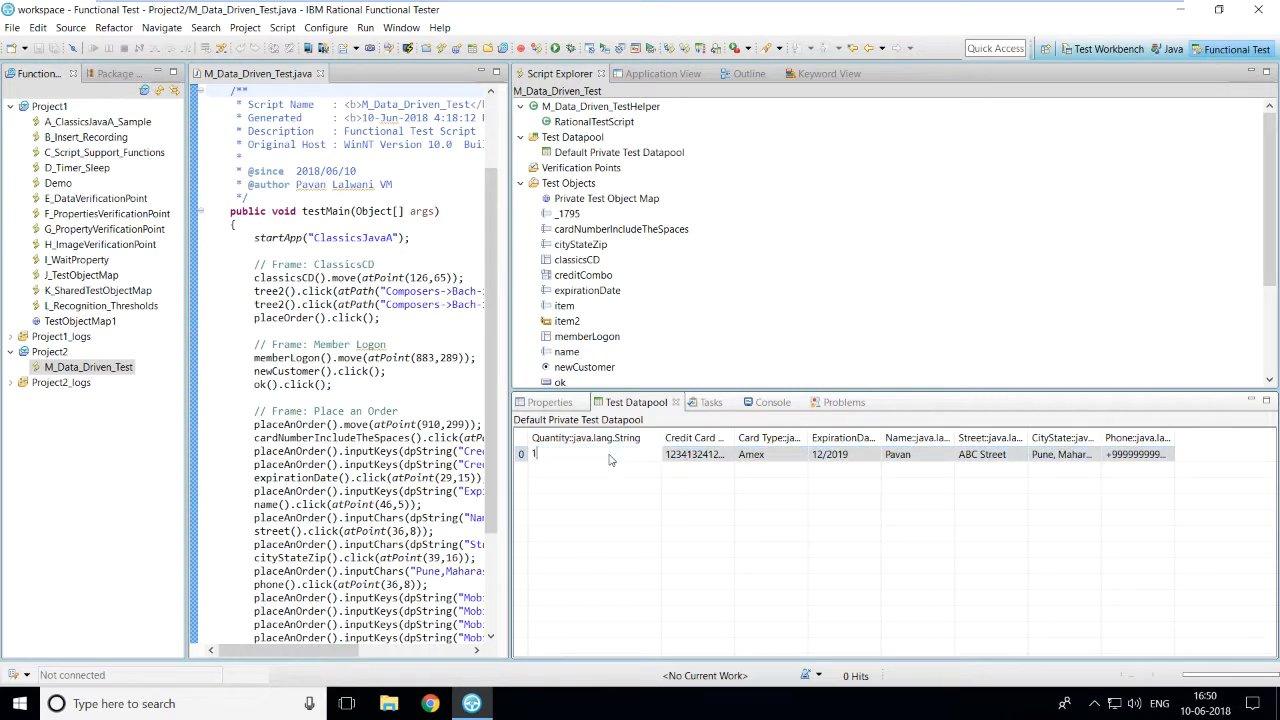
Widen the Quantity, Credit Card Number and Card Type columns and view the card type choices.
{"action": "left_click", "coordinate": [697, 454]}
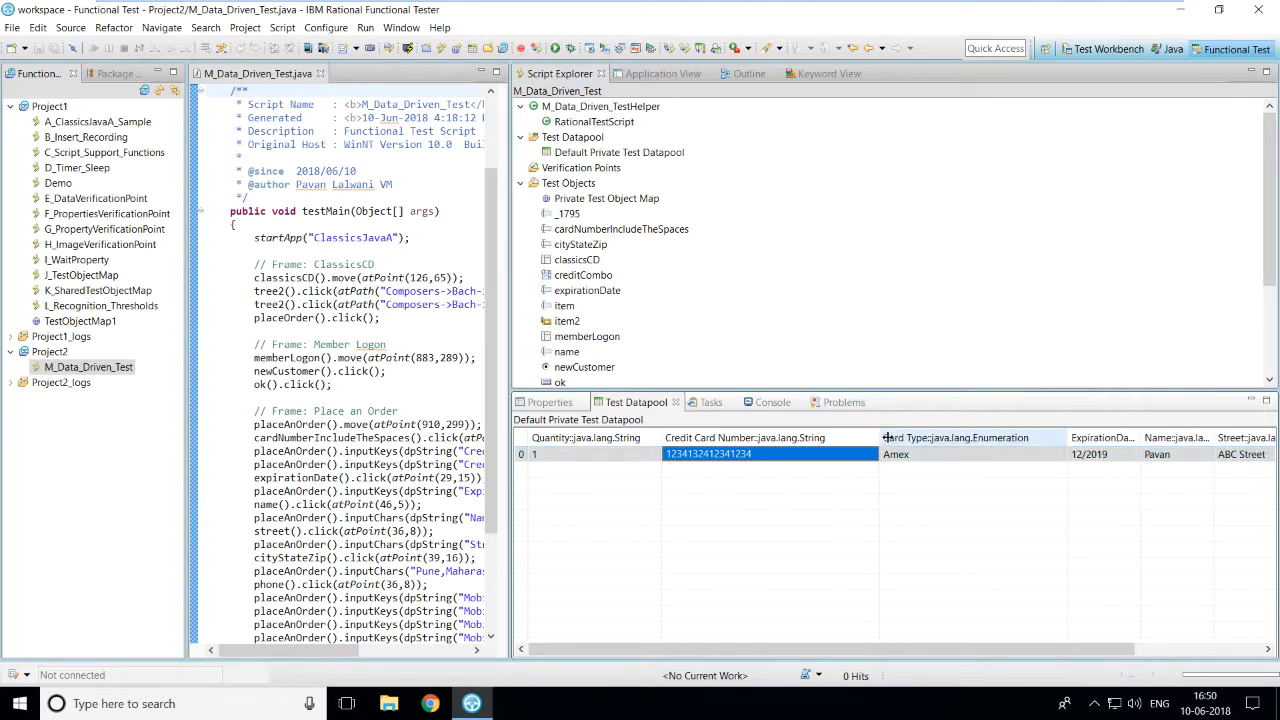
{"action": "left_click", "coordinate": [973, 454]}
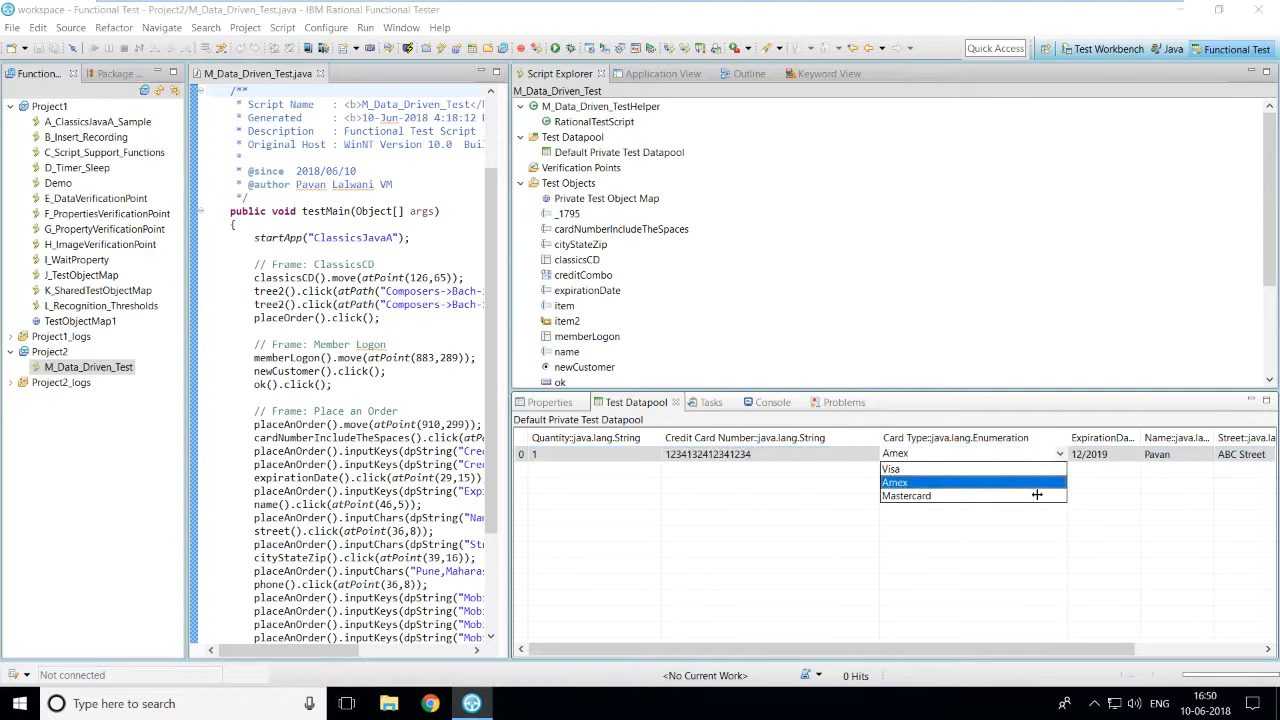
{"action": "left_click", "coordinate": [894, 482]}
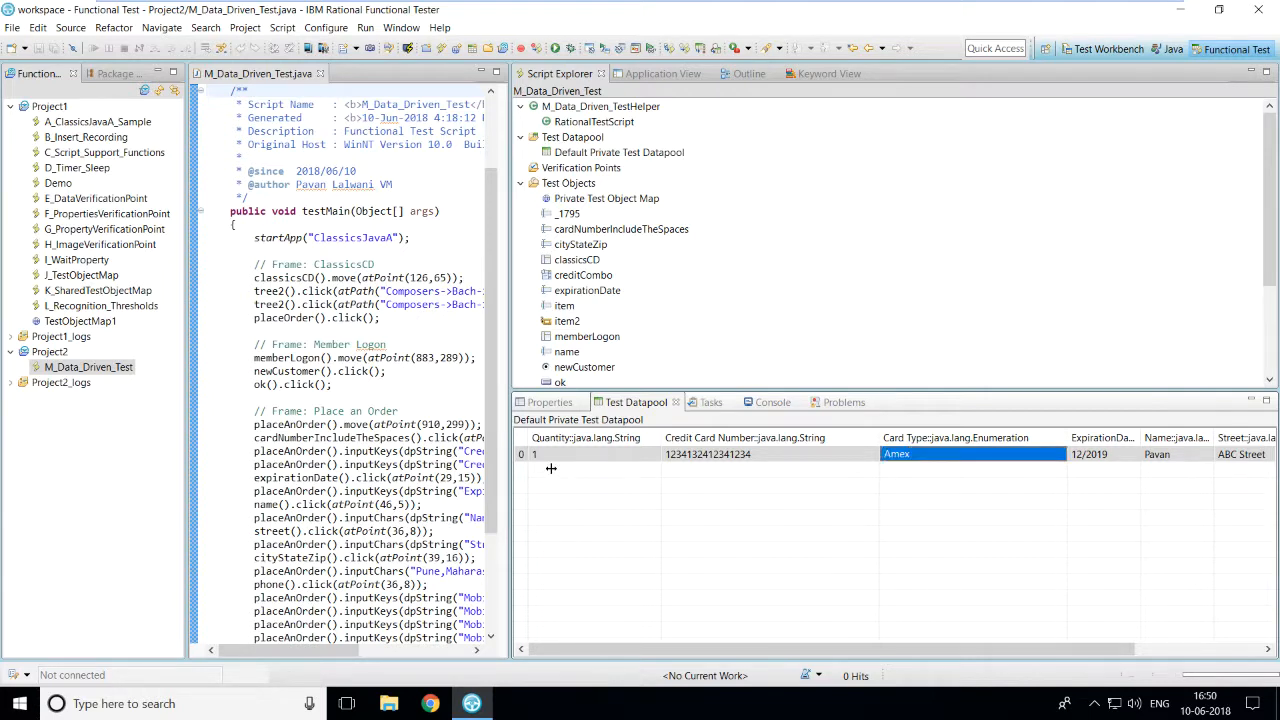
{"action": "right_click", "coordinate": [550, 468]}
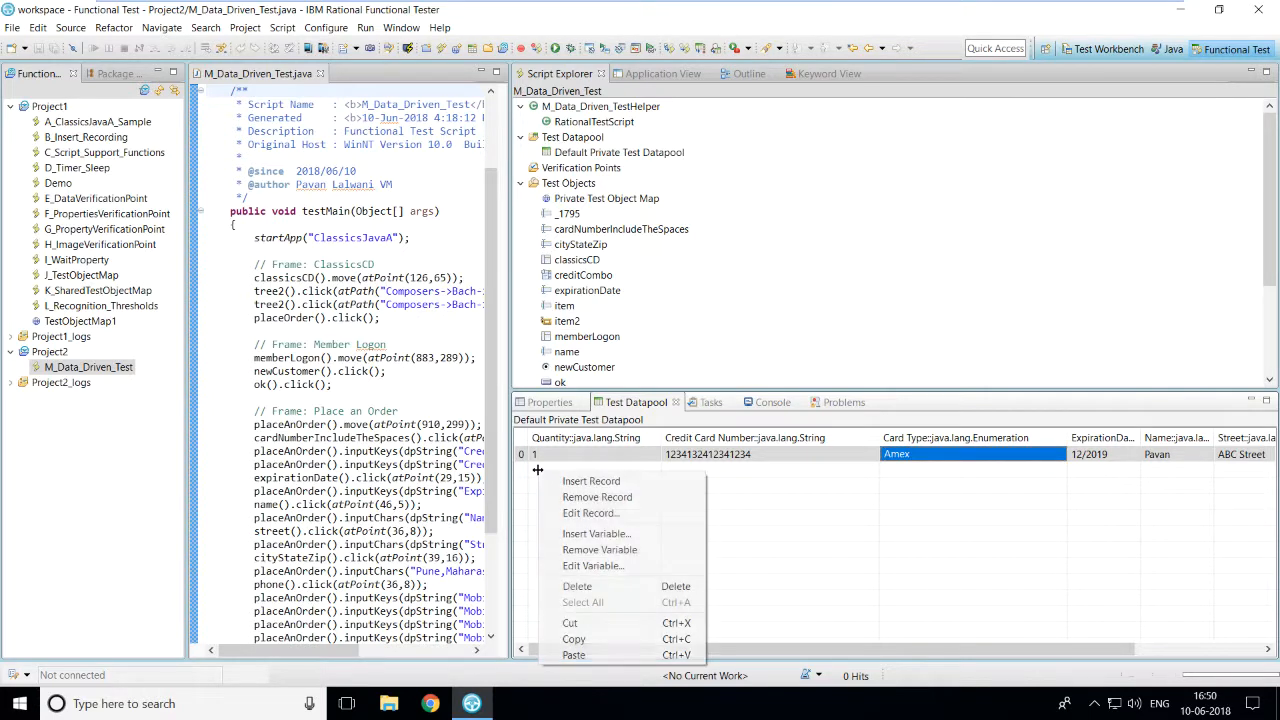
Insert a second record with quantity 2, card number 123, Mastercard and expiration 12/2019.
{"action": "left_click", "coordinate": [590, 481]}
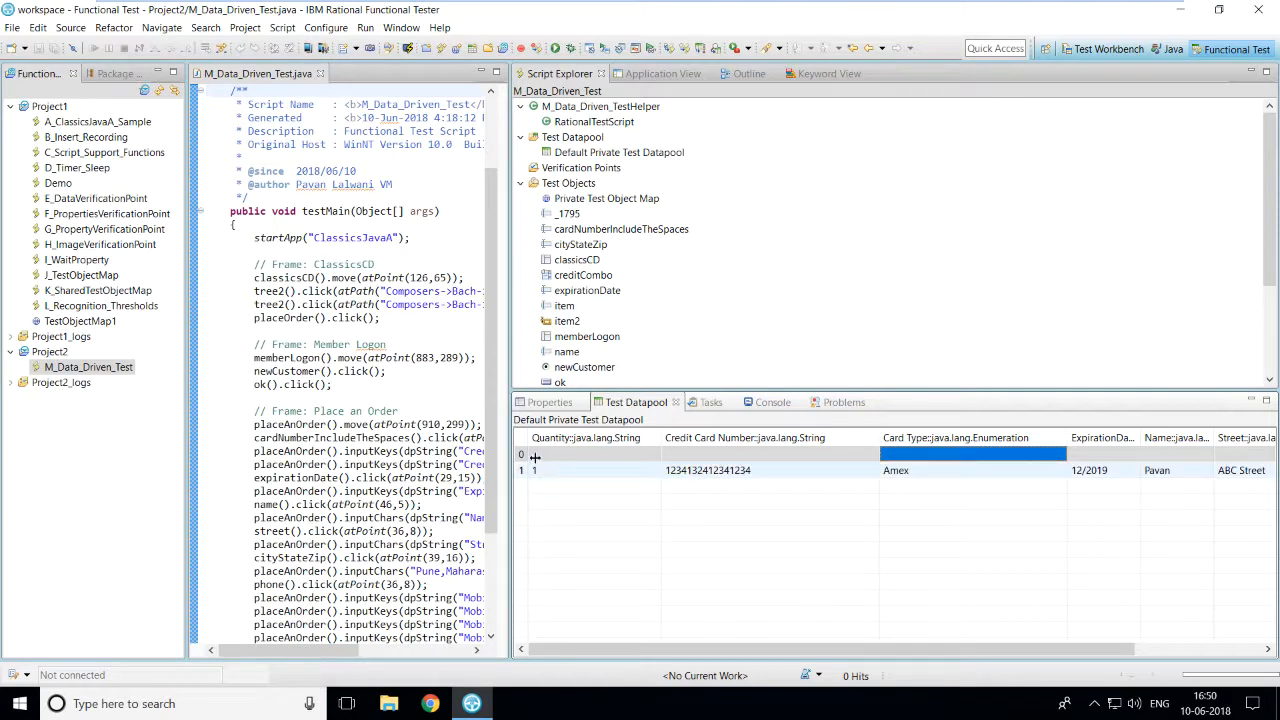
{"action": "type", "text": "2"}
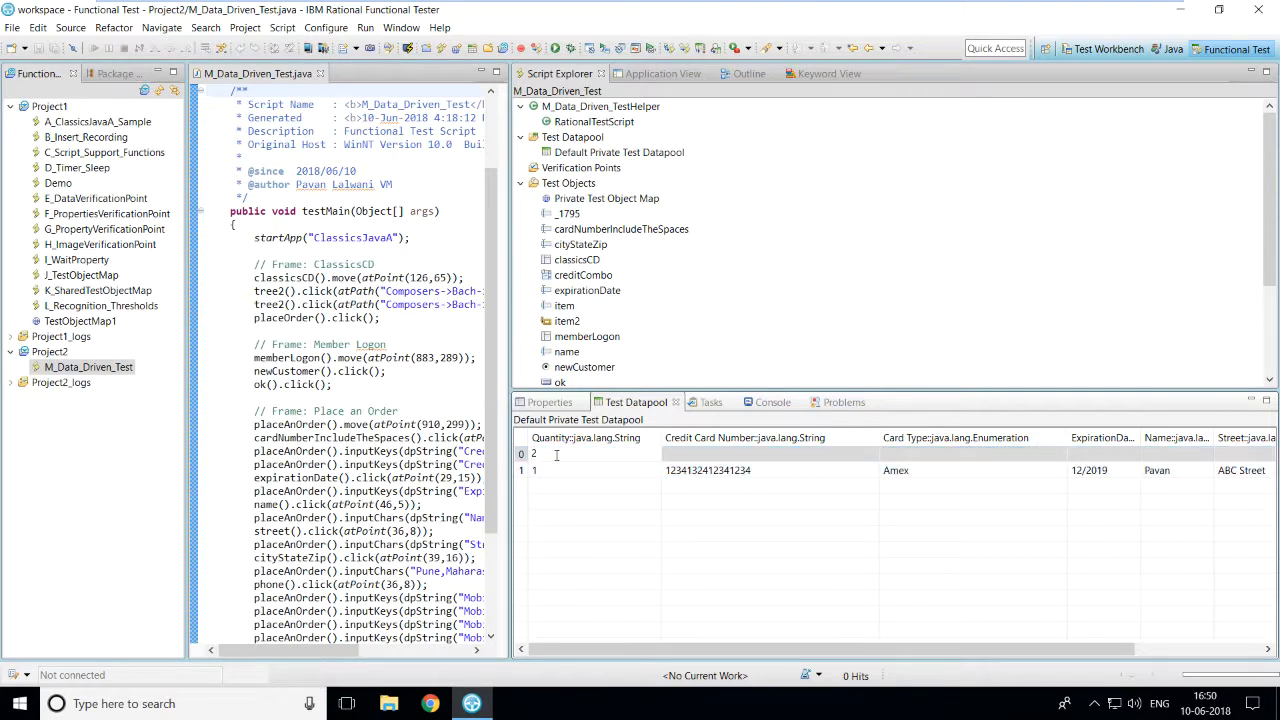
{"action": "type", "text": "12342134121321213"}
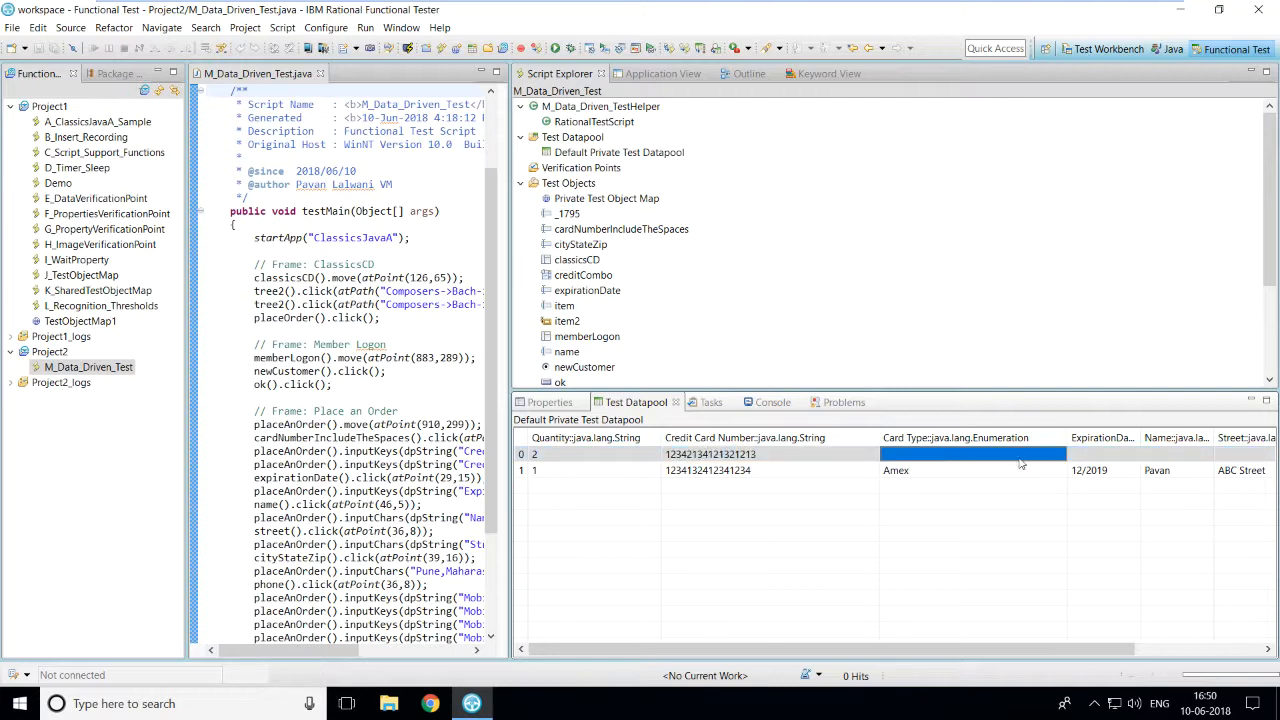
{"action": "left_click", "coordinate": [1056, 454]}
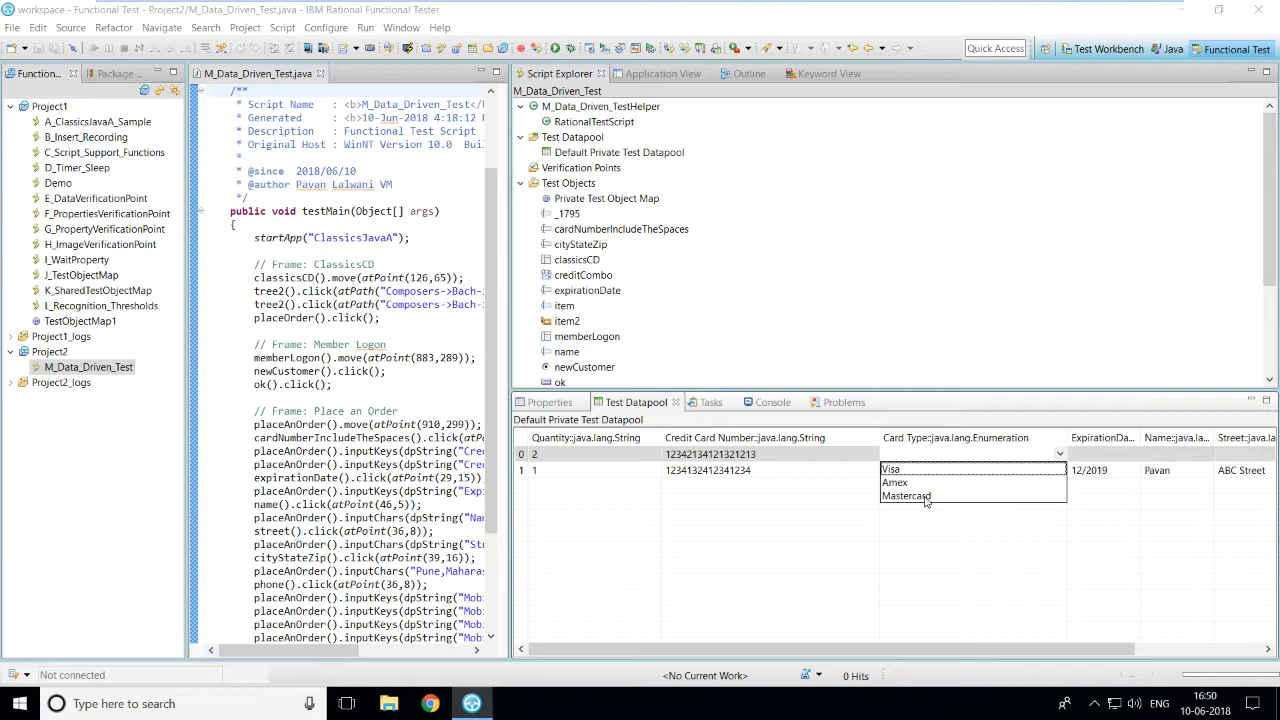
{"action": "left_click", "coordinate": [906, 496]}
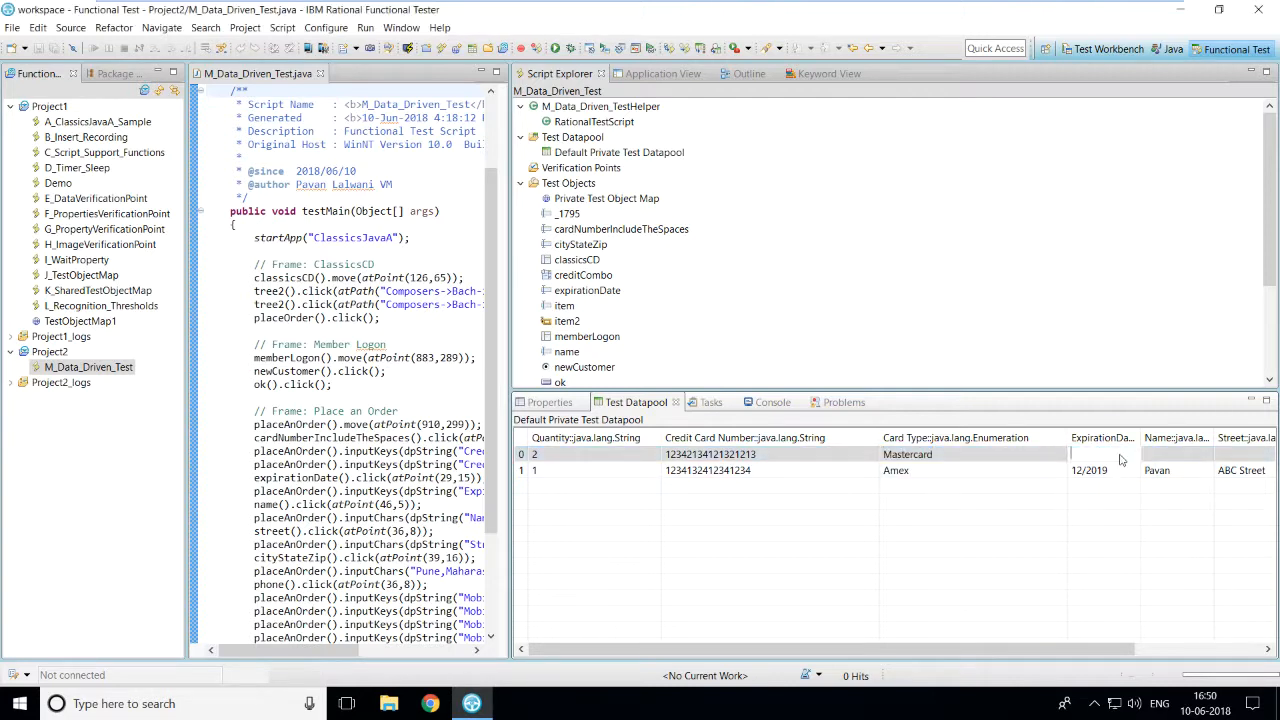
{"action": "type", "text": "12/2019"}
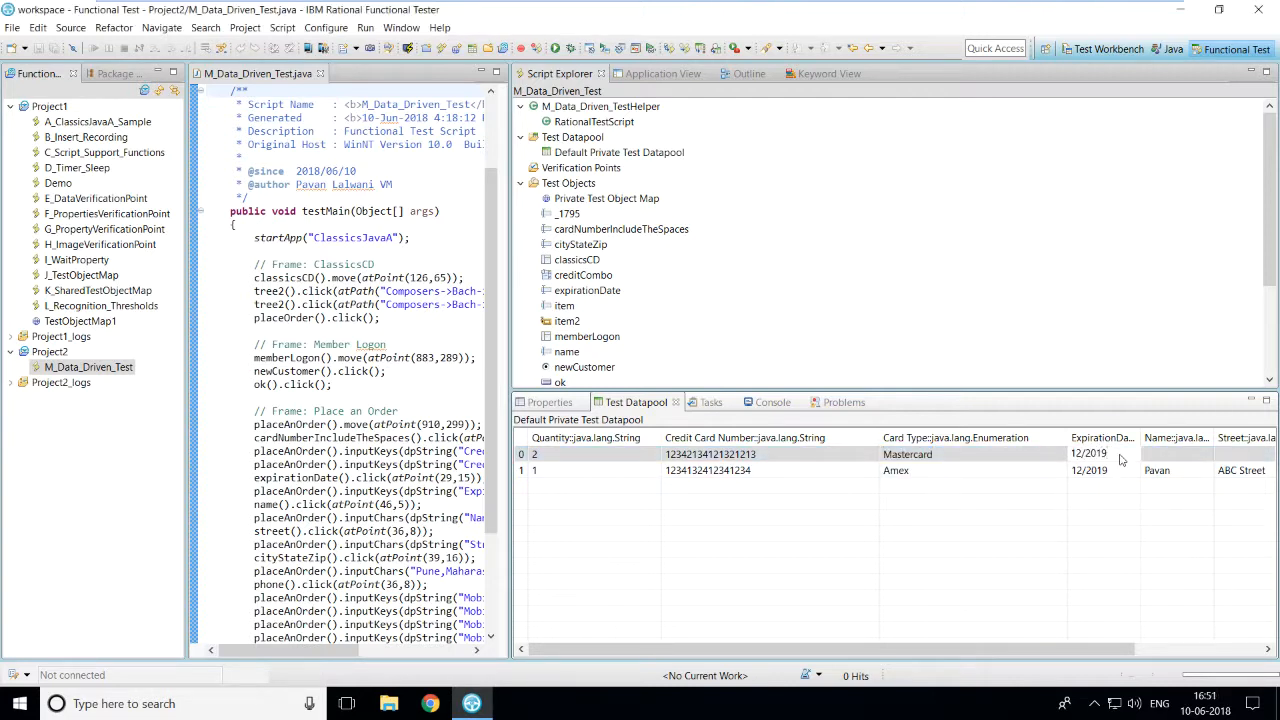
Fill the new record's street DEF Street and city/state Hyderabad.
{"action": "scroll", "scroll_direction": "right", "scroll_amount": 3}
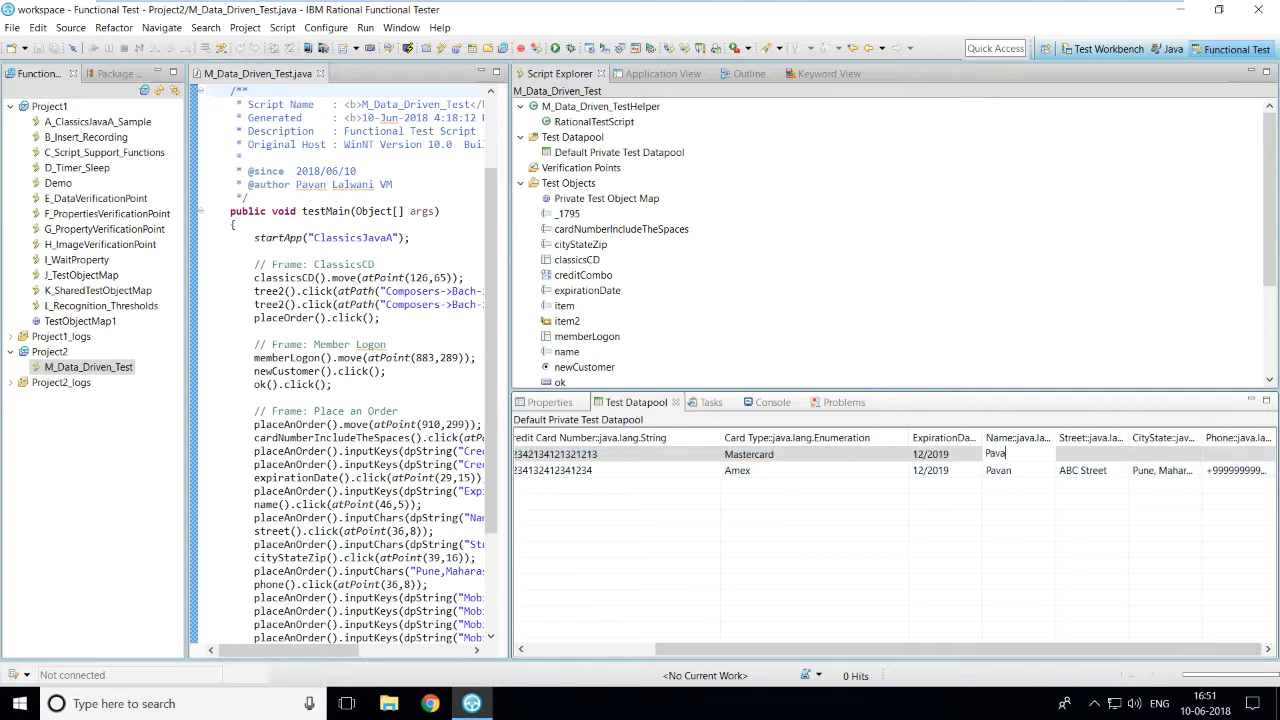
{"action": "left_click", "coordinate": [1092, 456]}
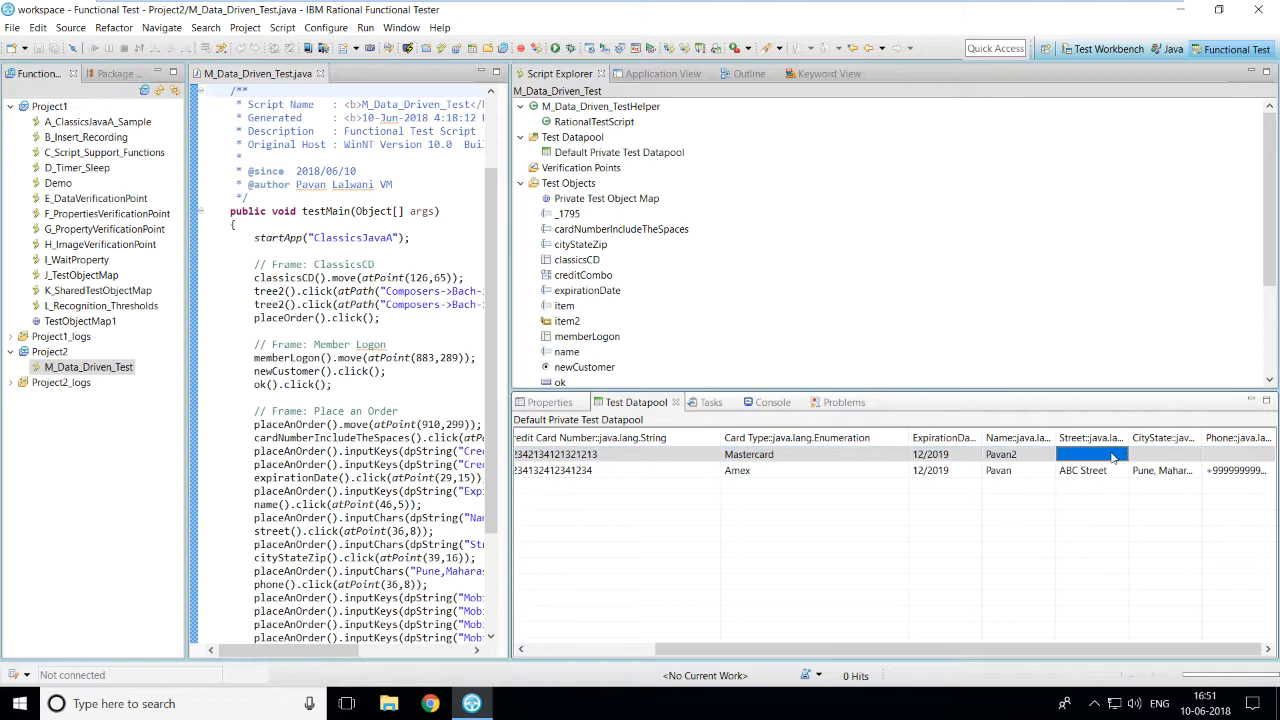
{"action": "type", "text": "DEF S"}
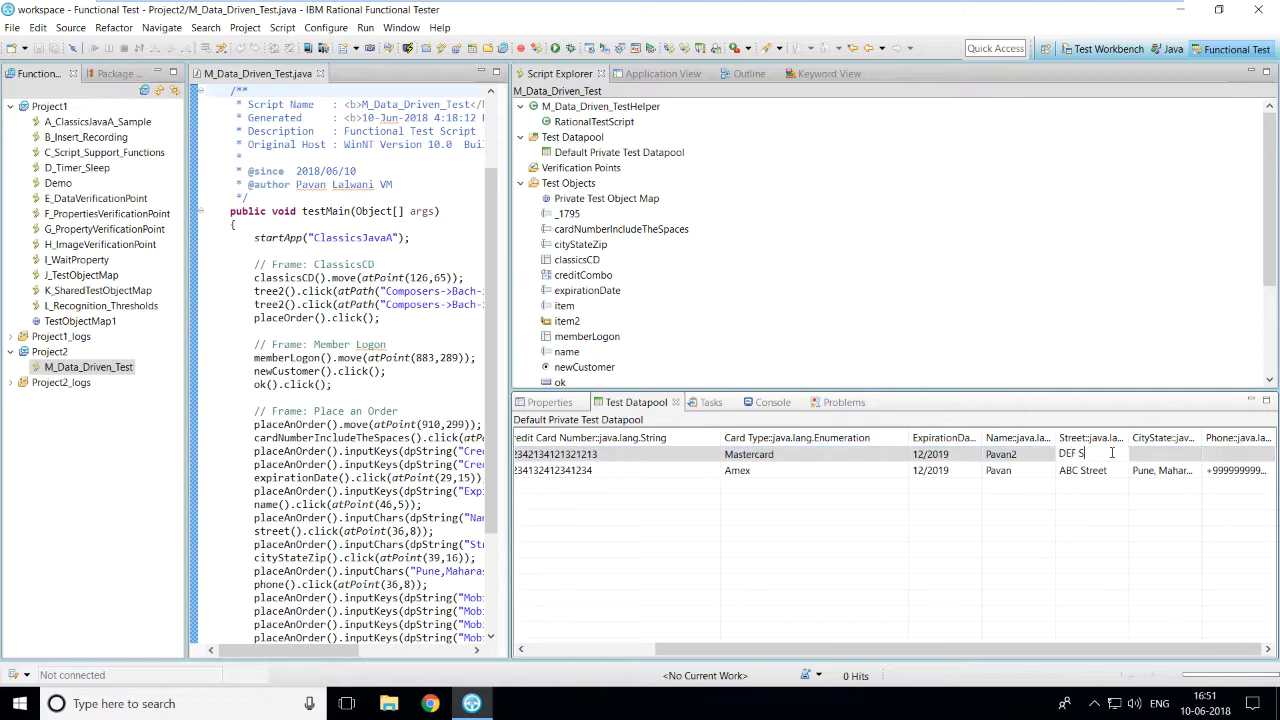
{"action": "left_click", "coordinate": [1165, 454]}
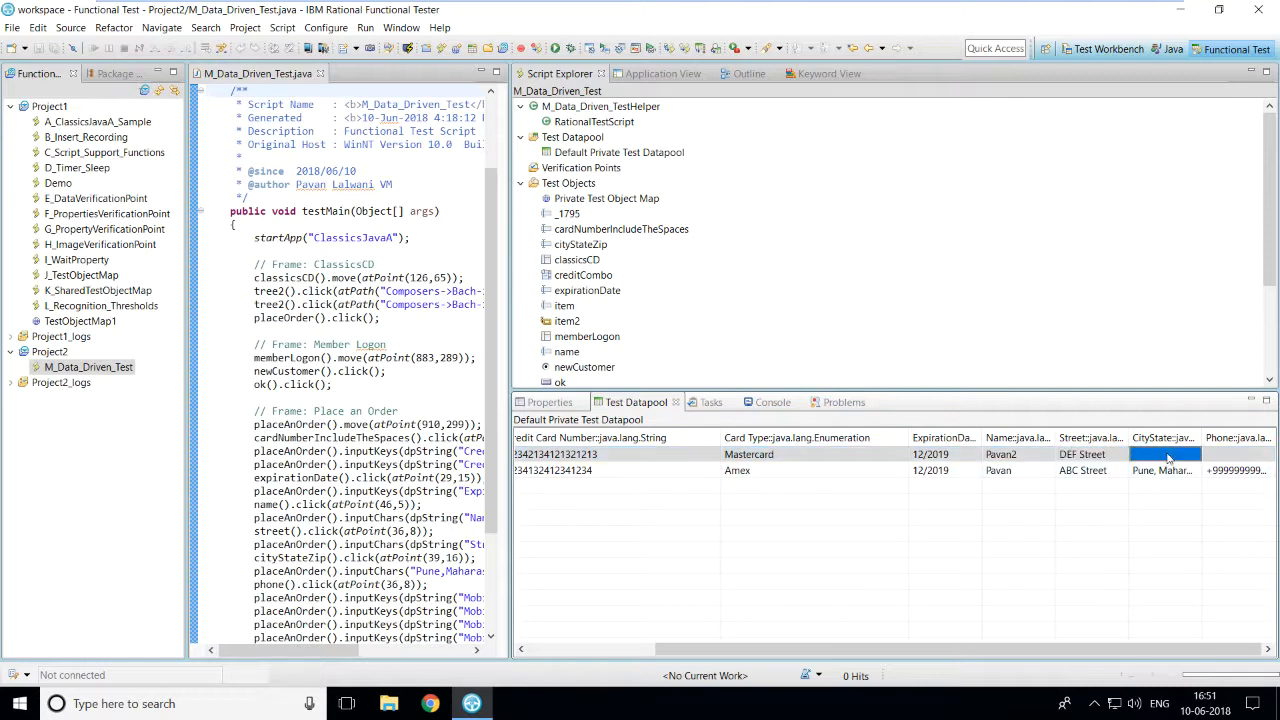
{"action": "type", "text": "Hyderabad"}
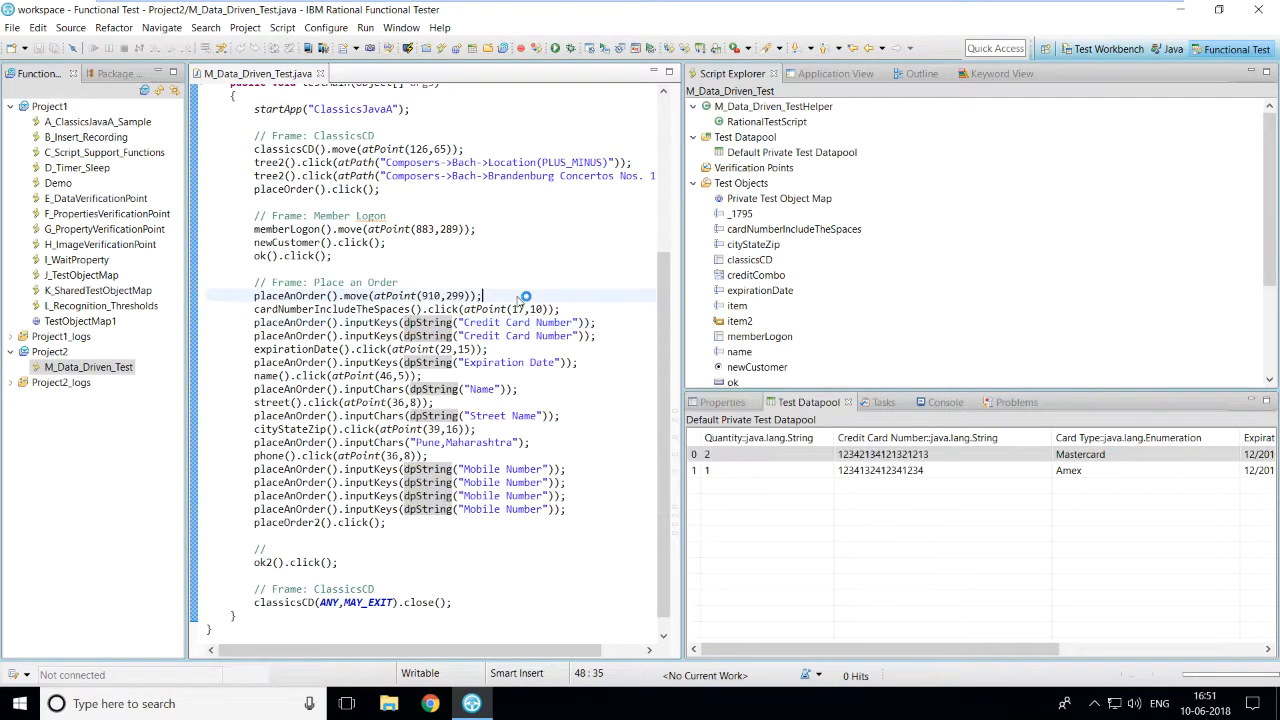
{"action": "double_click", "coordinate": [515, 322]}
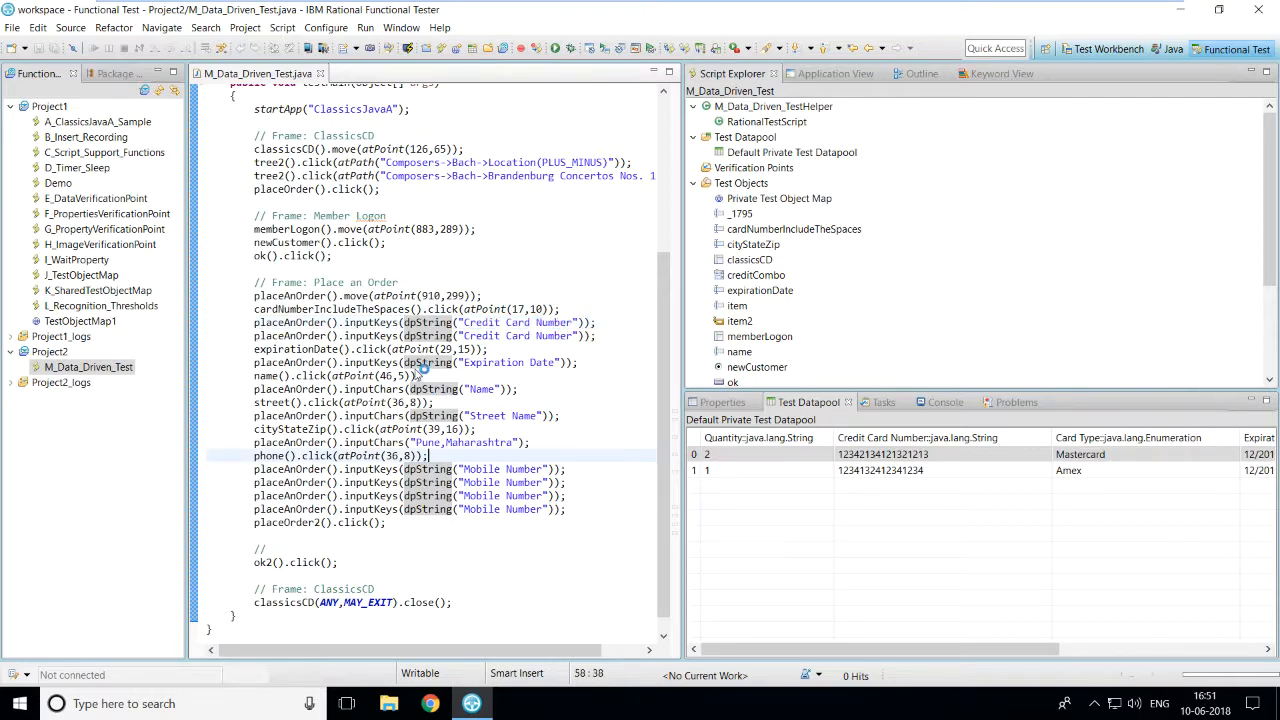
{"action": "mouse_move", "coordinate": [422, 388]}
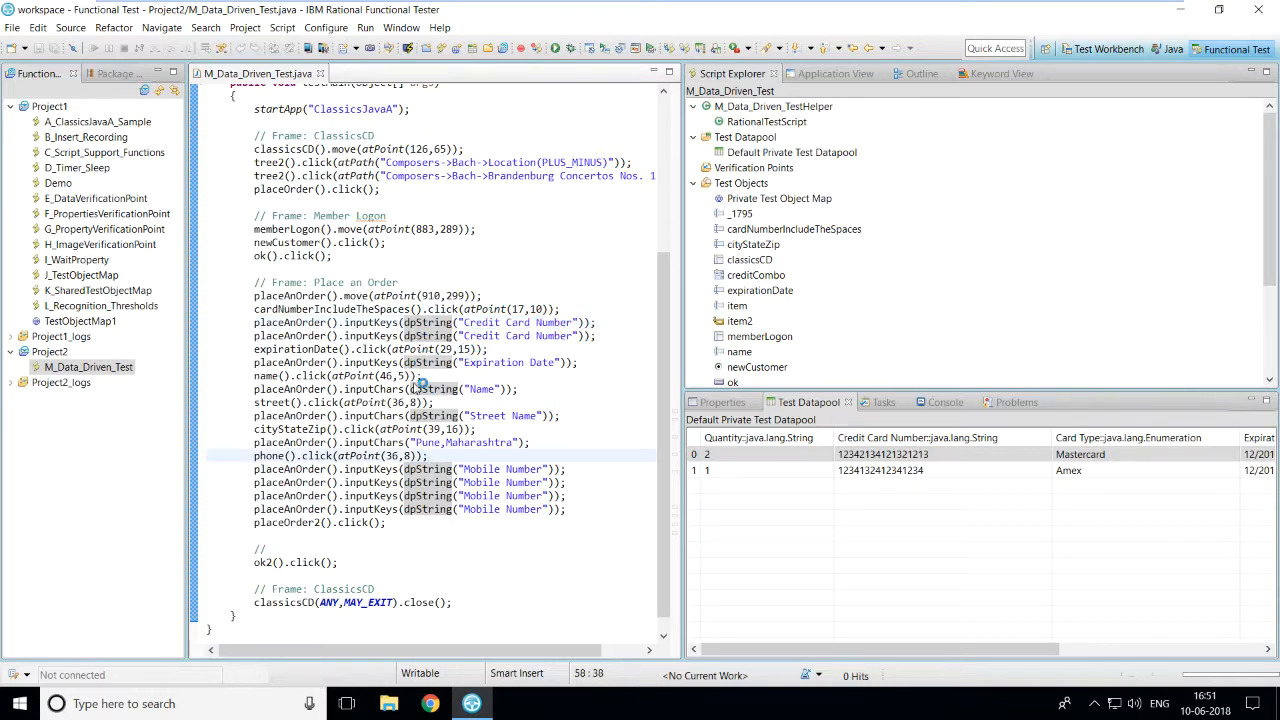
{"action": "double_click", "coordinate": [460, 389]}
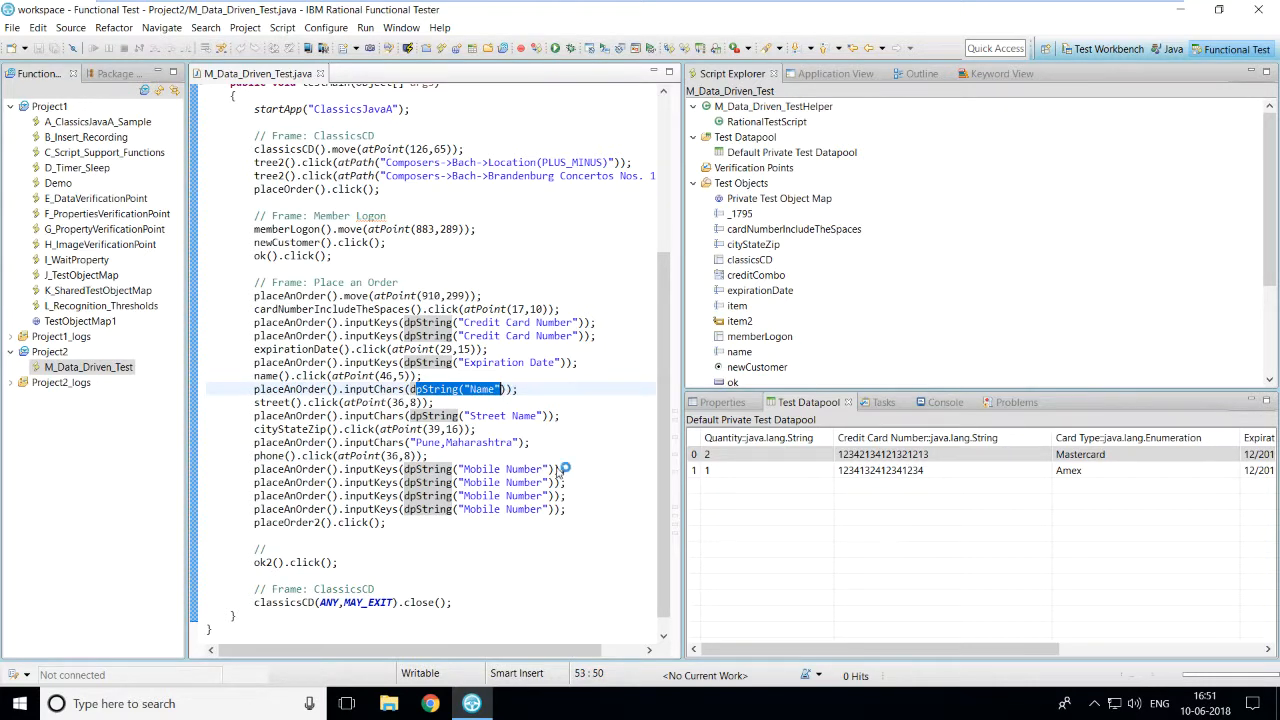
{"action": "scroll", "scroll_direction": "up", "scroll_amount": 3}
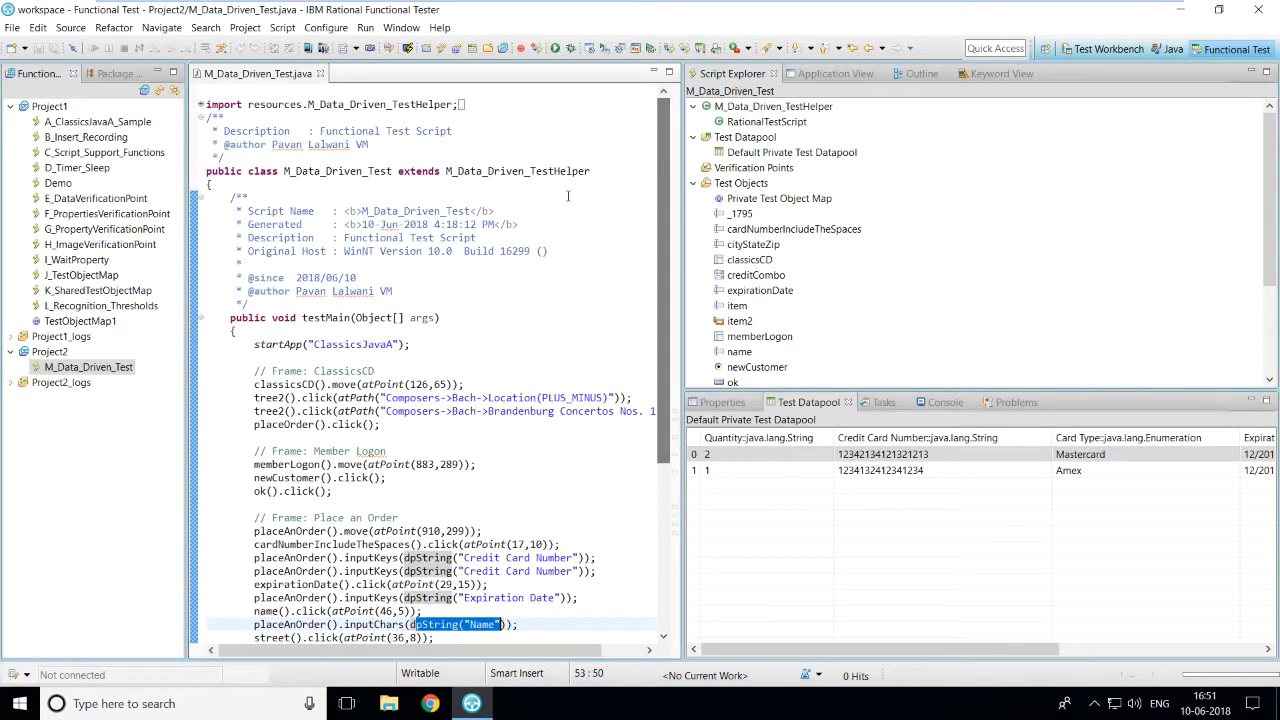
Run the script, saving the modified datapool, and move on to the playback options.
{"action": "left_click", "coordinate": [550, 48]}
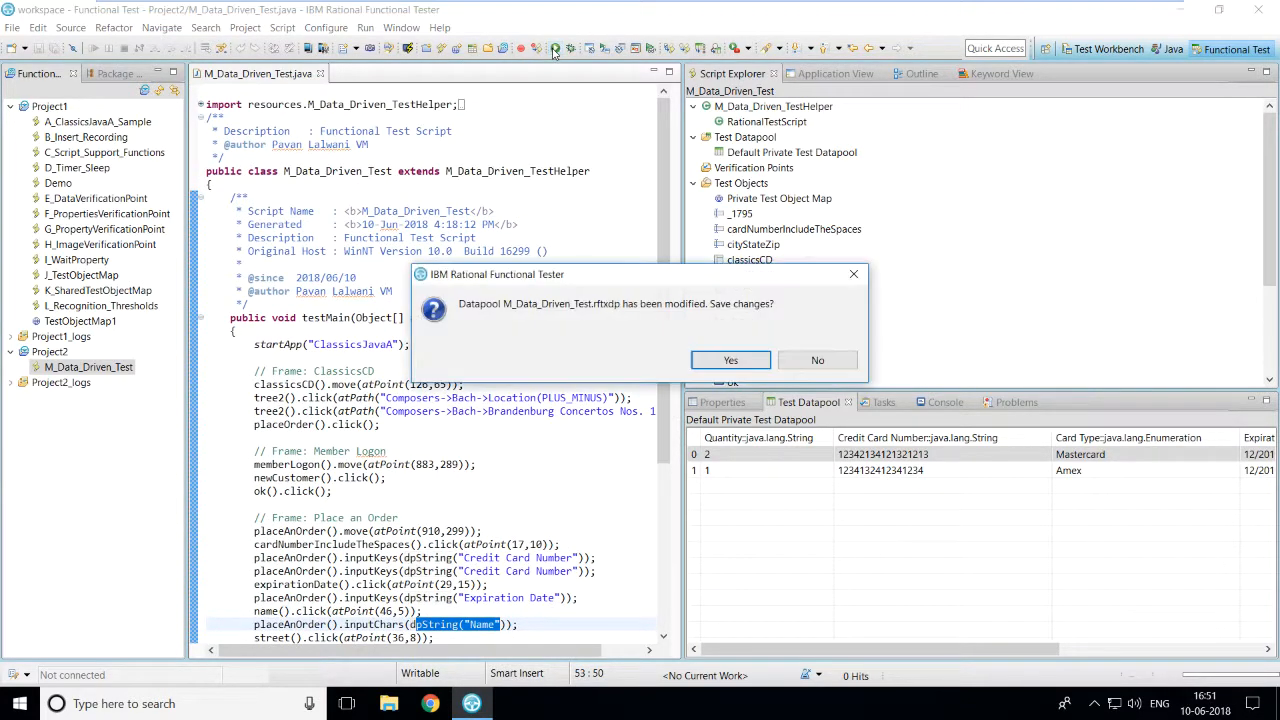
{"action": "mouse_move", "coordinate": [512, 310]}
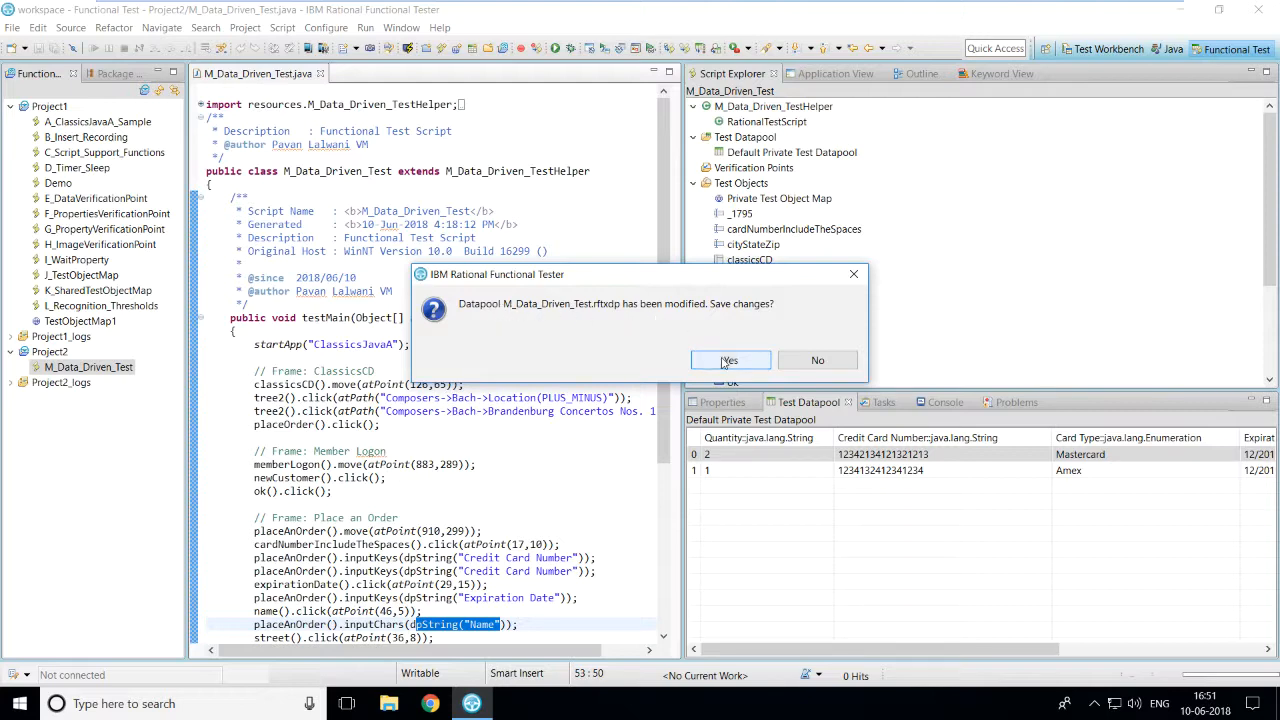
{"action": "left_click", "coordinate": [730, 360]}
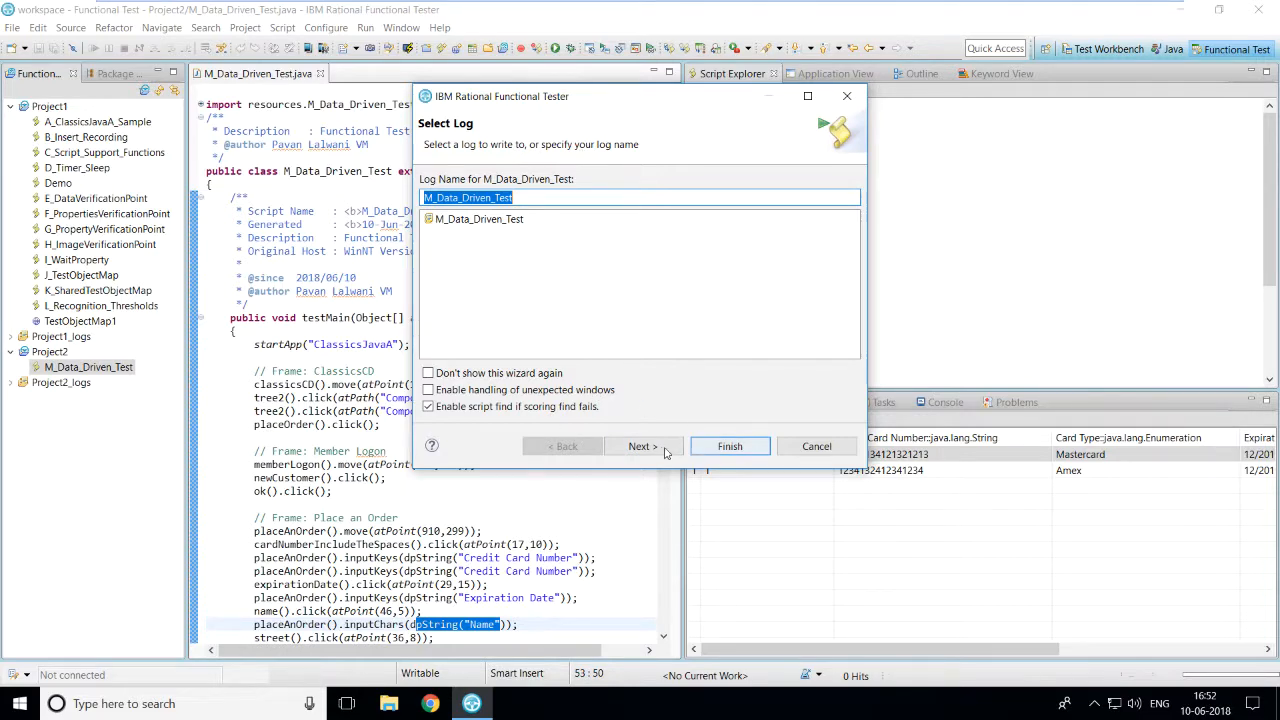
{"action": "left_click", "coordinate": [642, 446]}
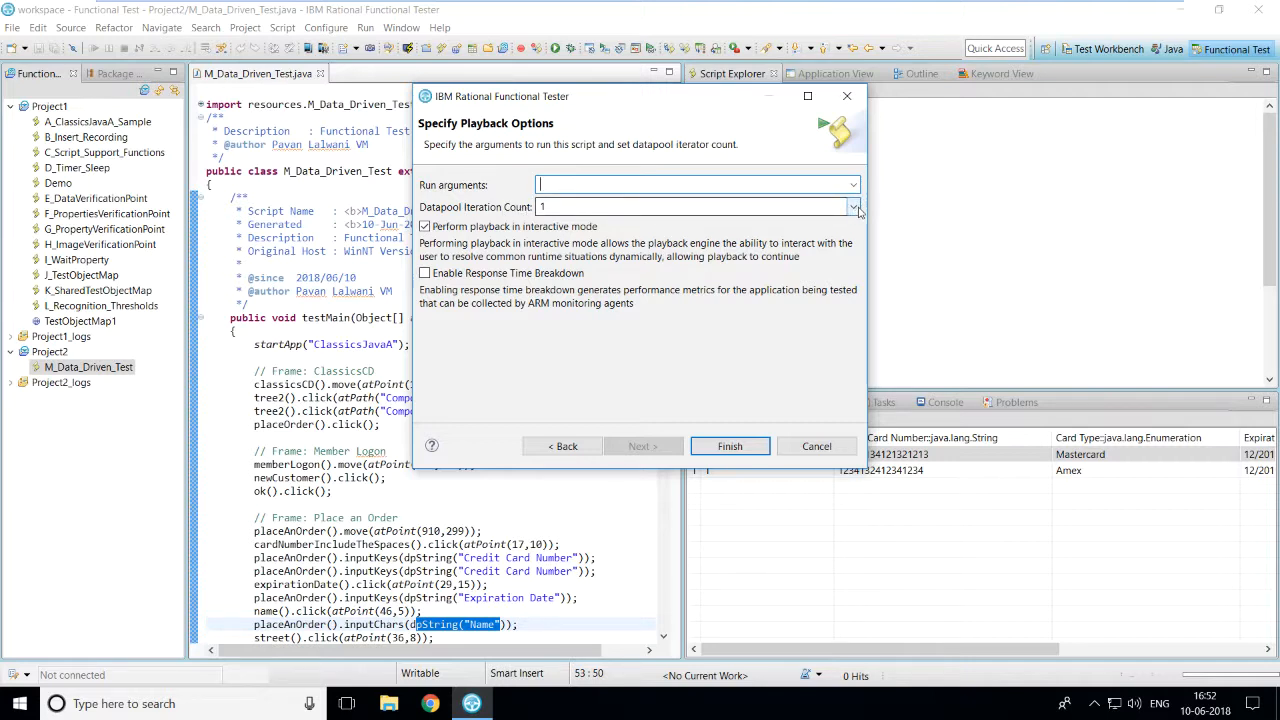
Set Datapool Iteration Count to Iterate Until Done and finish to begin playback.
{"action": "left_click", "coordinate": [851, 207]}
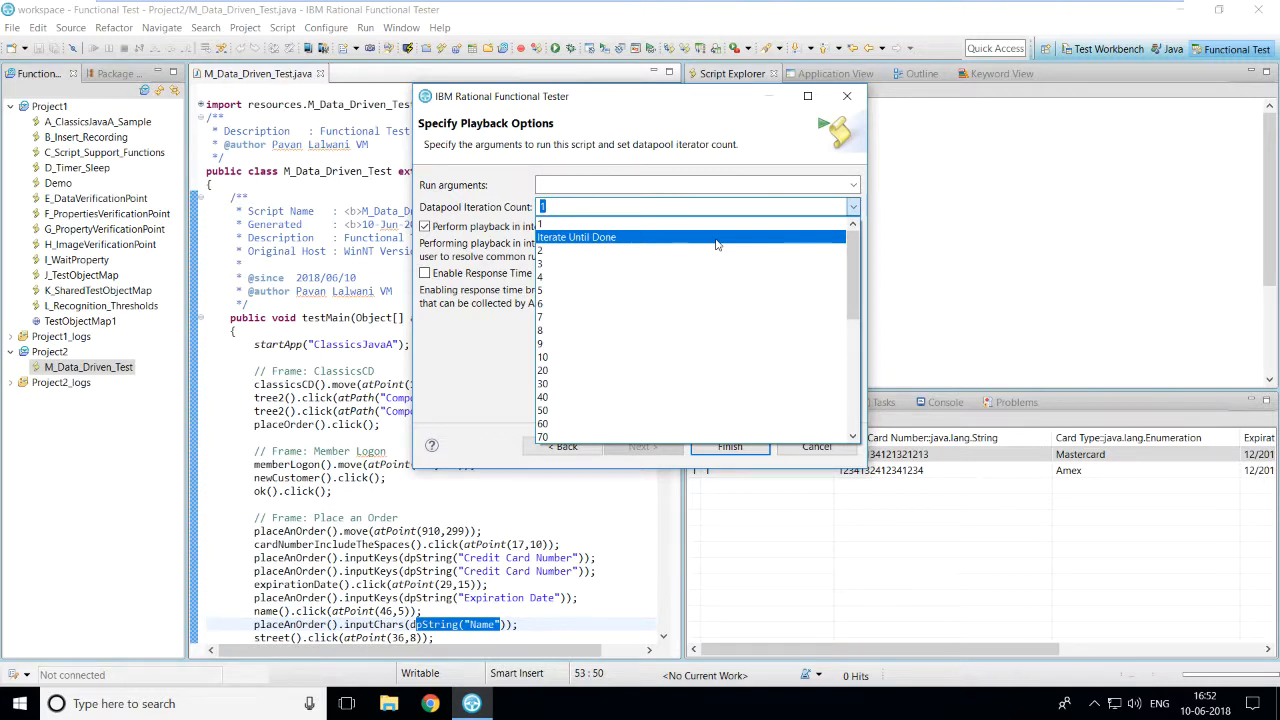
{"action": "left_click", "coordinate": [576, 237]}
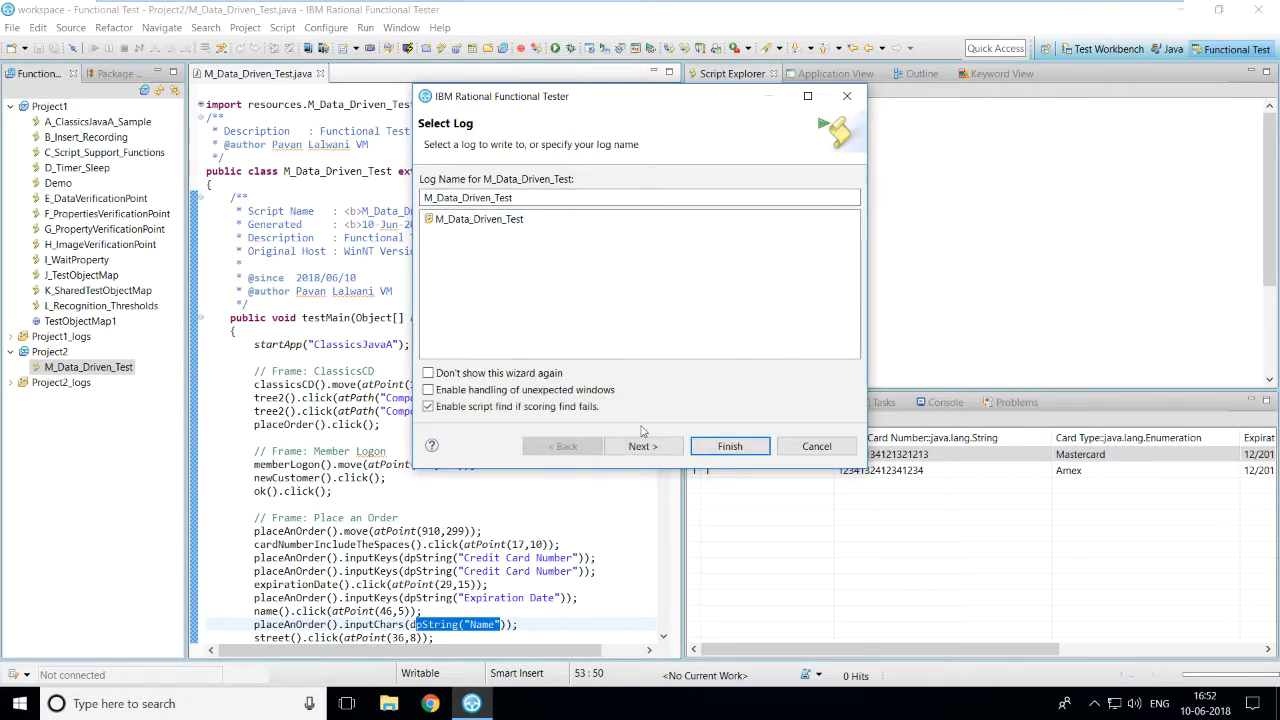
{"action": "left_click", "coordinate": [642, 446]}
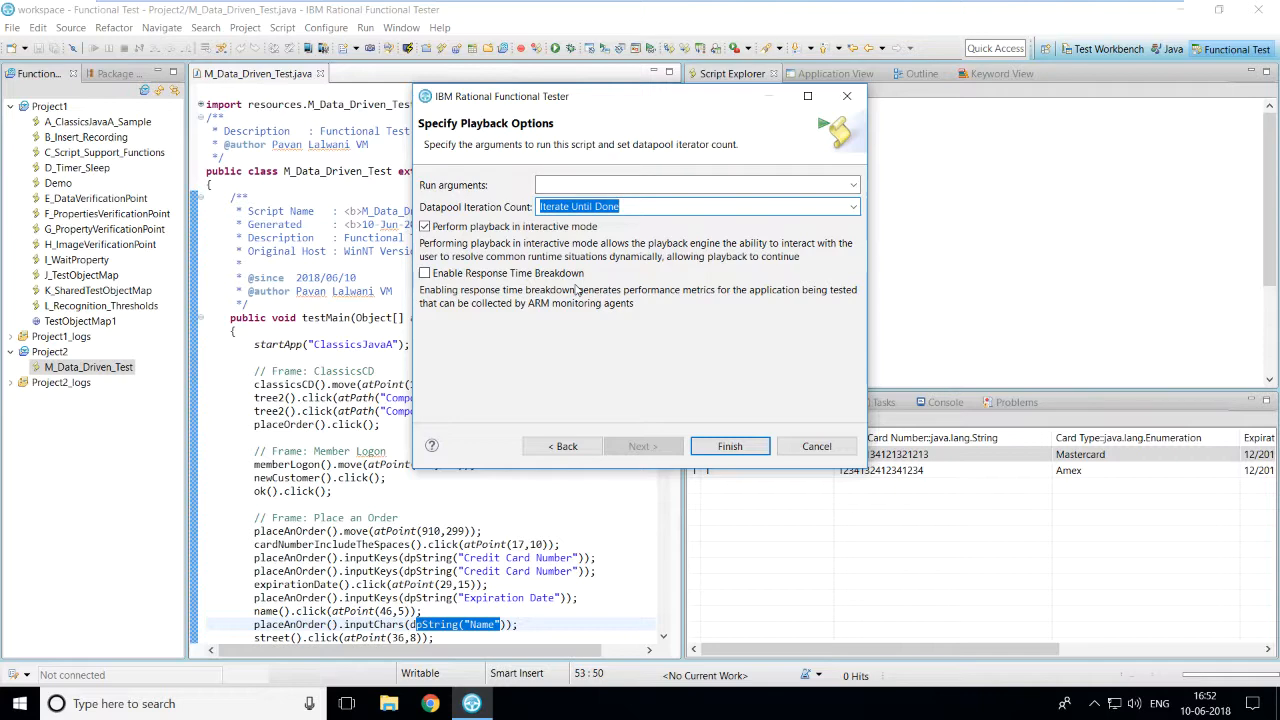
{"action": "mouse_move", "coordinate": [704, 381]}
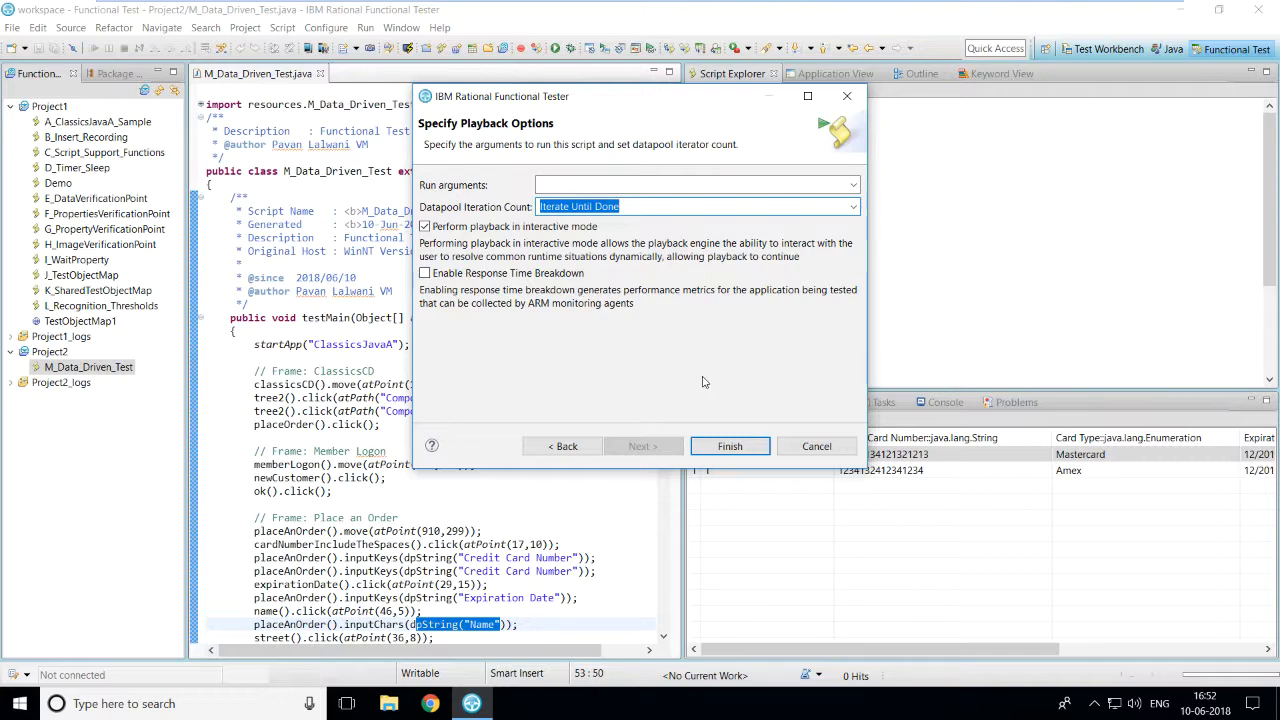
{"action": "left_click", "coordinate": [729, 446]}
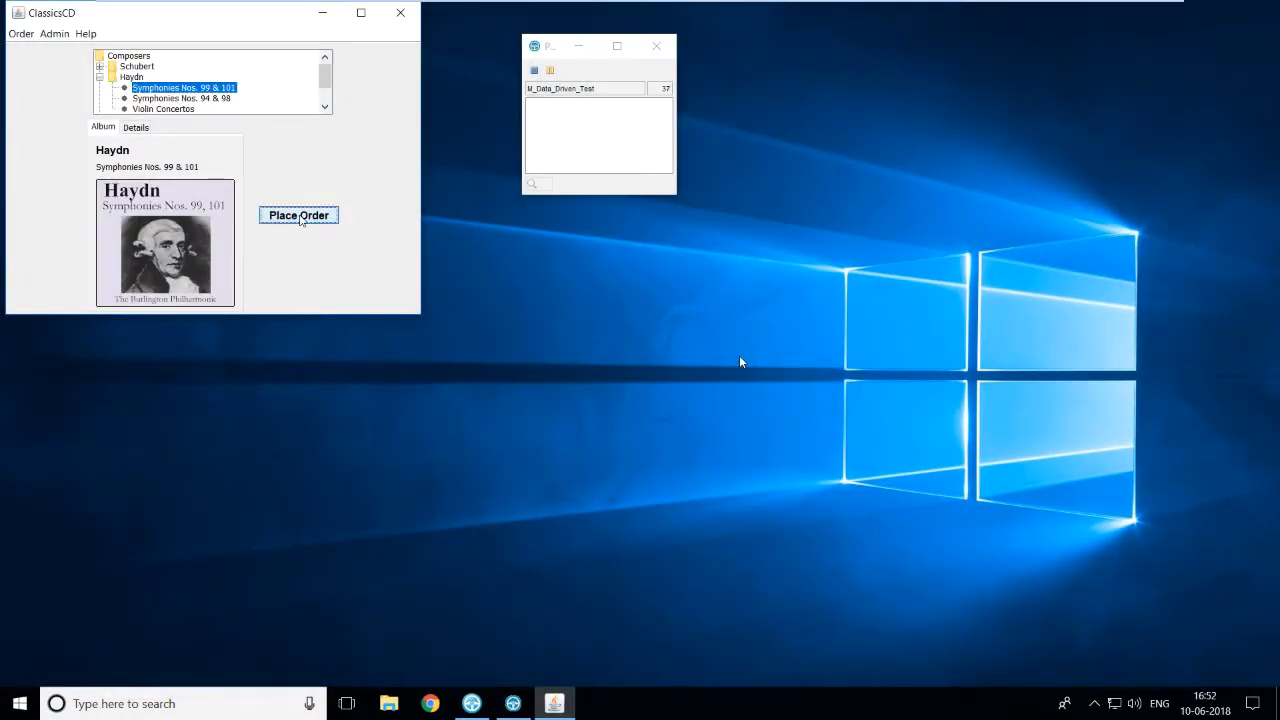
Let playback place a new-customer order for the Haydn symphonies, filling 'DEF Street' from the datapool record.
{"action": "left_click", "coordinate": [298, 215]}
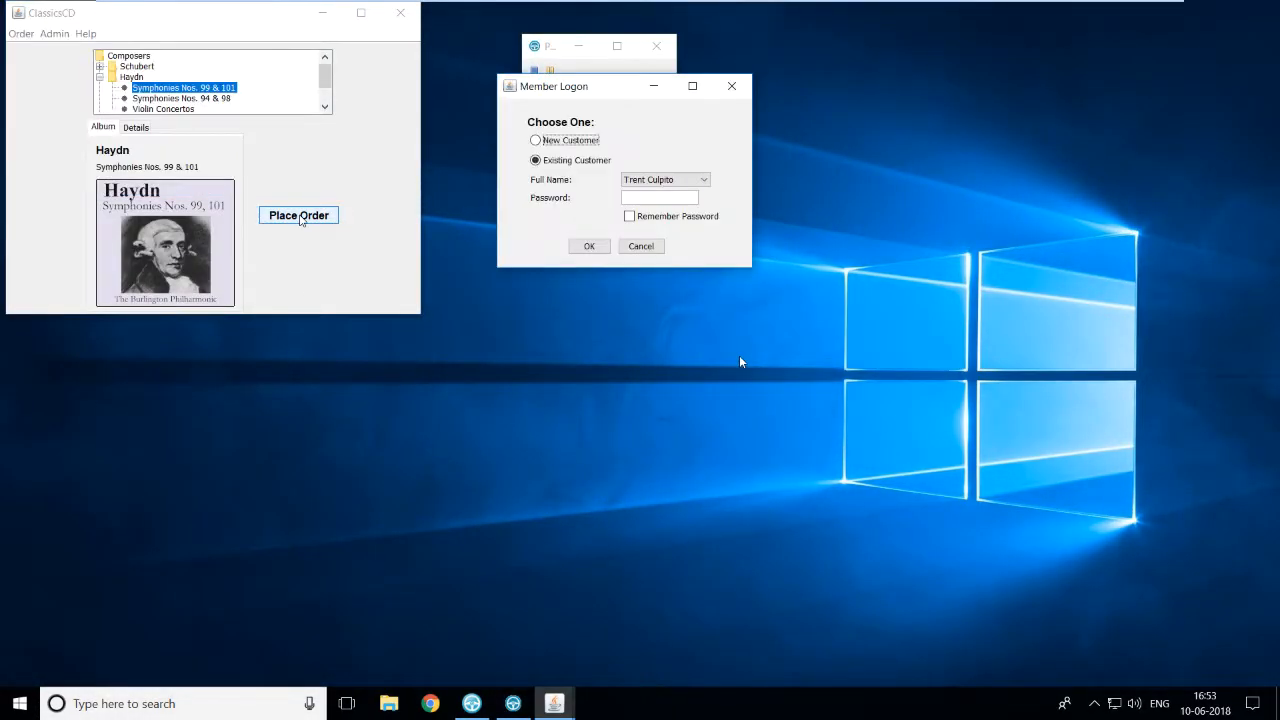
{"action": "left_click", "coordinate": [522, 140]}
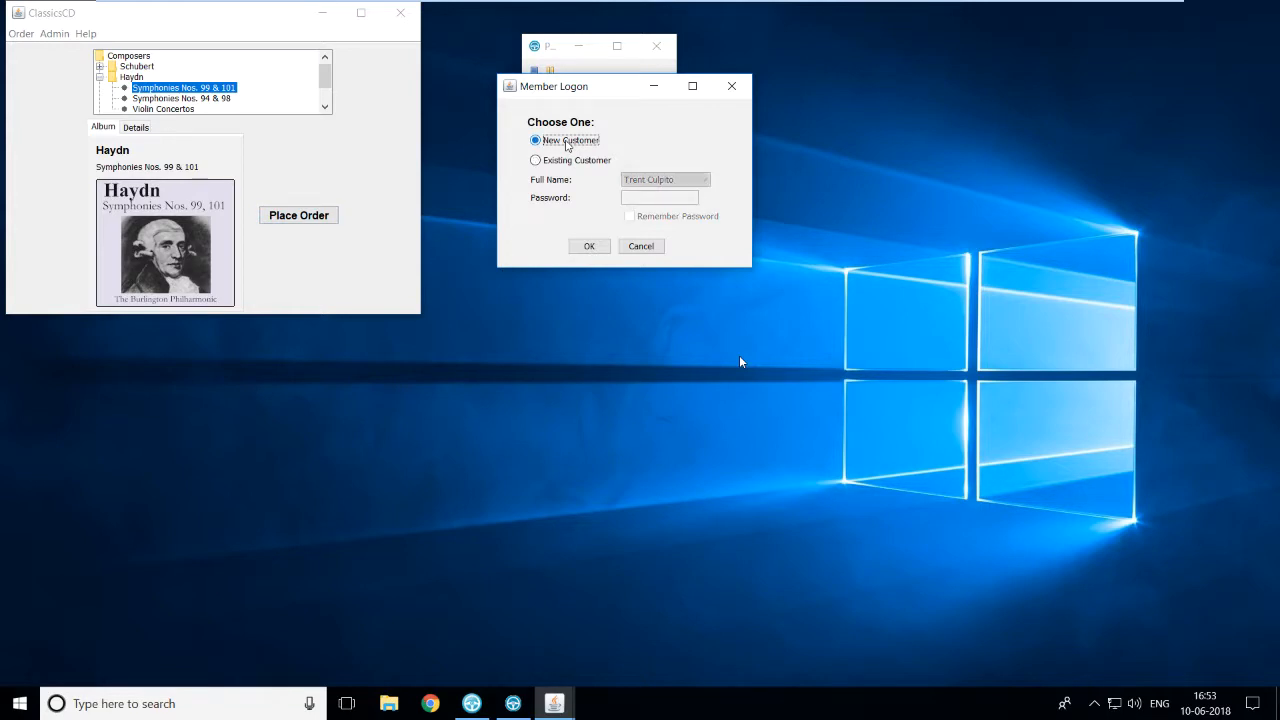
{"action": "left_click", "coordinate": [589, 246]}
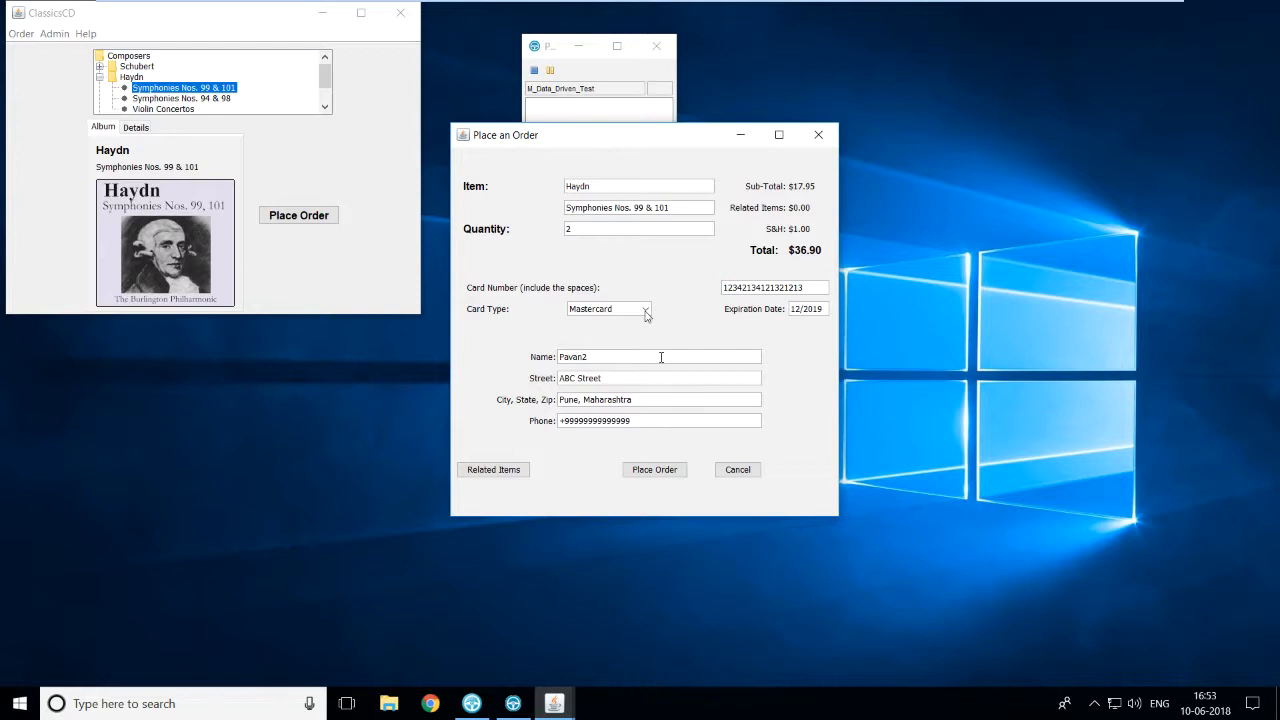
{"action": "type", "text": "DEF Street"}
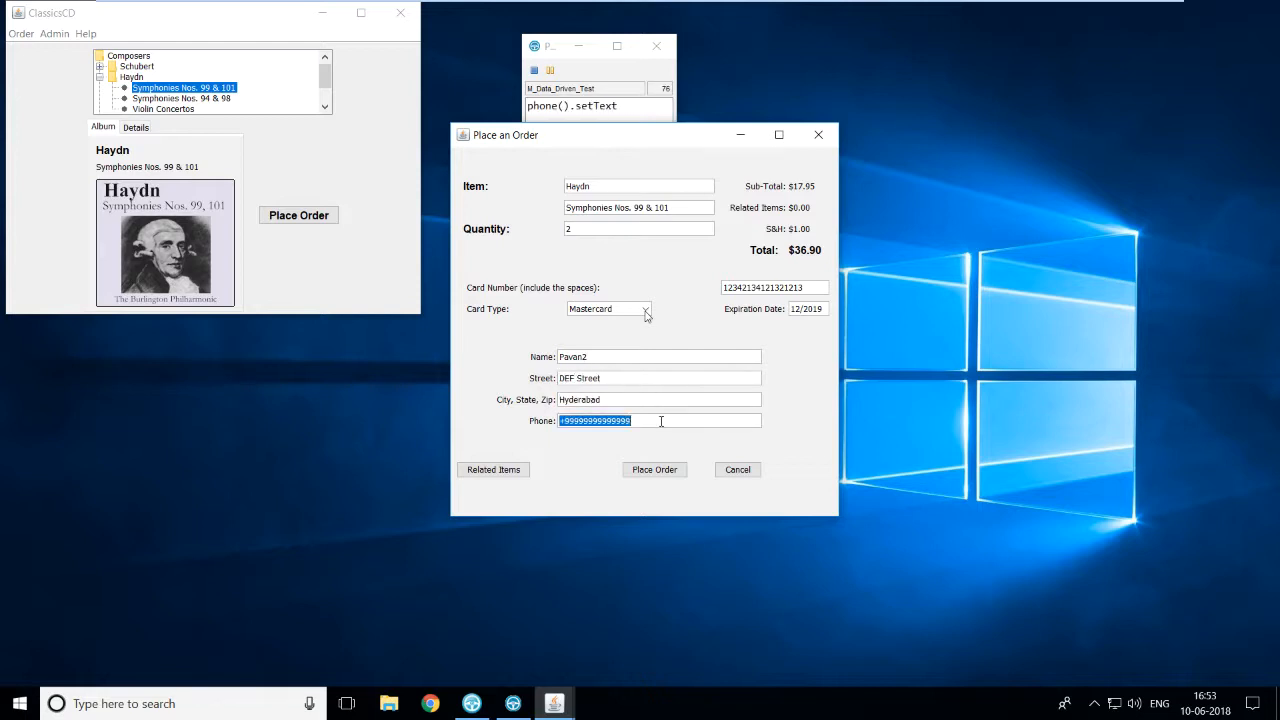
{"action": "left_click", "coordinate": [654, 469]}
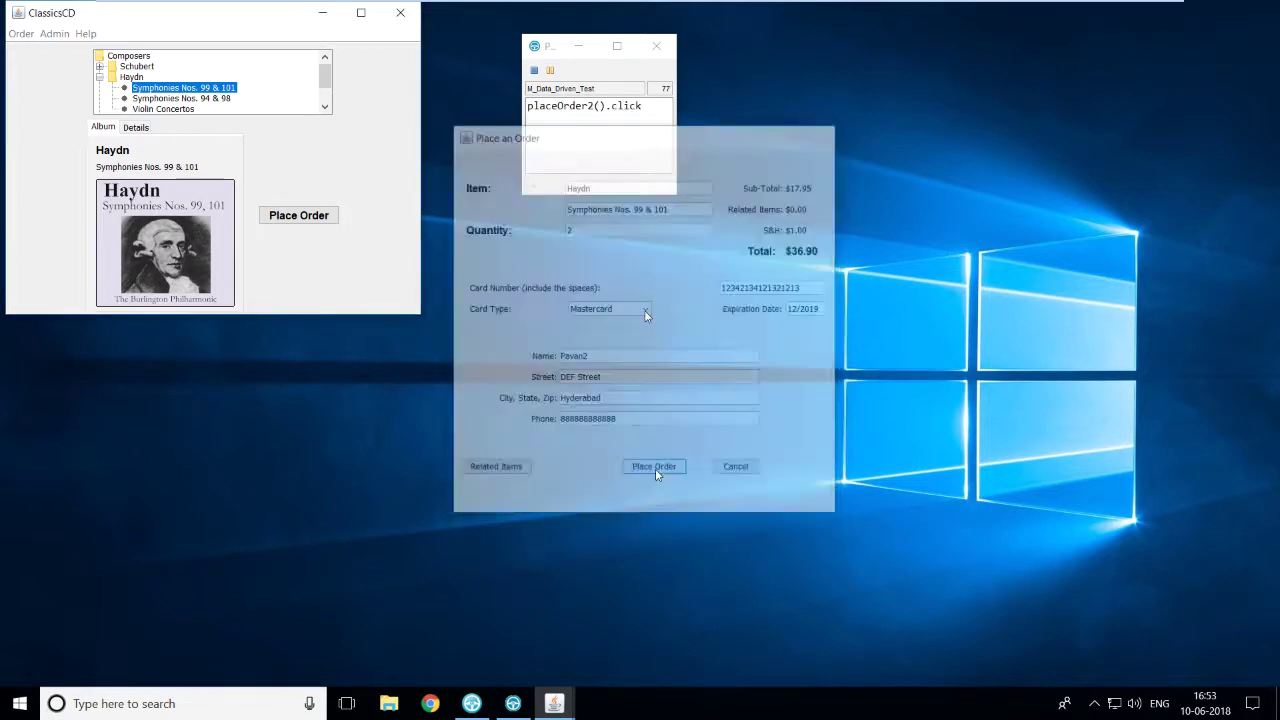
{"action": "left_click", "coordinate": [653, 466]}
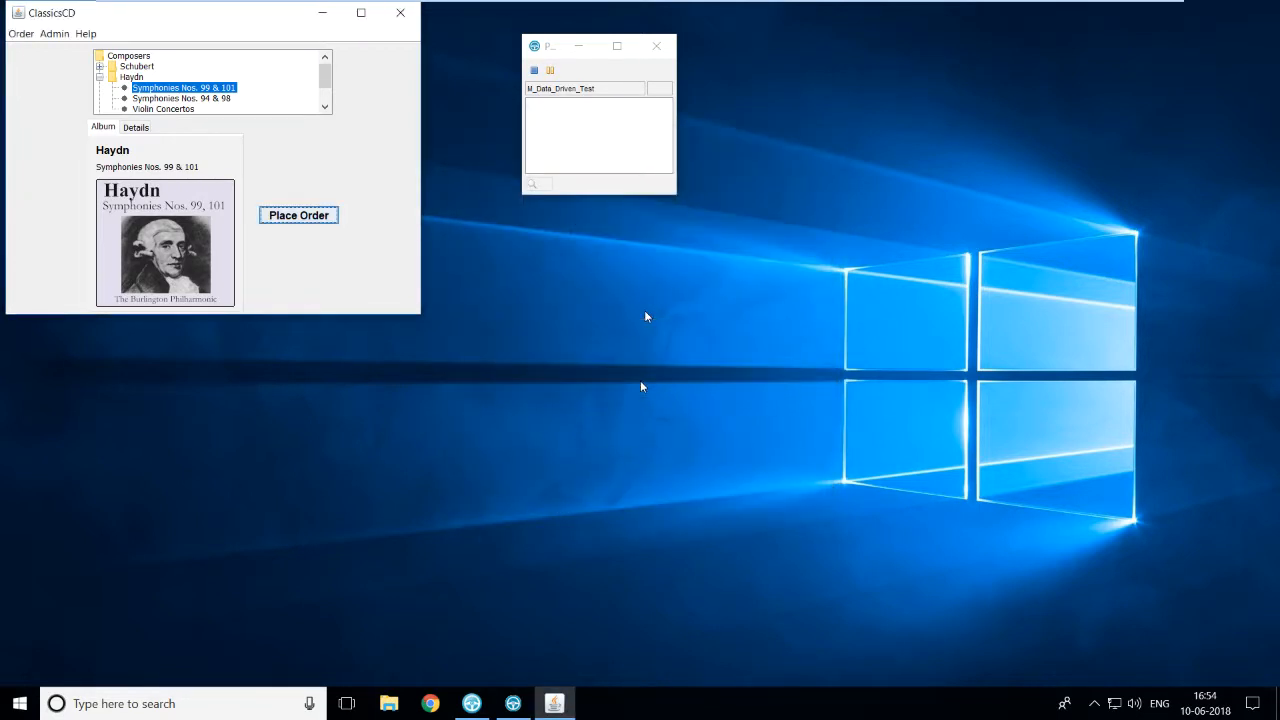
{"action": "left_click", "coordinate": [400, 14]}
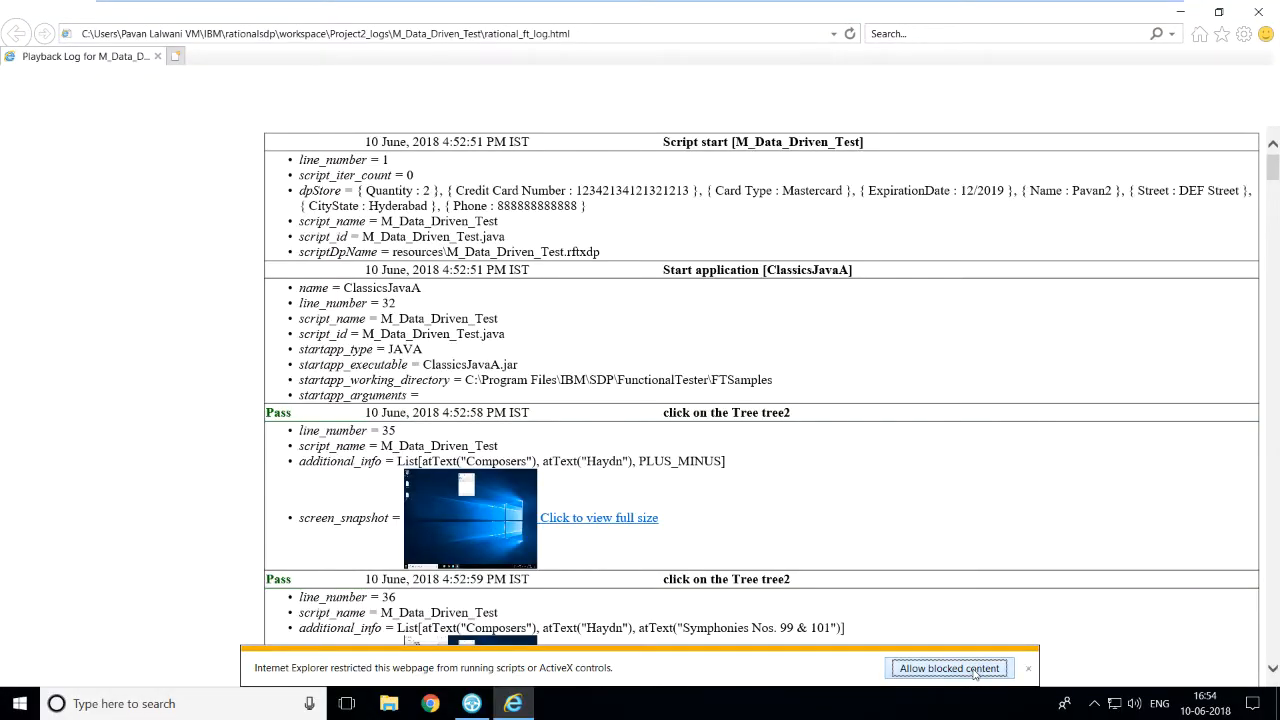
Allow blocked content in rational_ft_log.html so the playback log renders.
{"action": "left_click", "coordinate": [948, 667]}
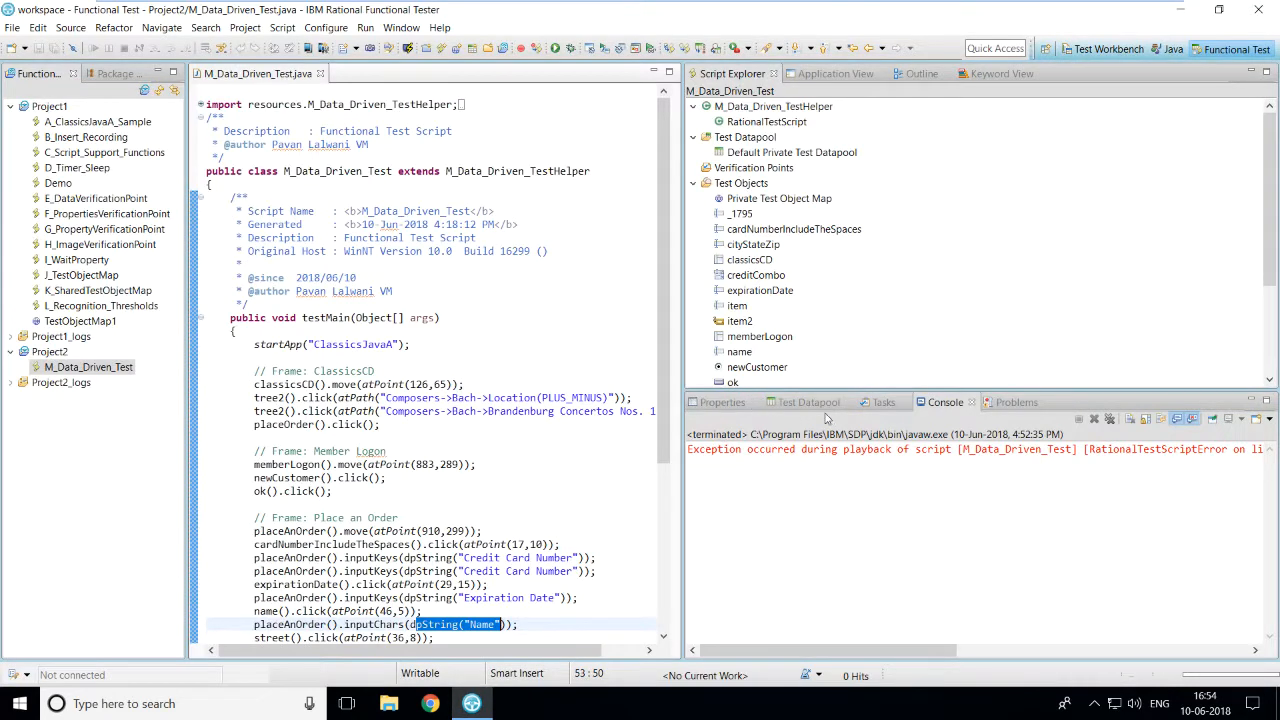
Show the Default Private Test Datapool's two records and place the cursor after ok().click() in the script.
{"action": "left_click", "coordinate": [809, 402]}
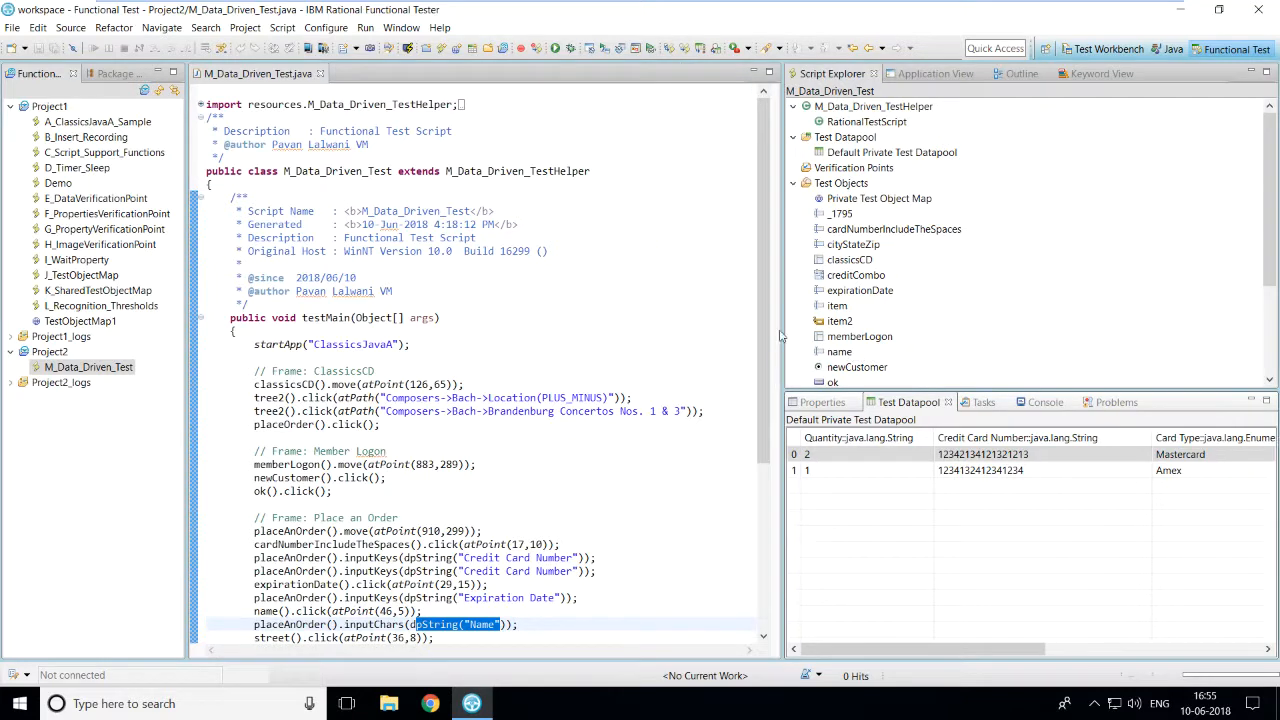
{"action": "left_click", "coordinate": [888, 152]}
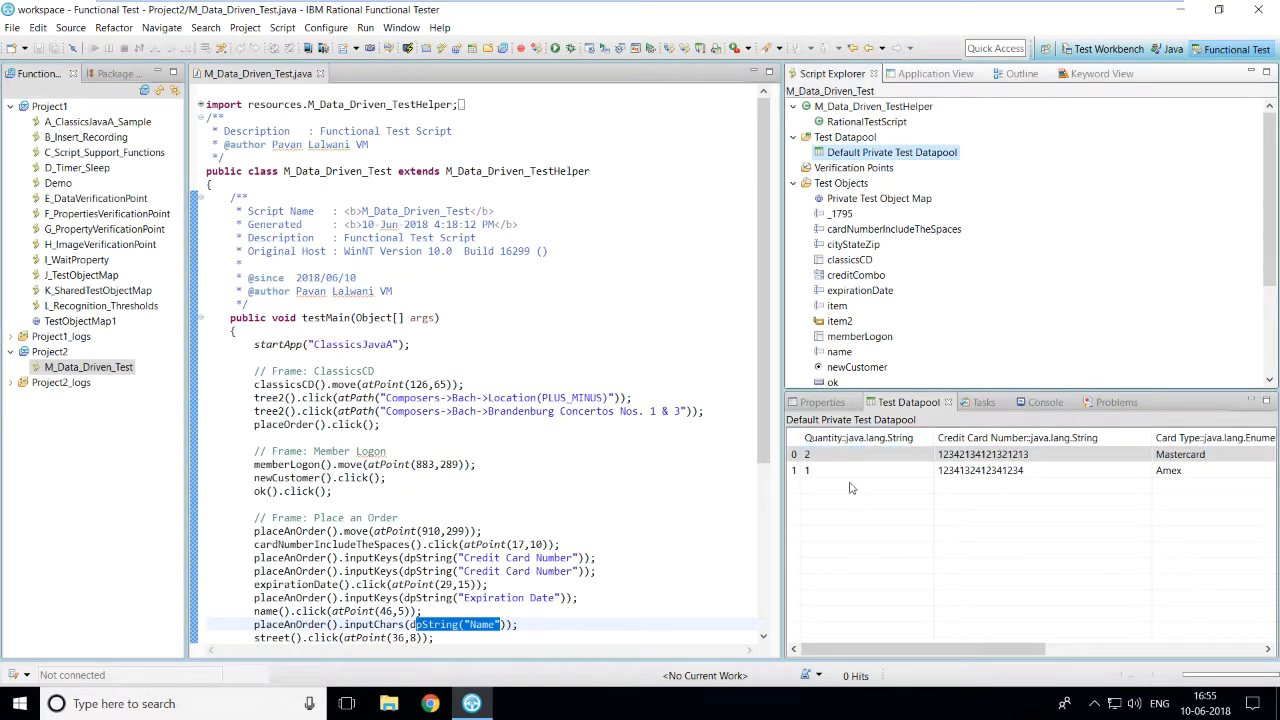
{"action": "mouse_move", "coordinate": [834, 553]}
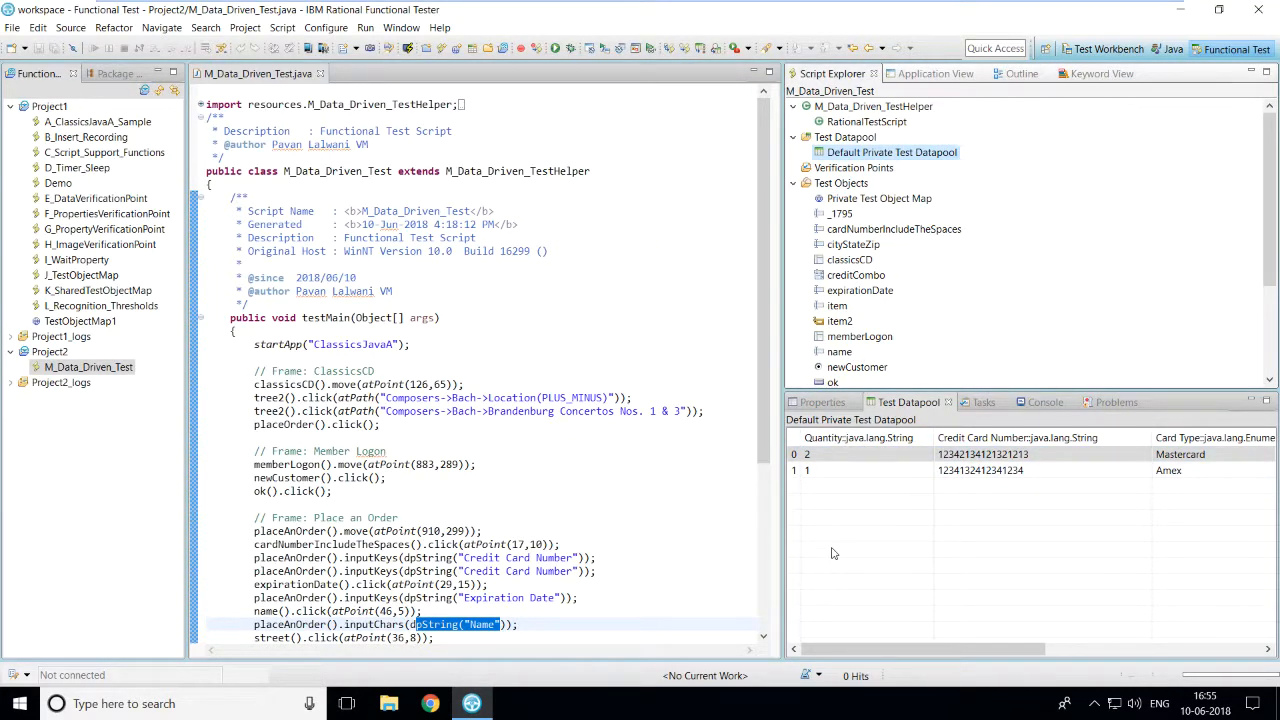
{"action": "left_click", "coordinate": [603, 497]}
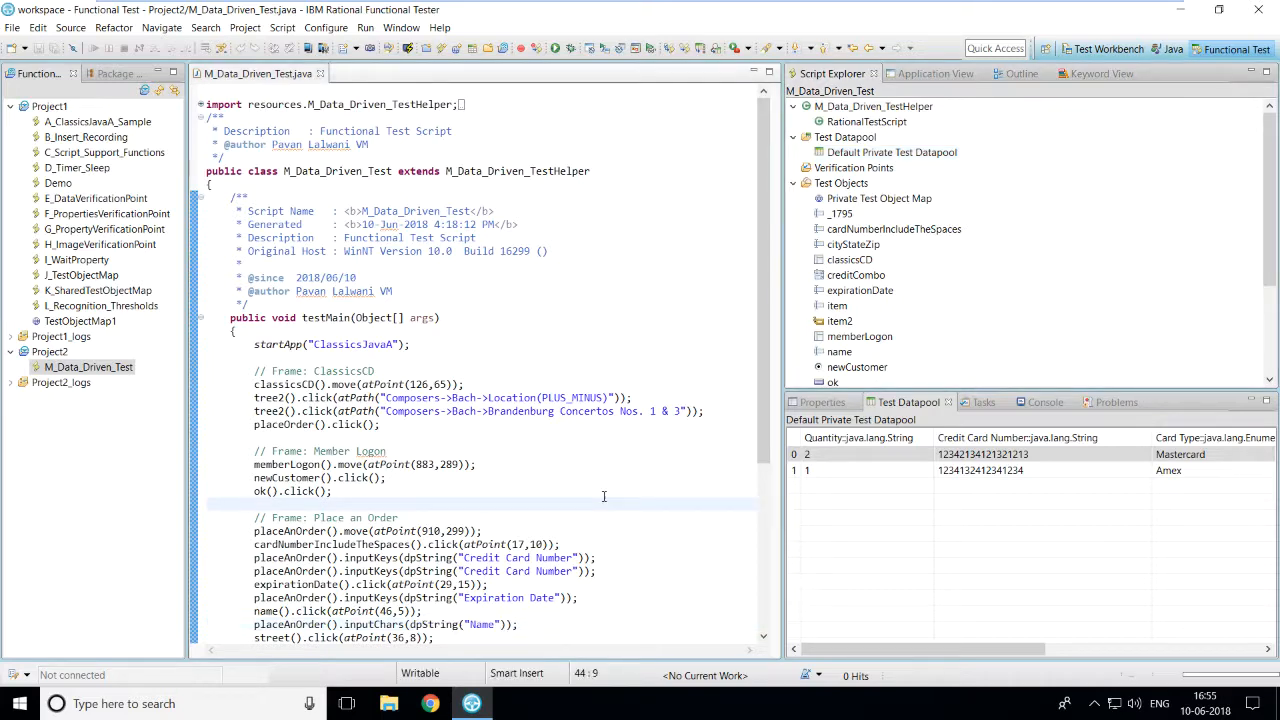